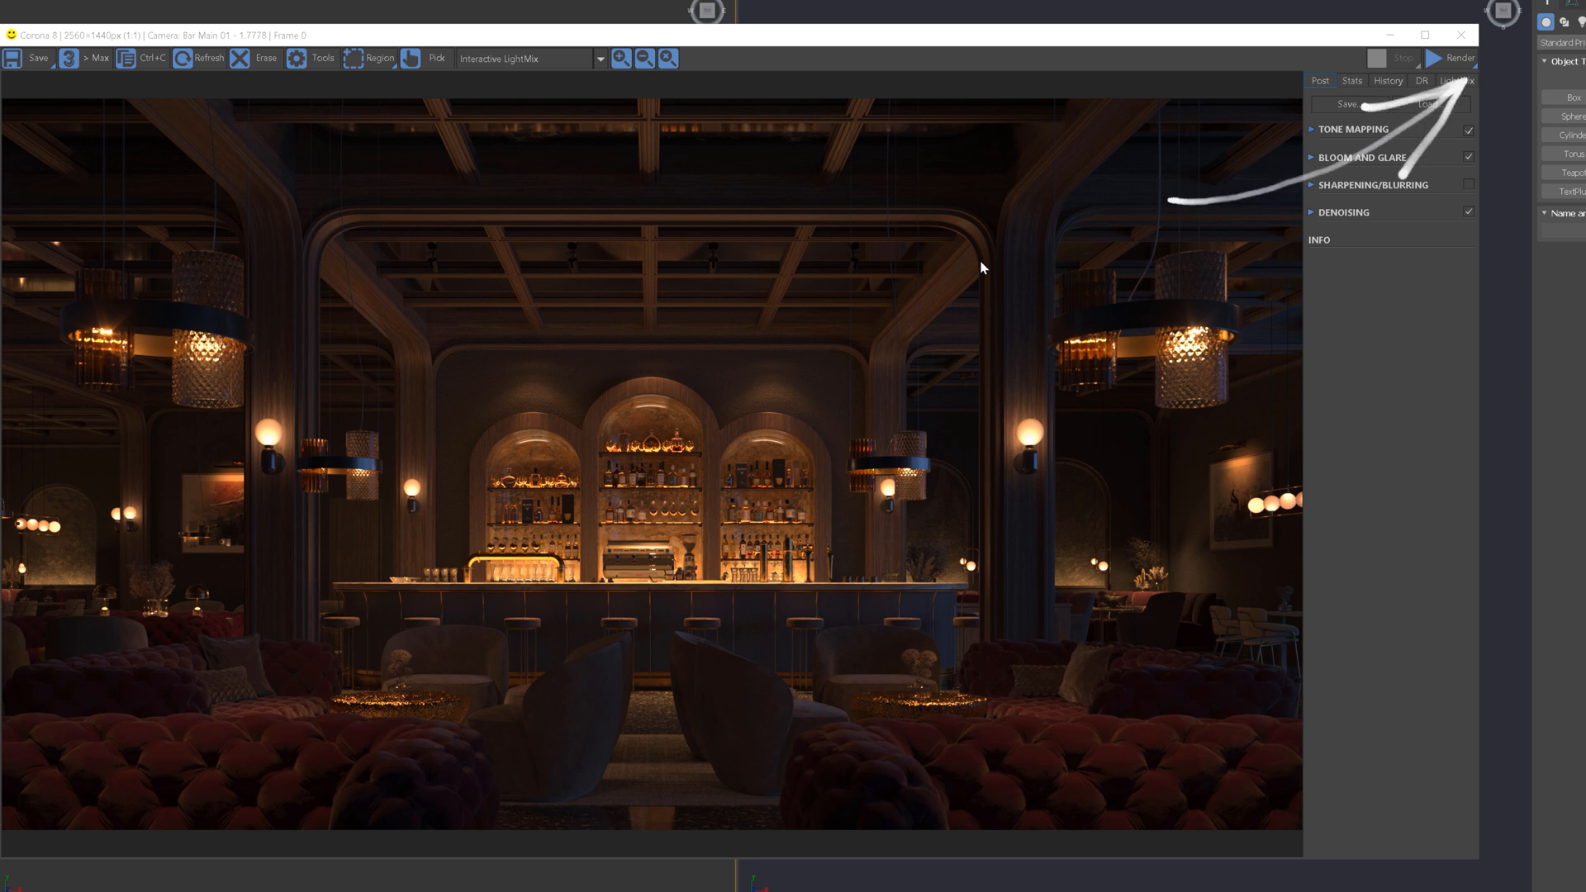
# Raise Simple Exposure in Tone Mapping to 1.0 and toggle it to compare the brightening.
pyautogui.click(1352, 129)
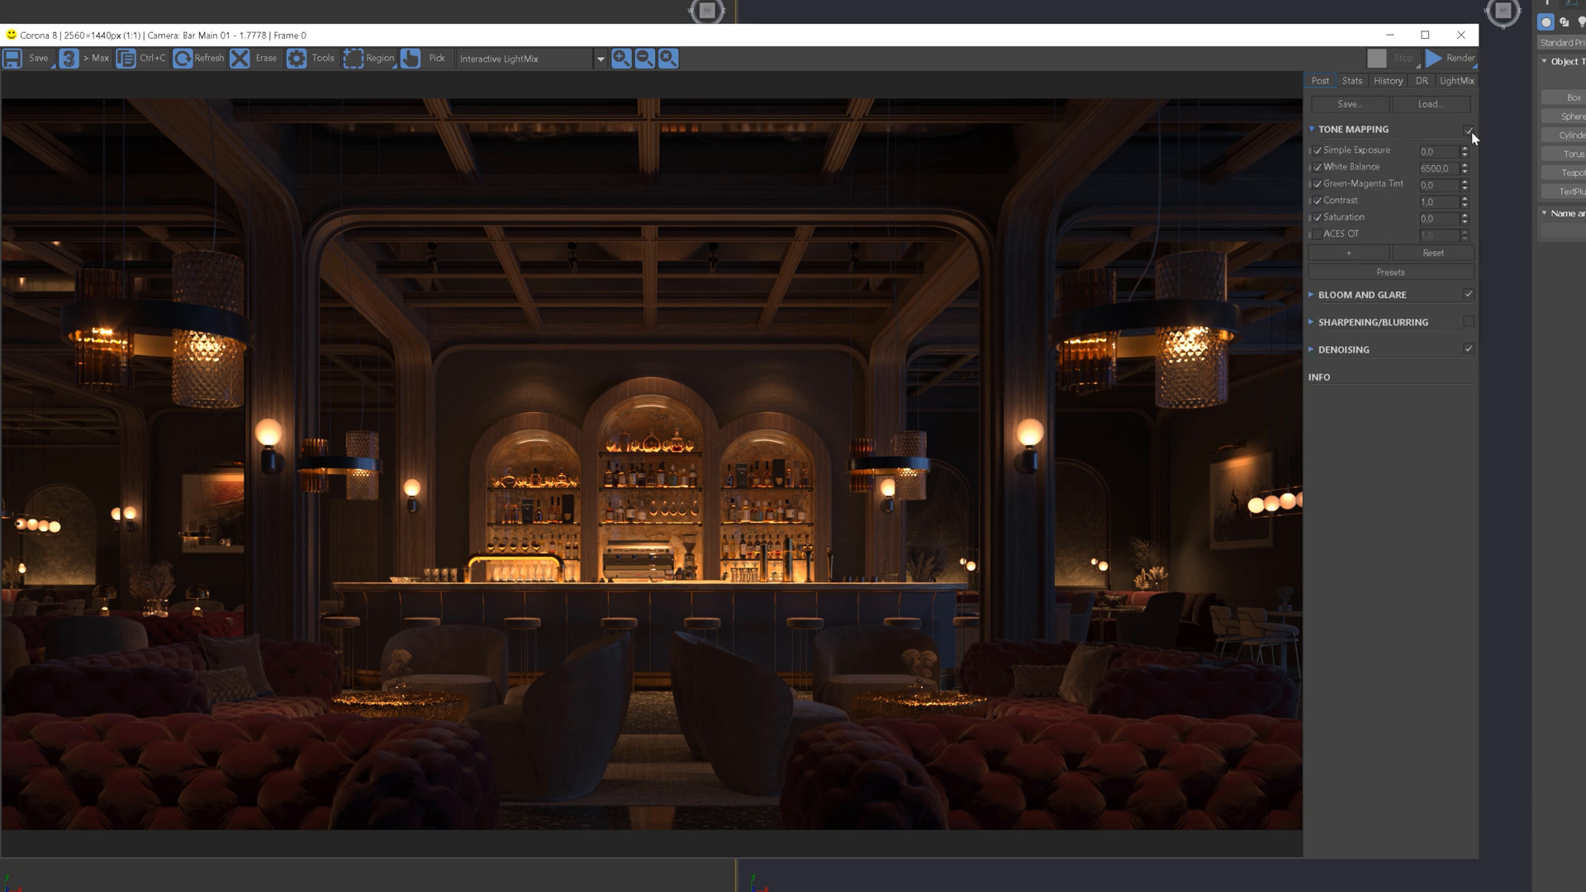
pyautogui.moveTo(1473, 139)
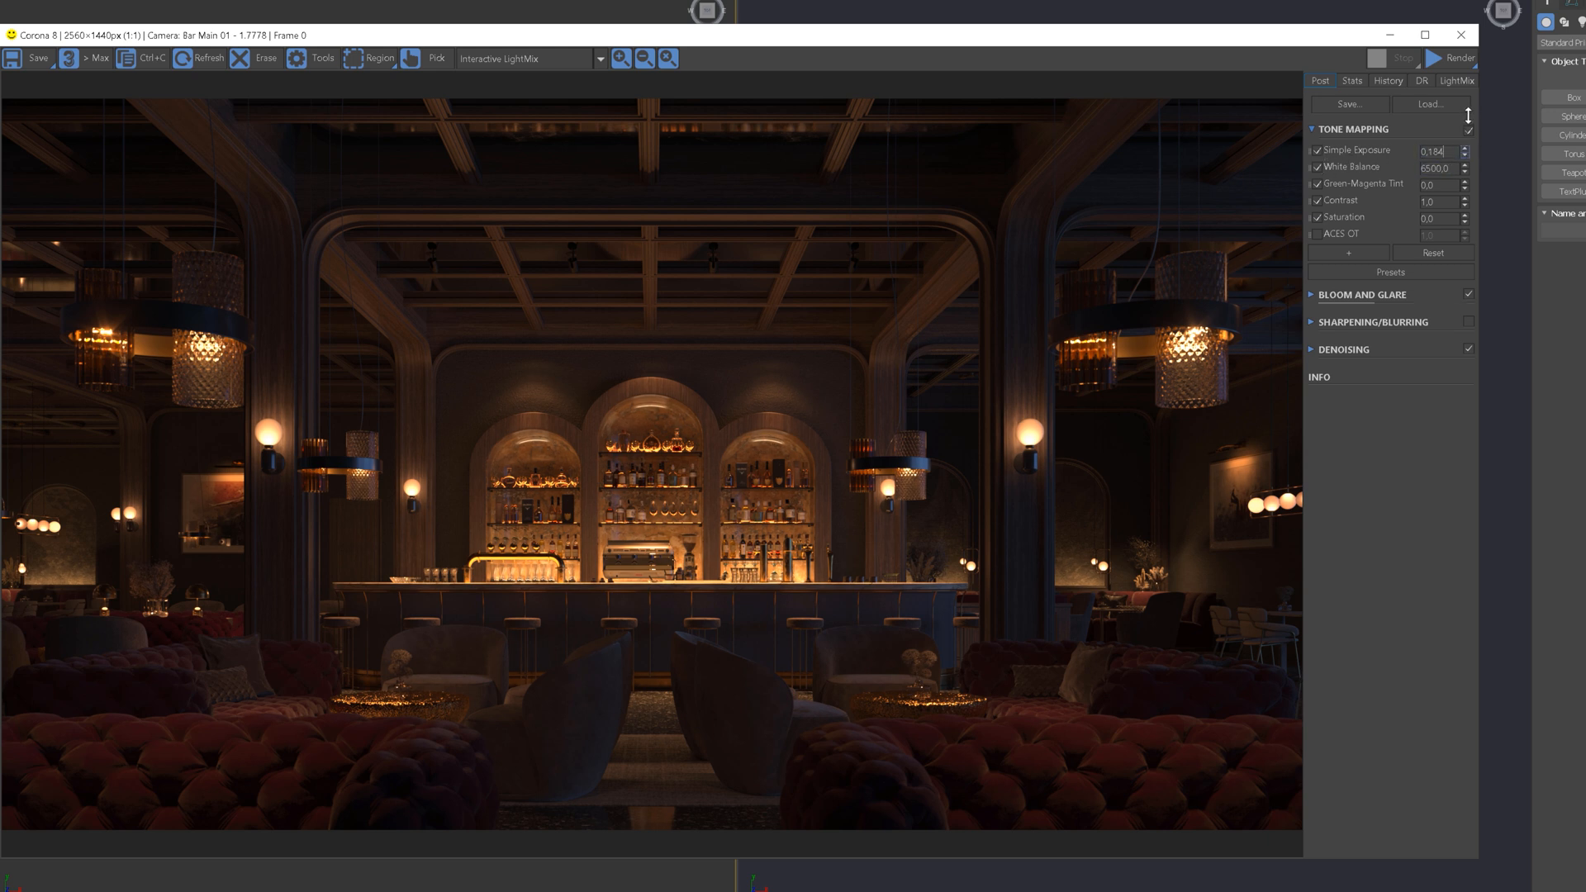
pyautogui.click(1463, 148)
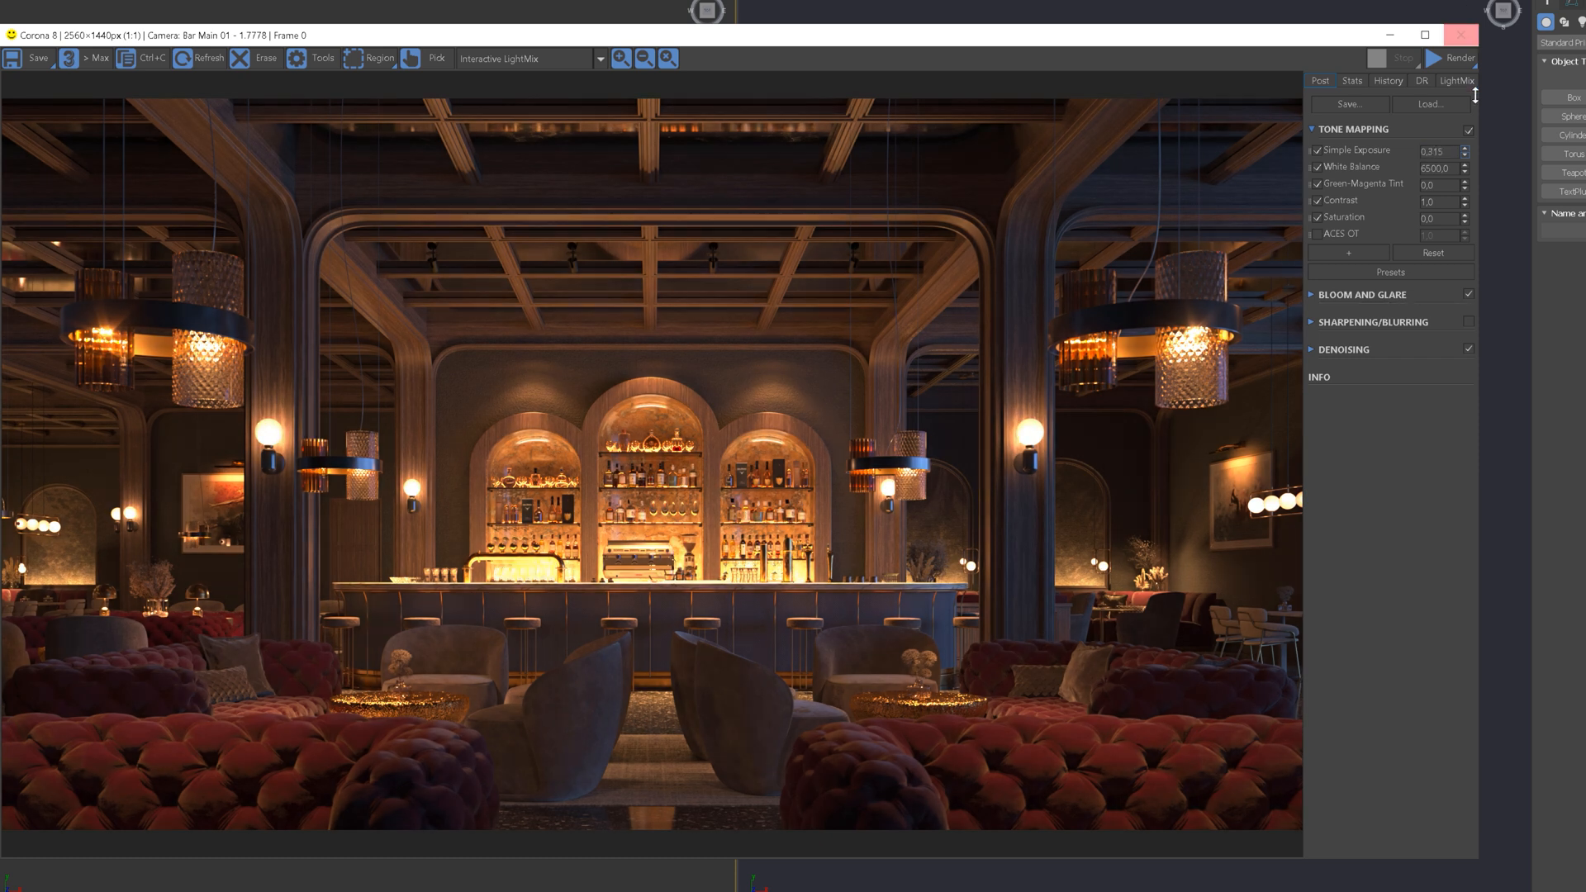
pyautogui.click(1464, 147)
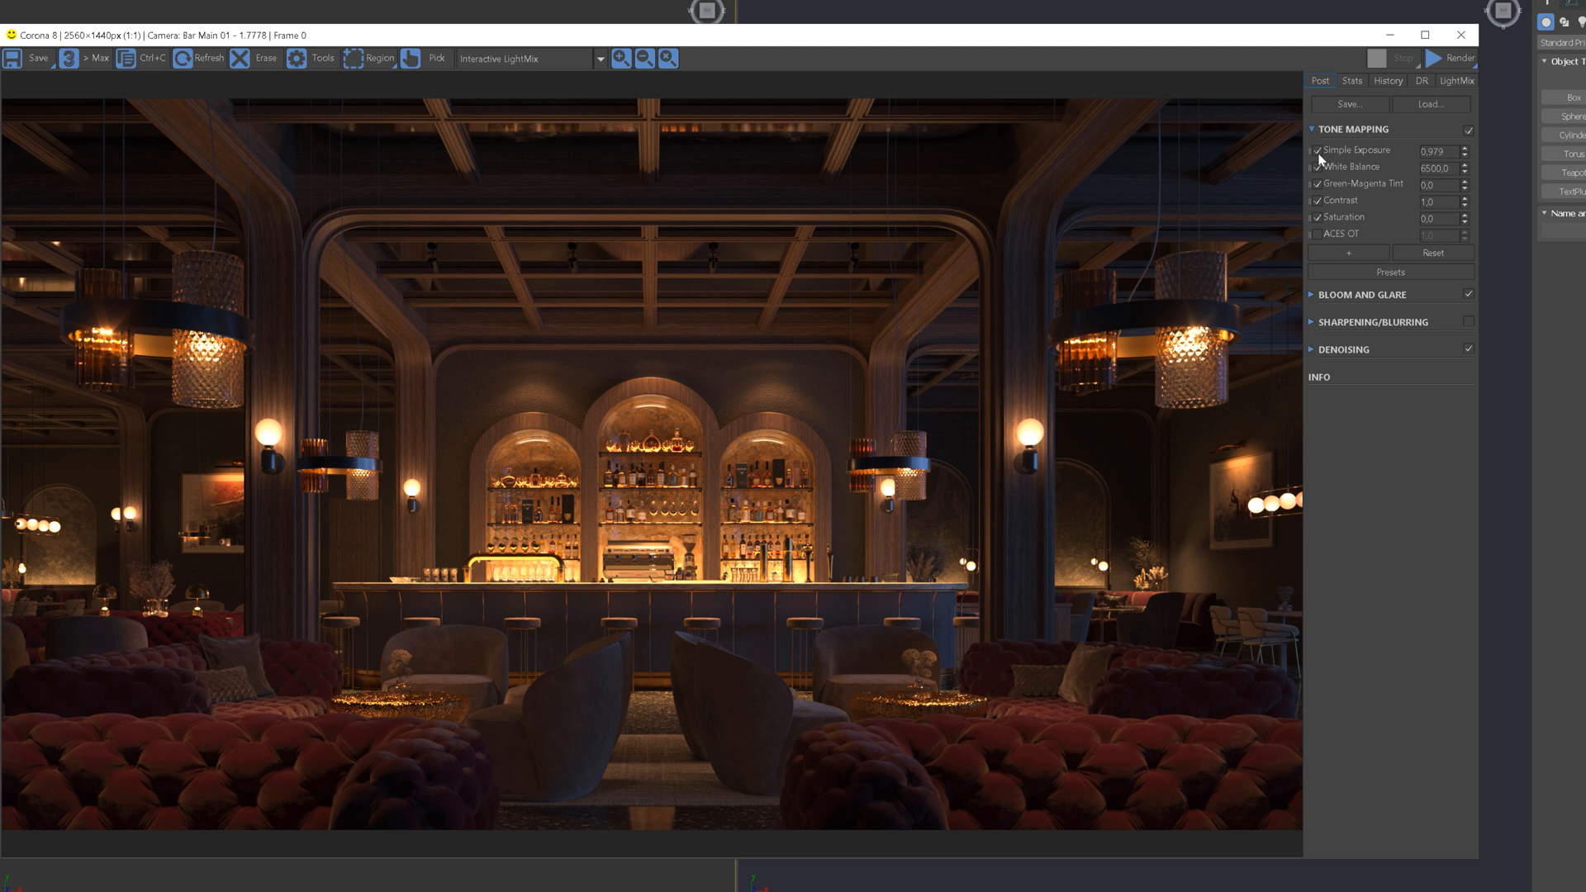
pyautogui.click(1315, 150)
pyautogui.write('1')
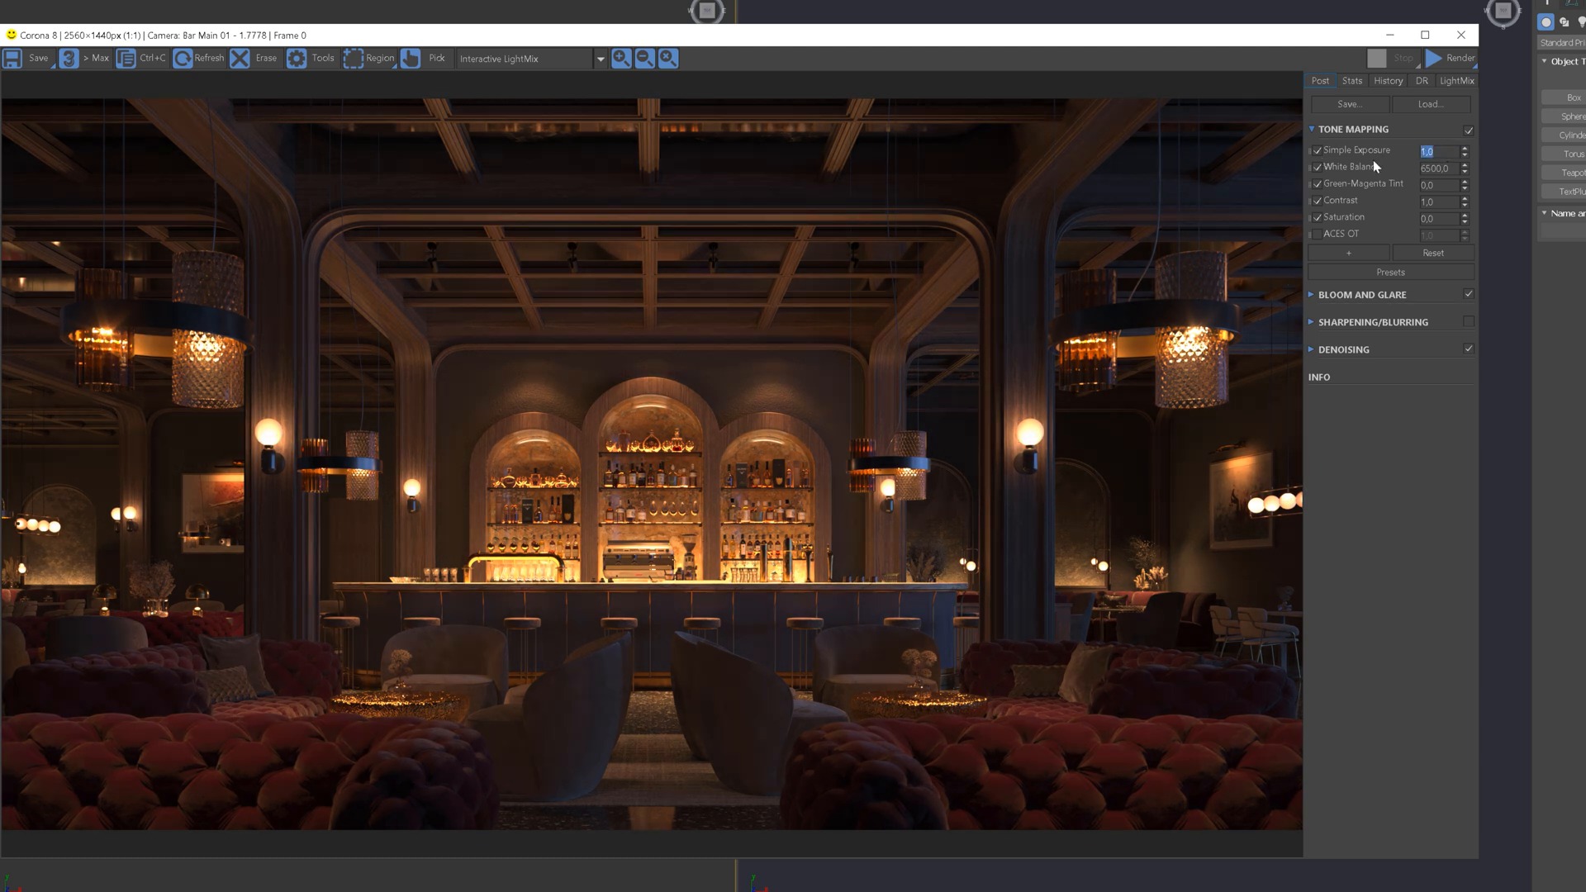
# Add a Vignette operator at about 1.49, then browse the list for Simple Exposure.
pyautogui.click(1348, 253)
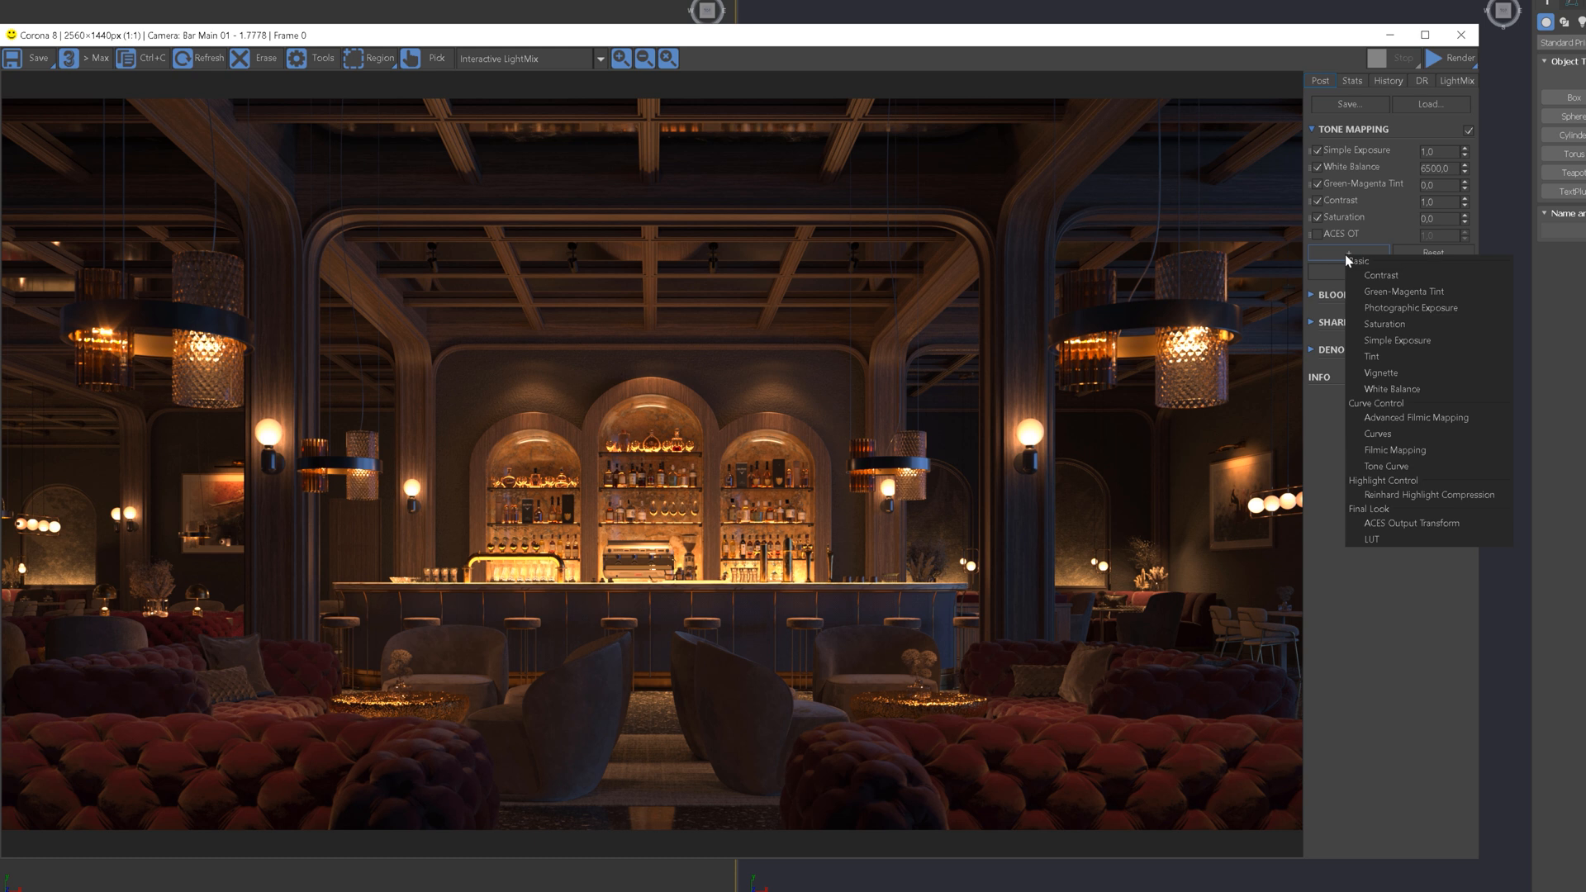
pyautogui.moveTo(1402, 373)
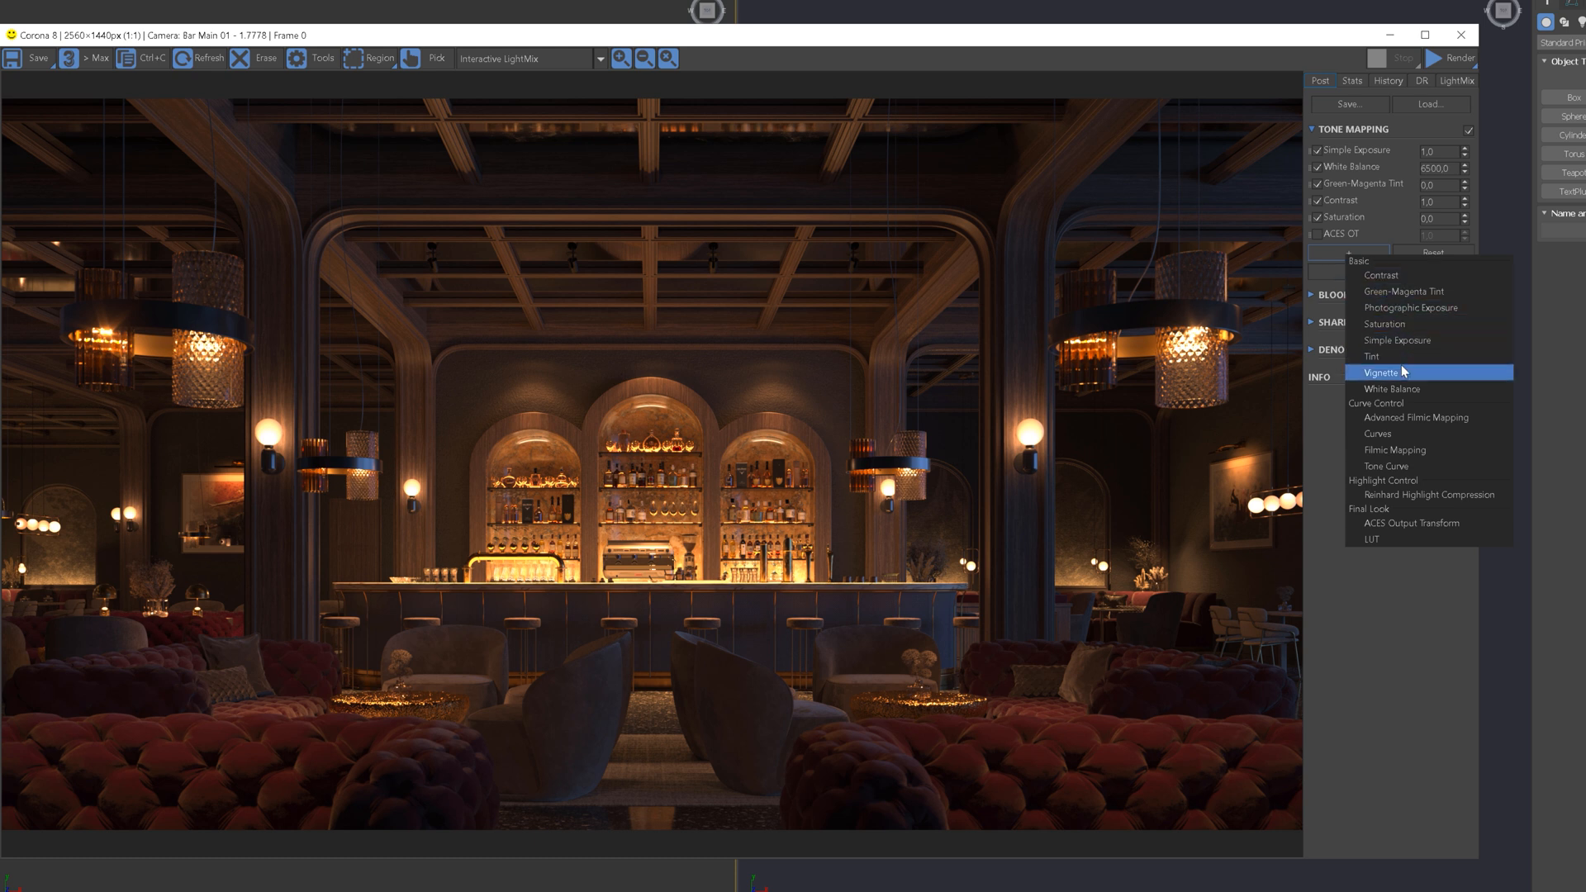
pyautogui.click(1383, 373)
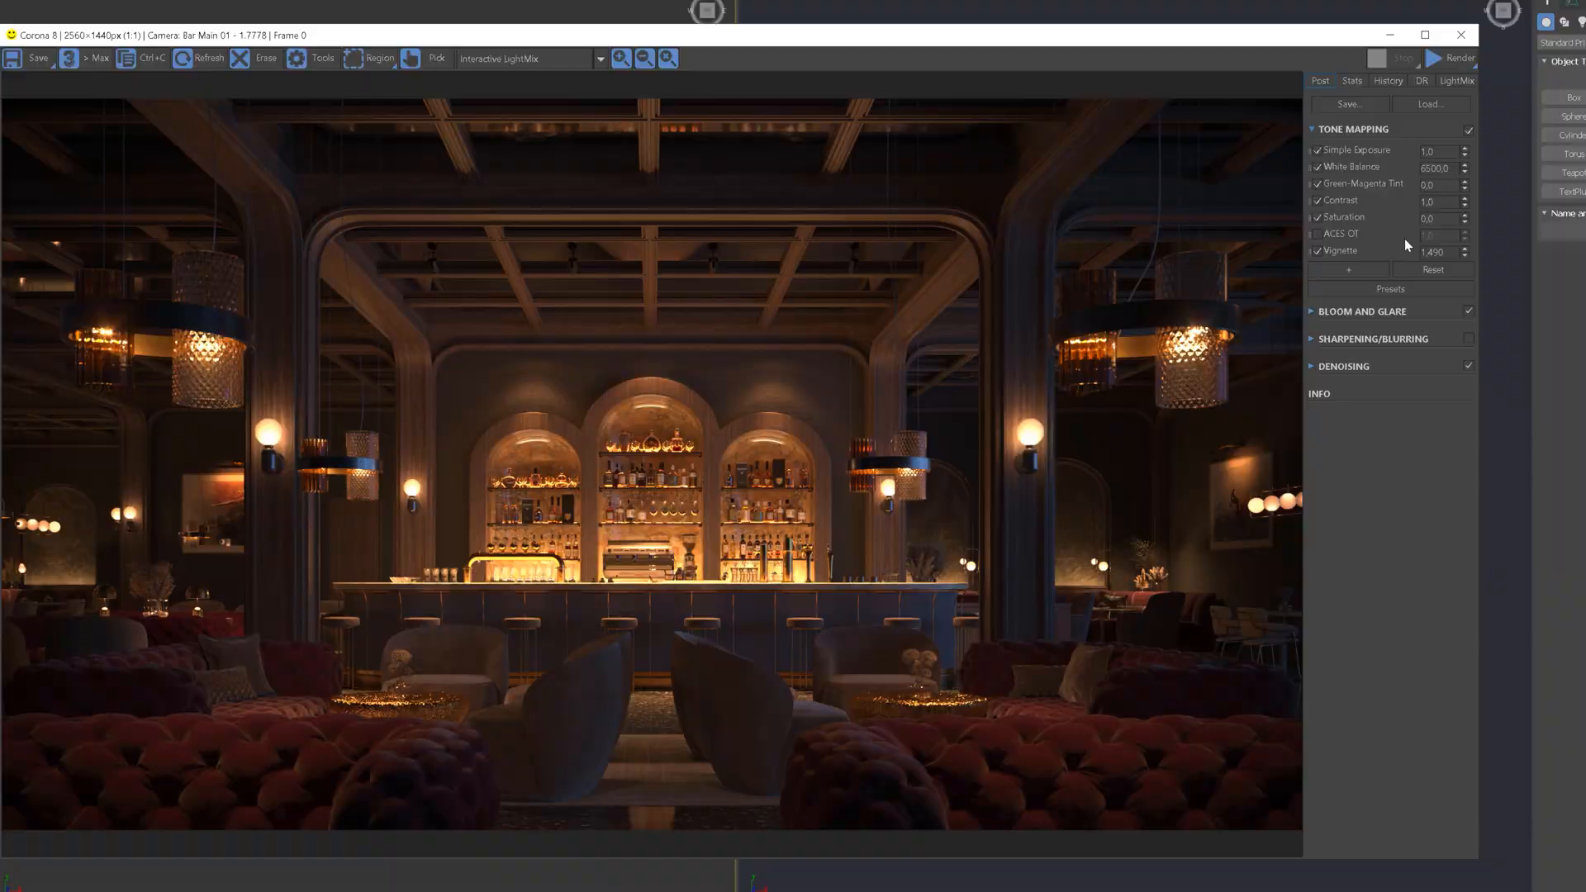
pyautogui.click(1347, 270)
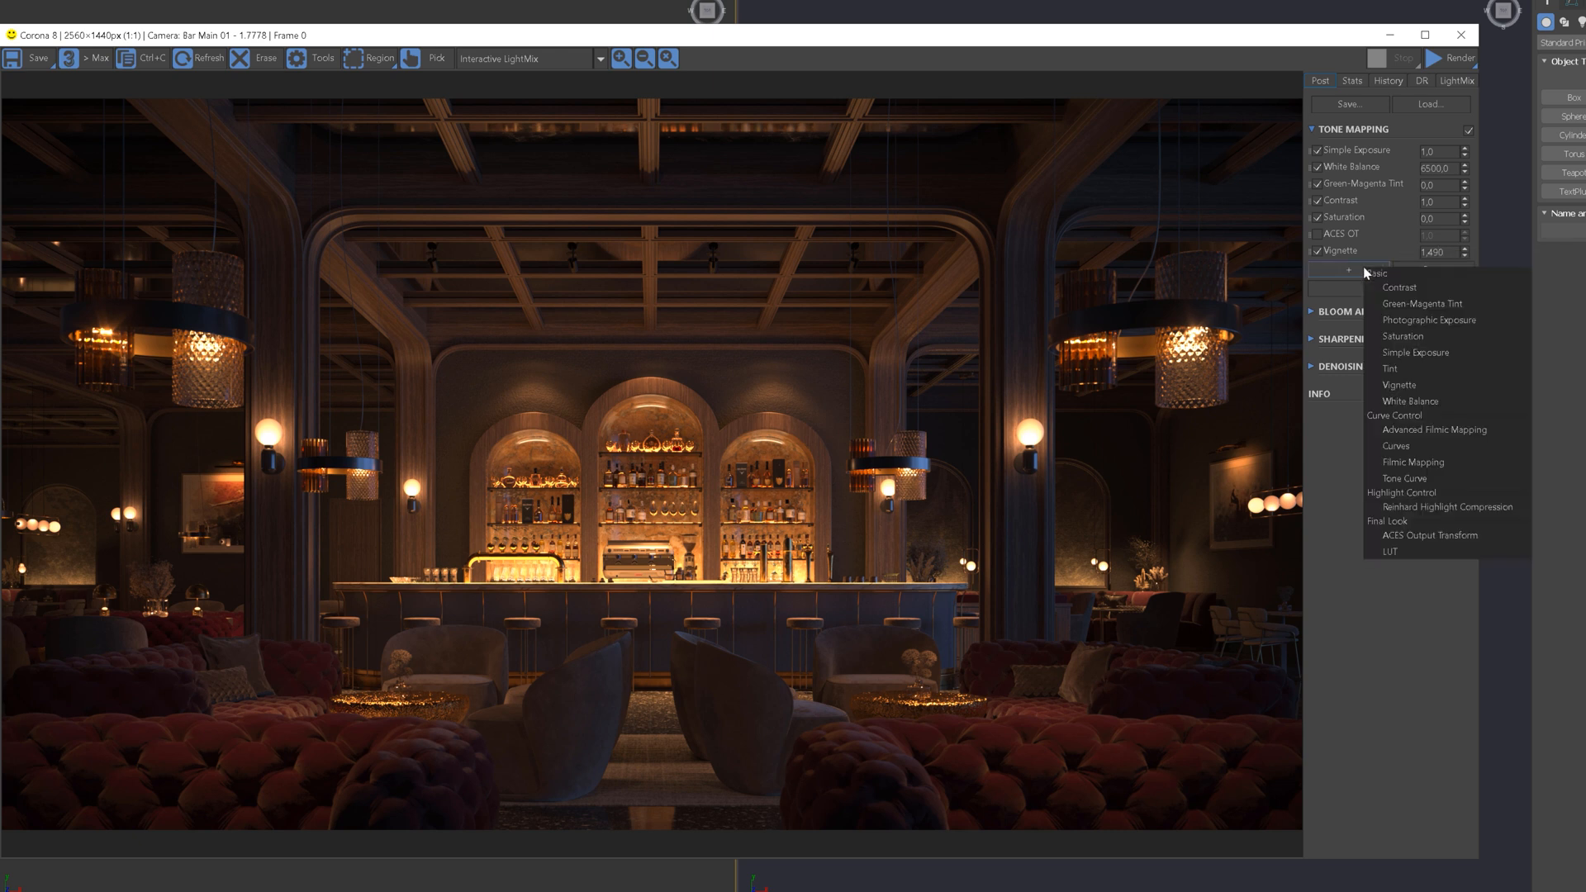
pyautogui.moveTo(1430, 352)
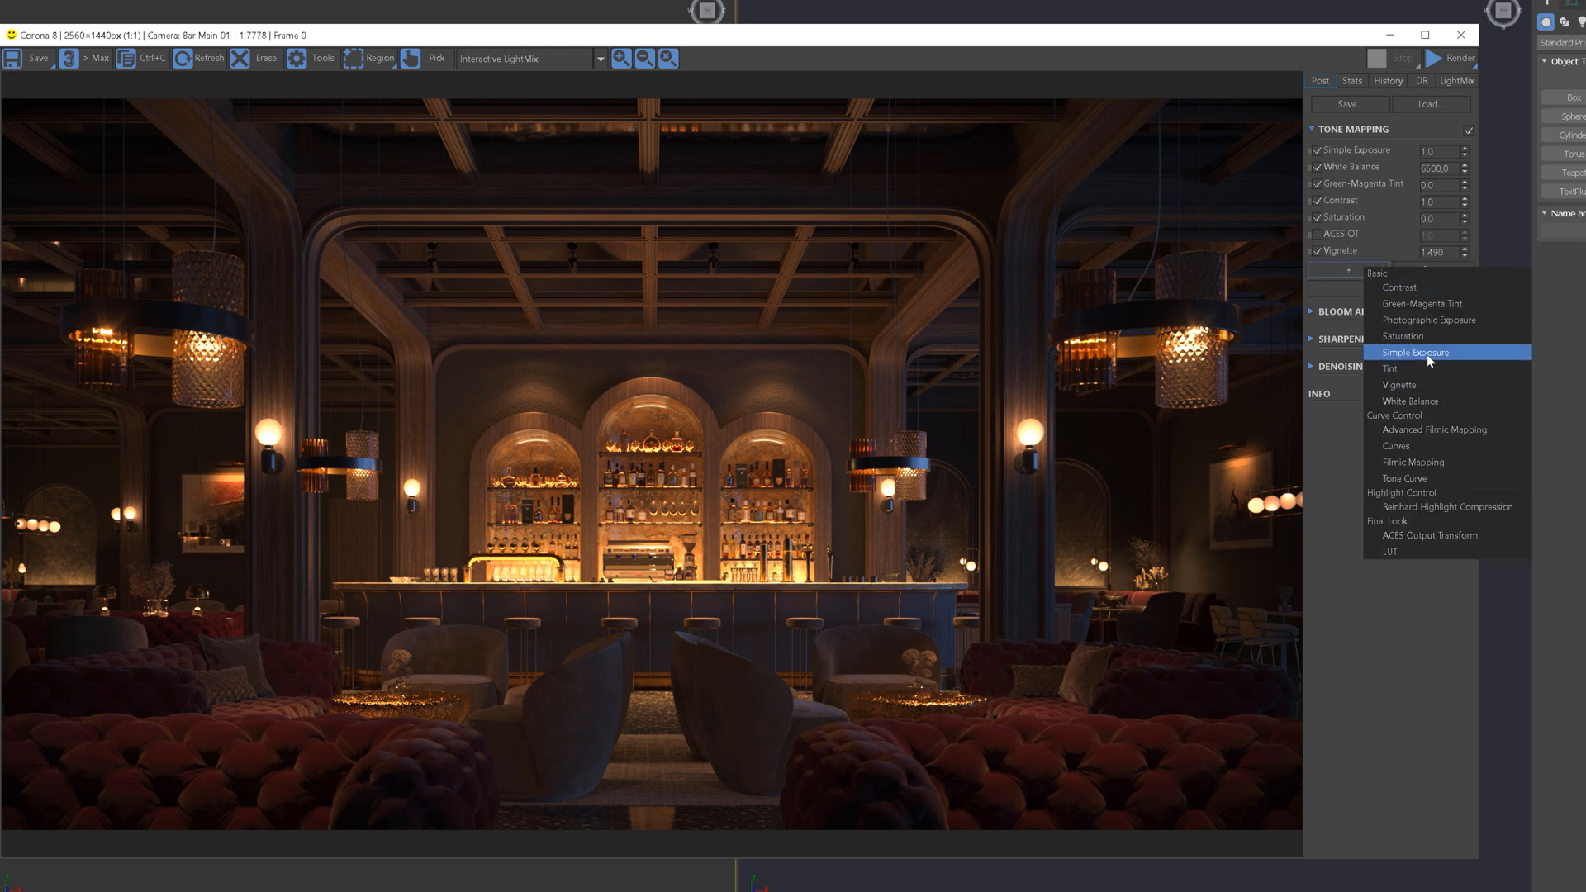
pyautogui.click(1414, 352)
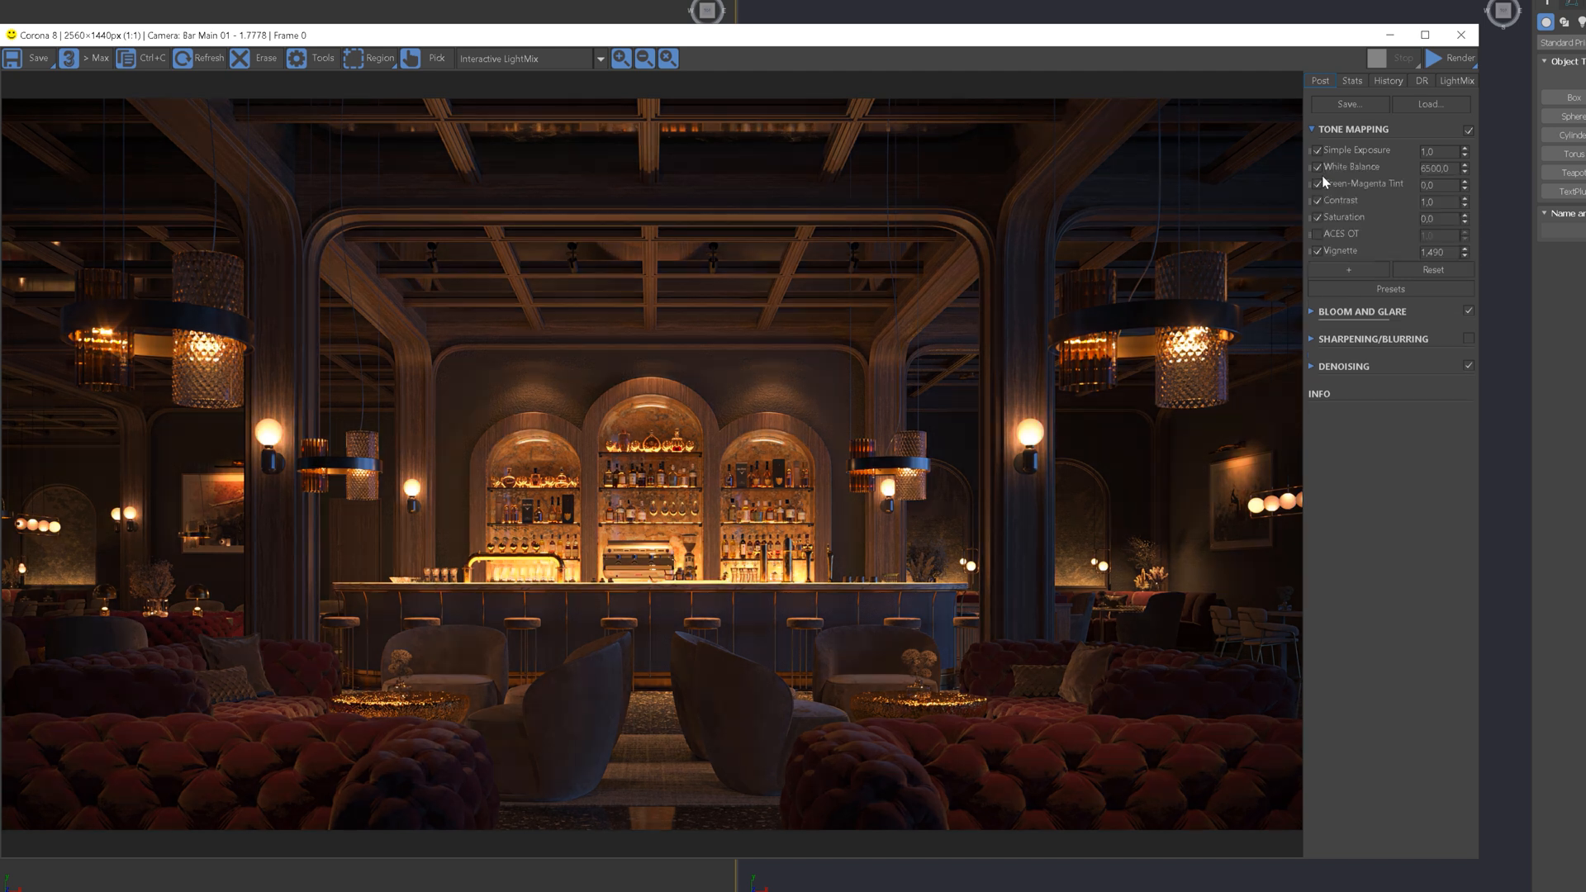
# Reset tone mapping to defaults, then add Vignette and Photographic Exposure operators.
pyautogui.click(1432, 270)
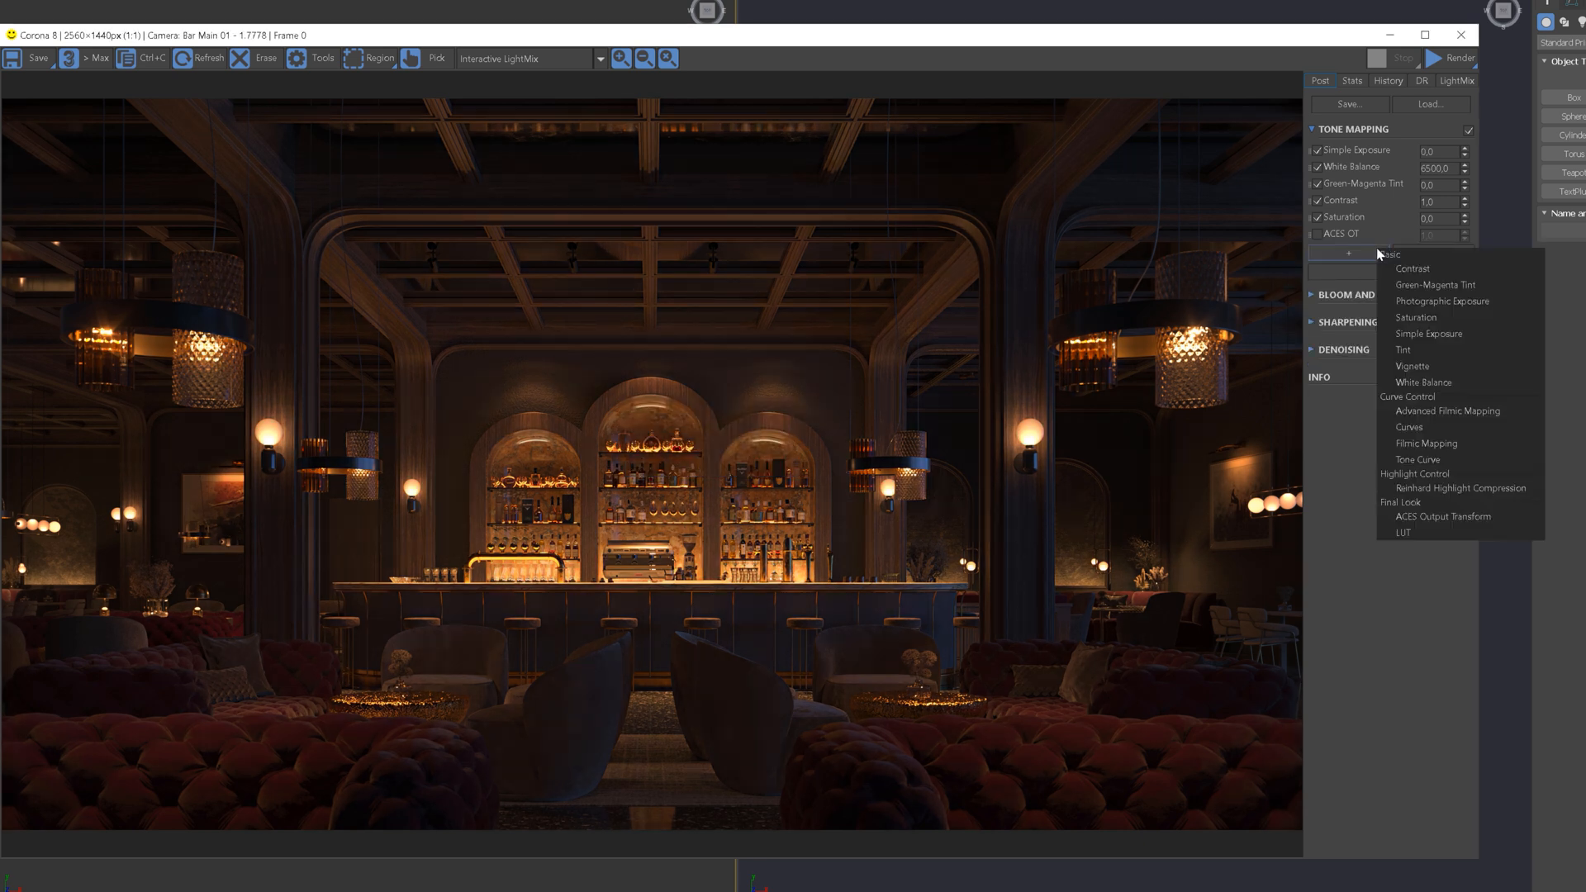
pyautogui.moveTo(1425, 334)
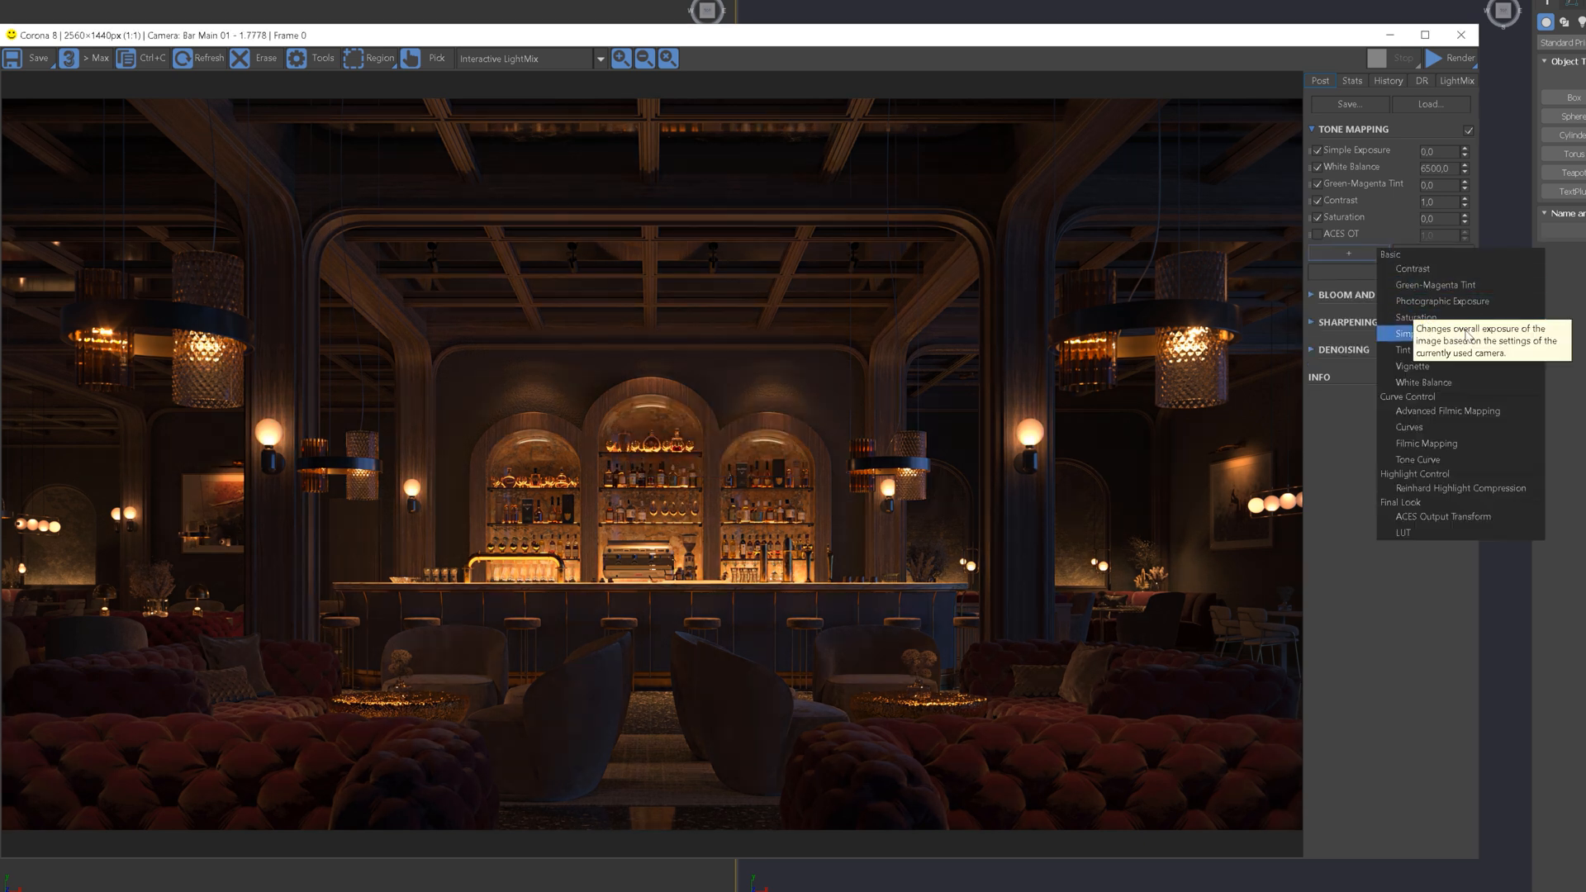
pyautogui.moveTo(1410, 366)
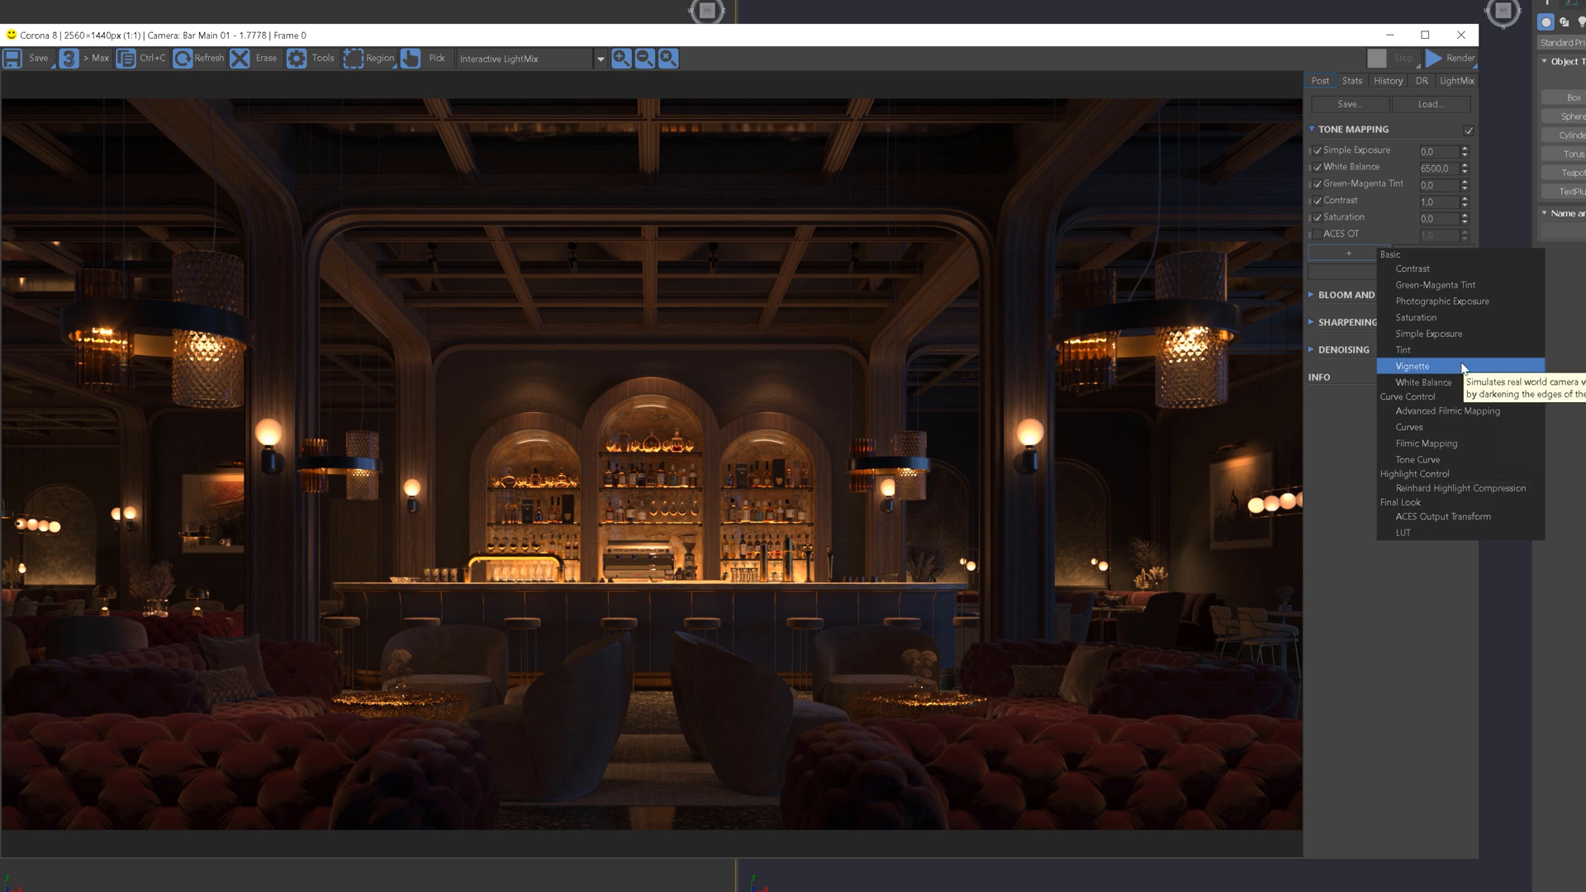
pyautogui.click(1409, 366)
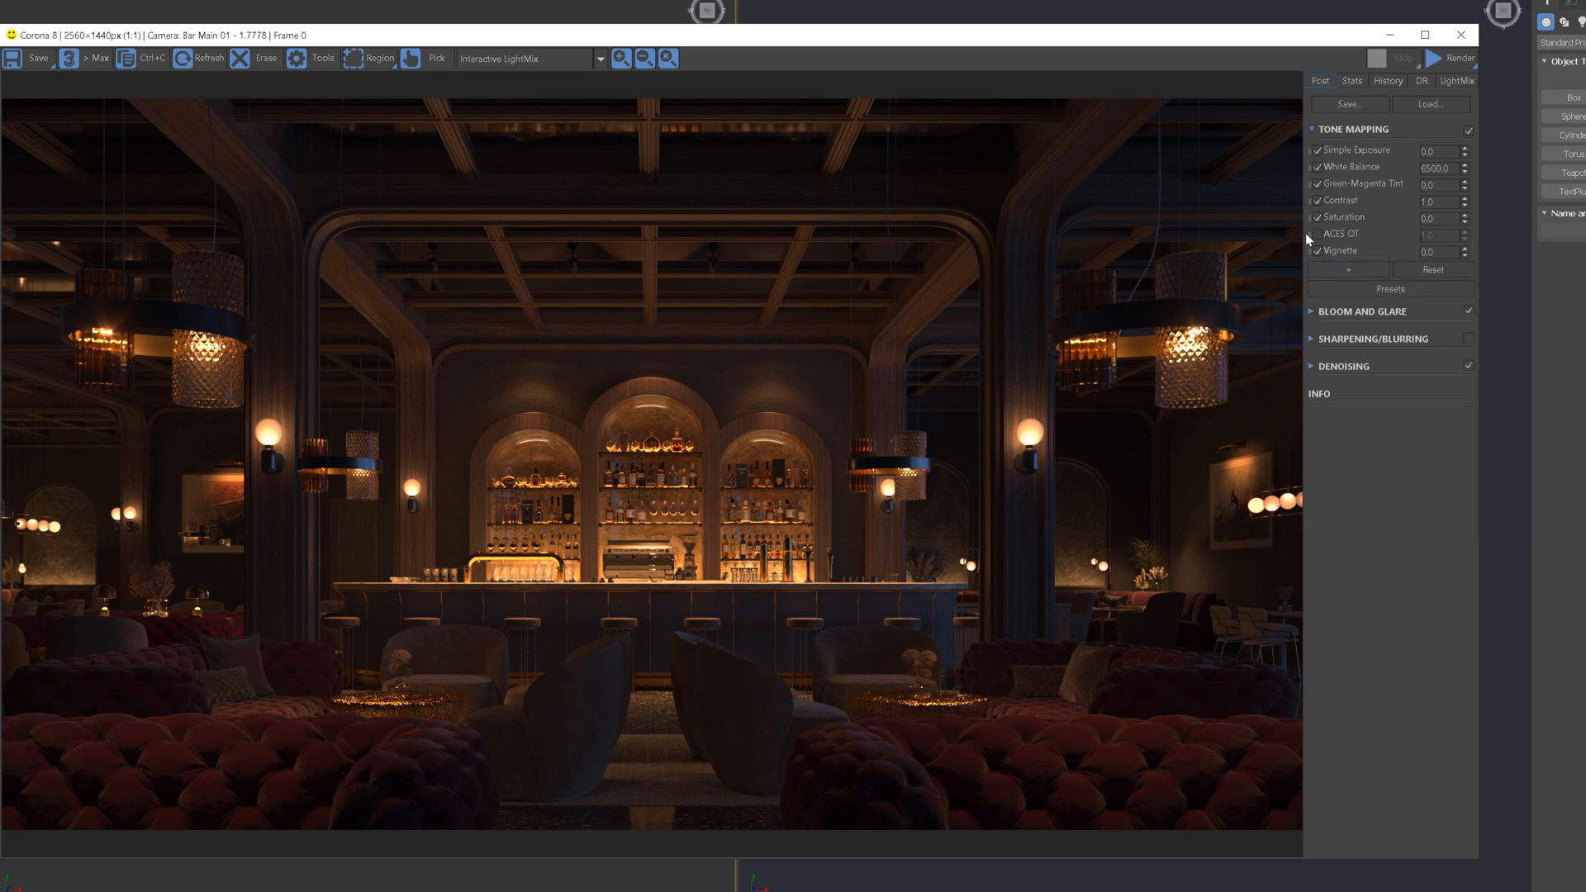
pyautogui.click(1348, 269)
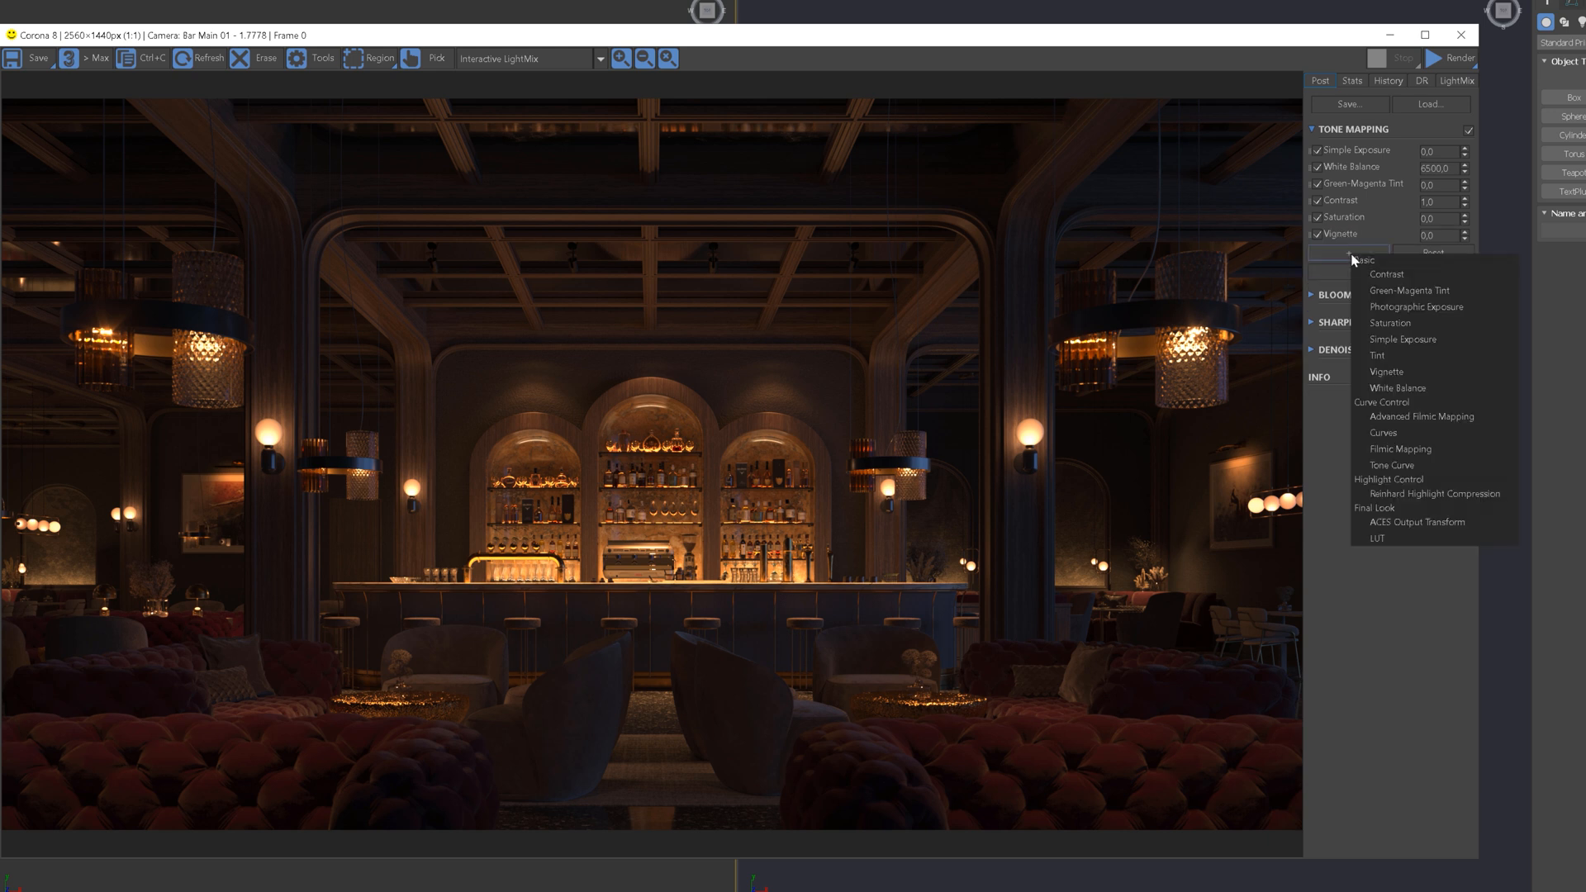
pyautogui.click(1409, 307)
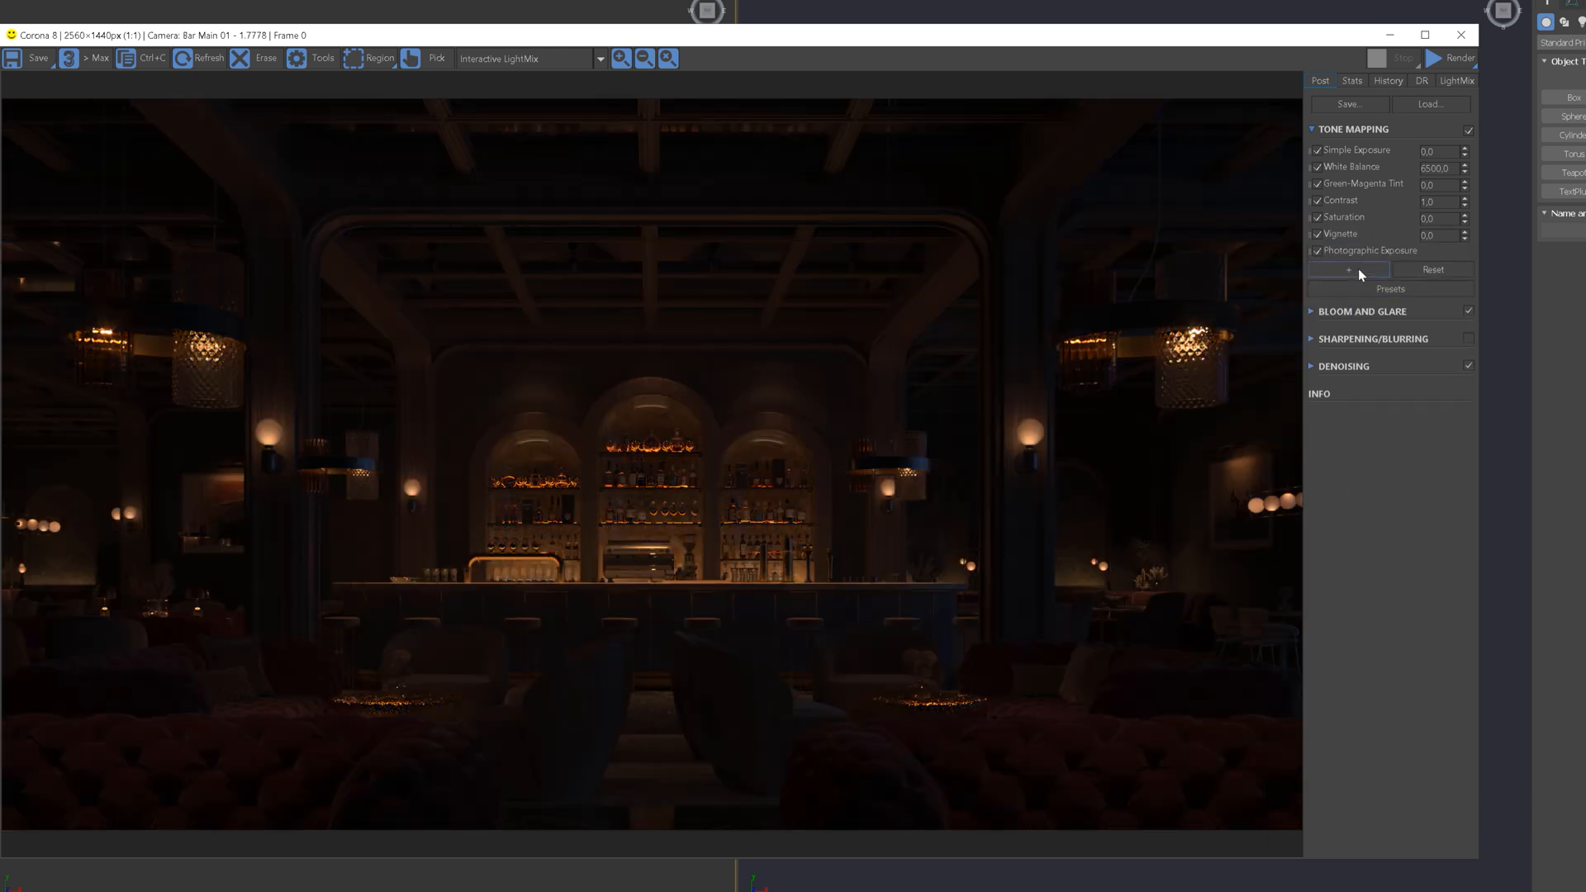
# Add the Tint operator and adjust white balance, green-magenta tint and exposure values.
pyautogui.click(1347, 271)
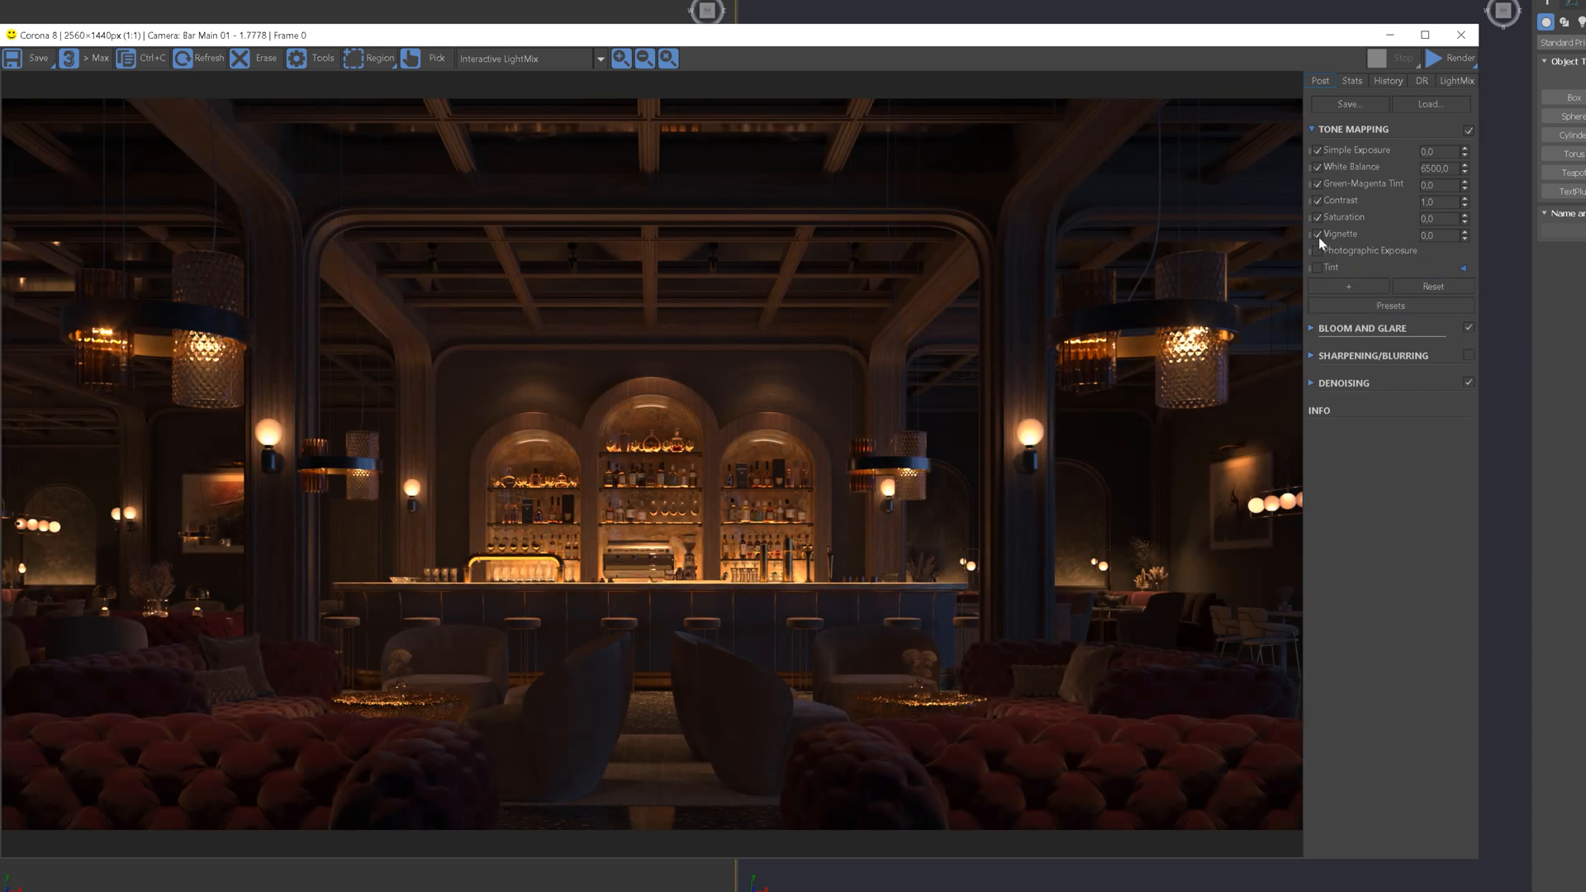
pyautogui.write('0,888')
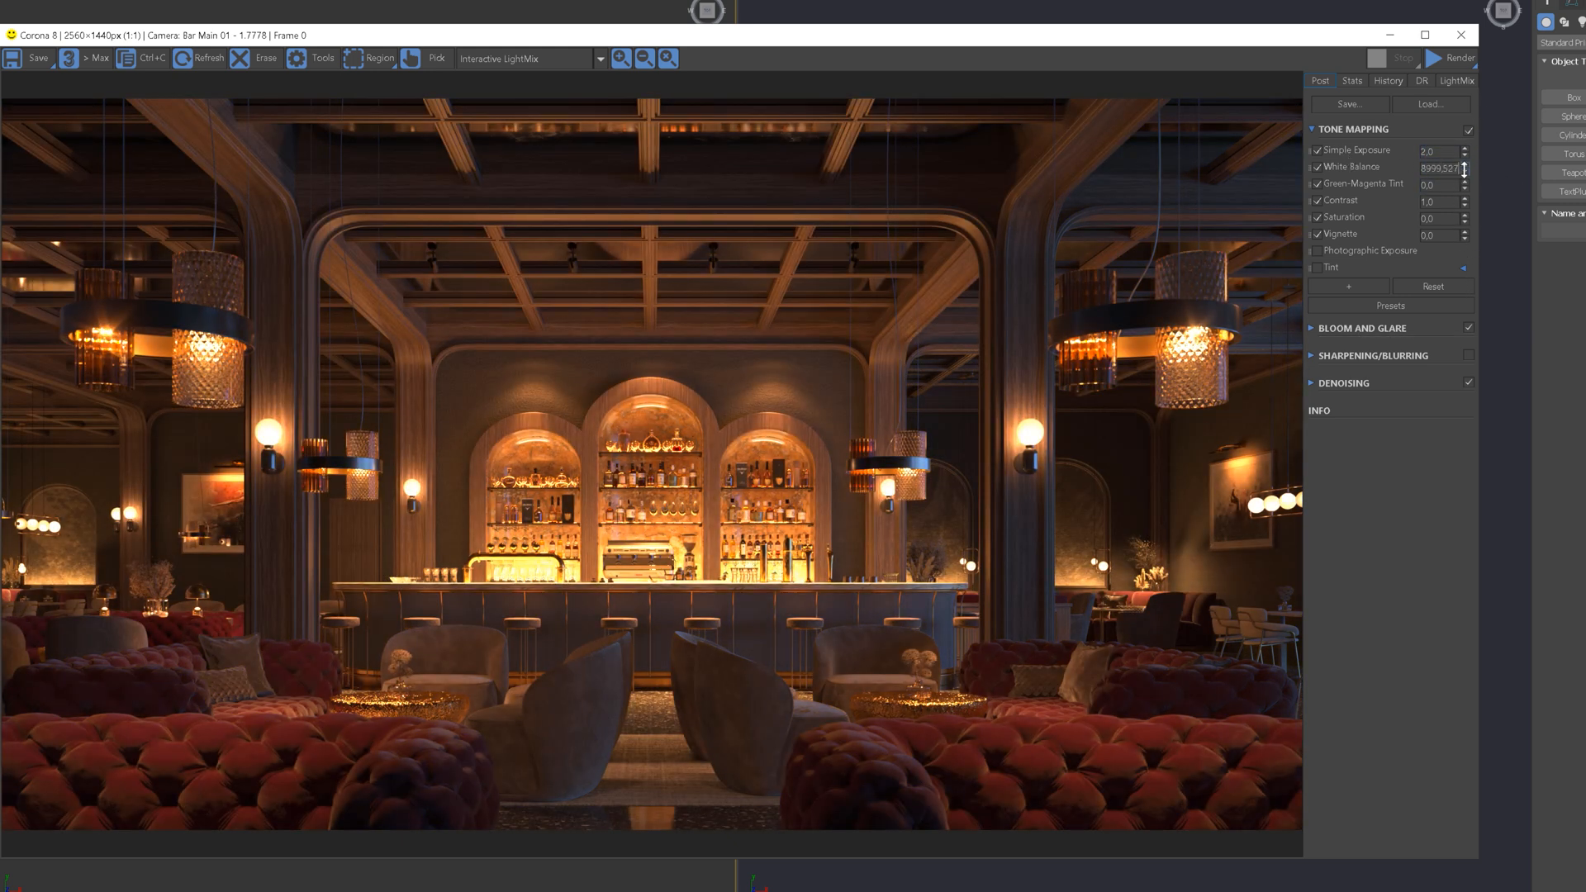
pyautogui.moveTo(1464, 168); pyautogui.dragTo(1464, 191)
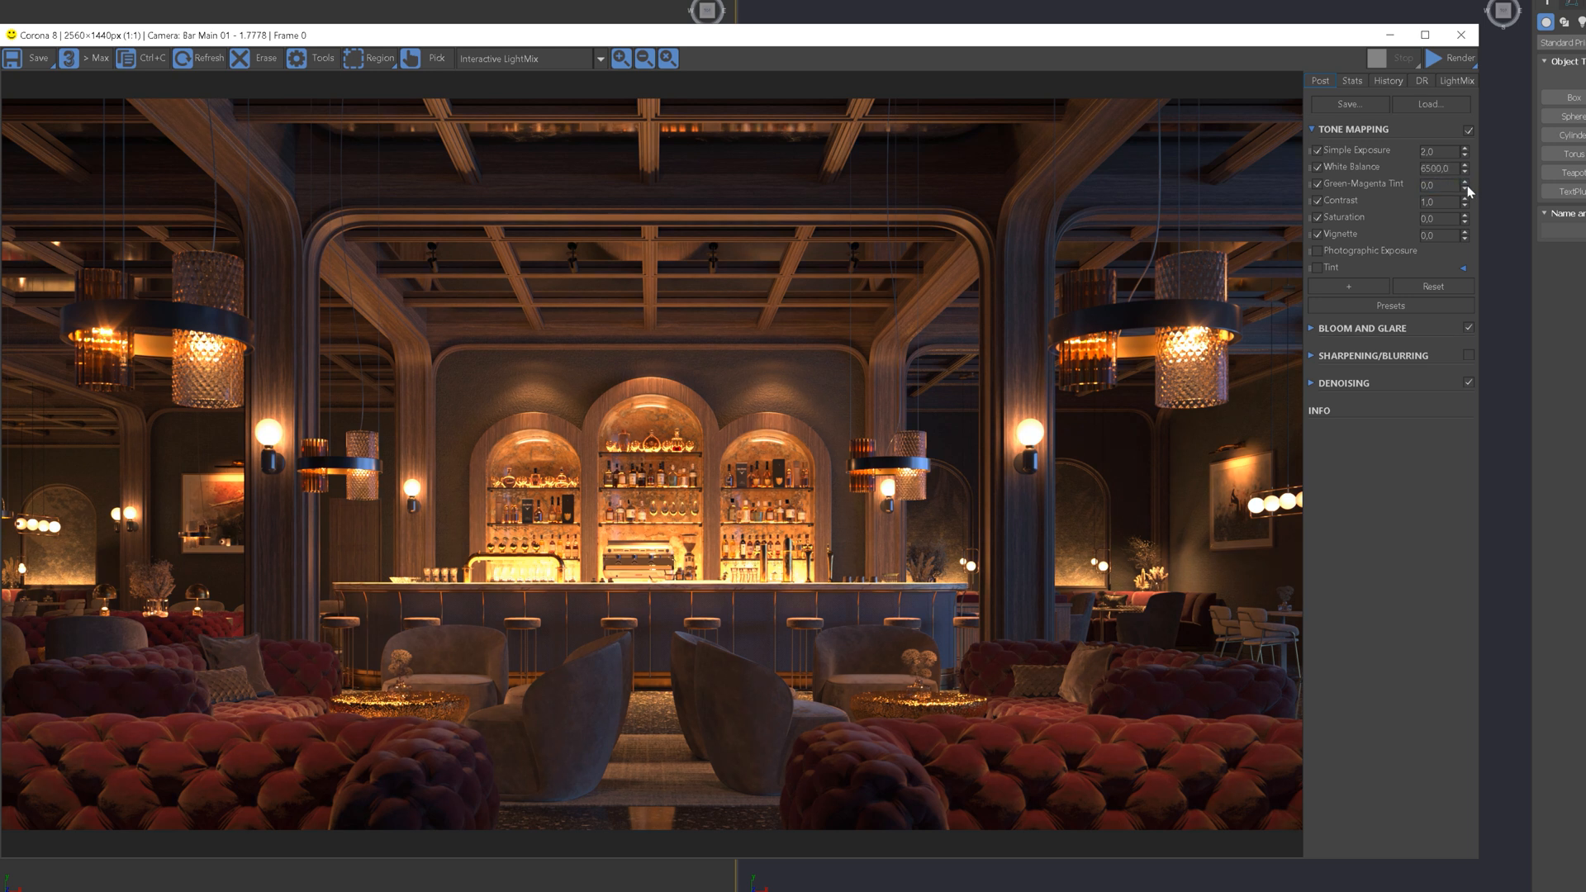
pyautogui.moveTo(1464, 185); pyautogui.dragTo(1464, 162)
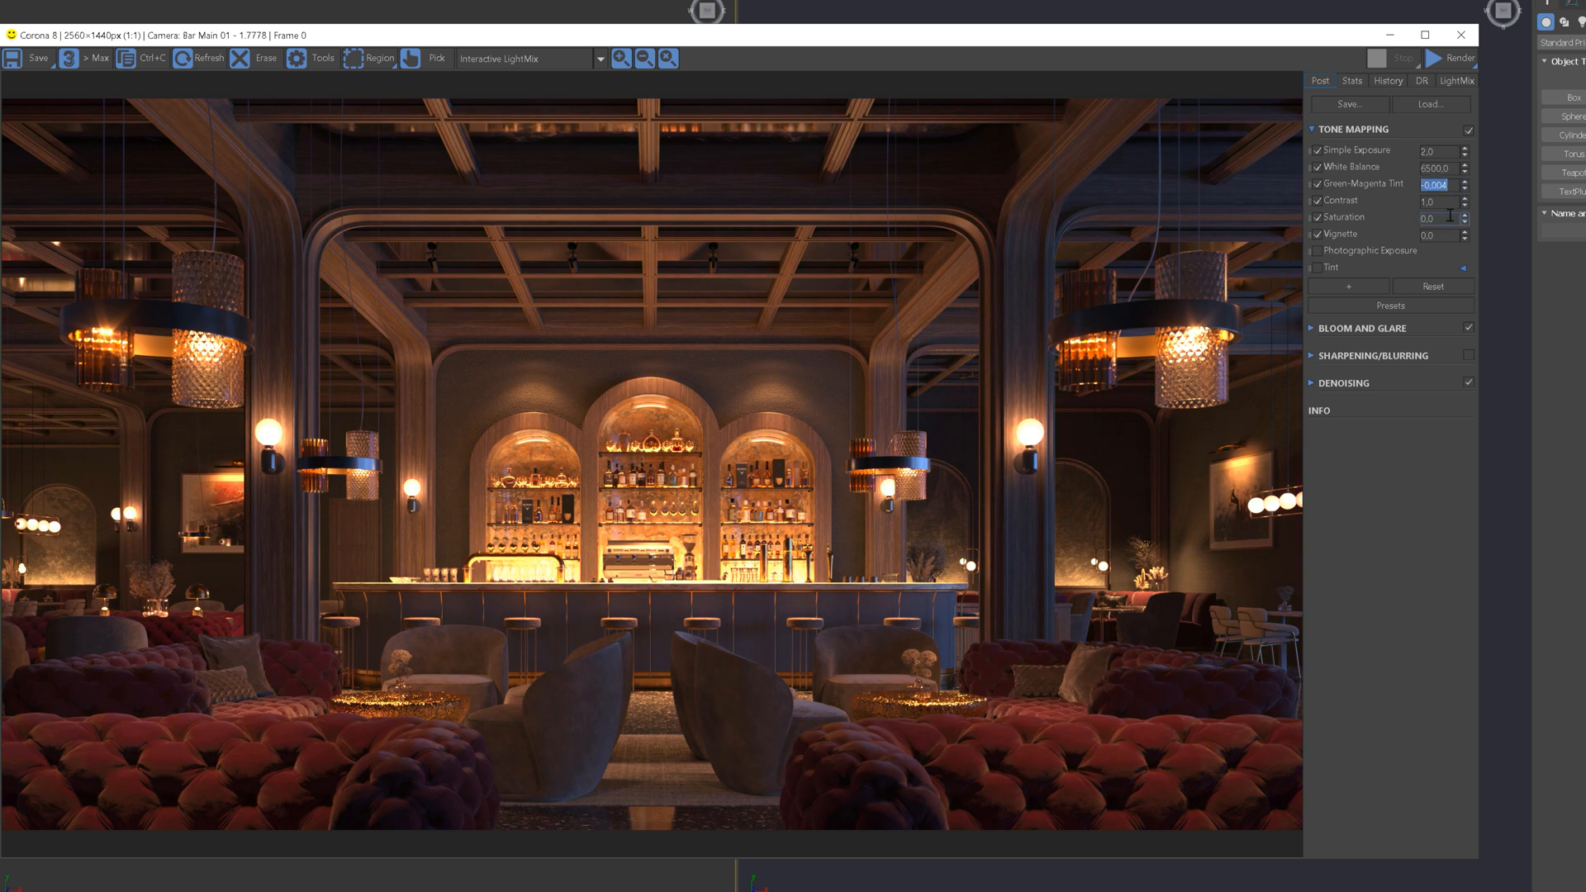
pyautogui.write('7.954')
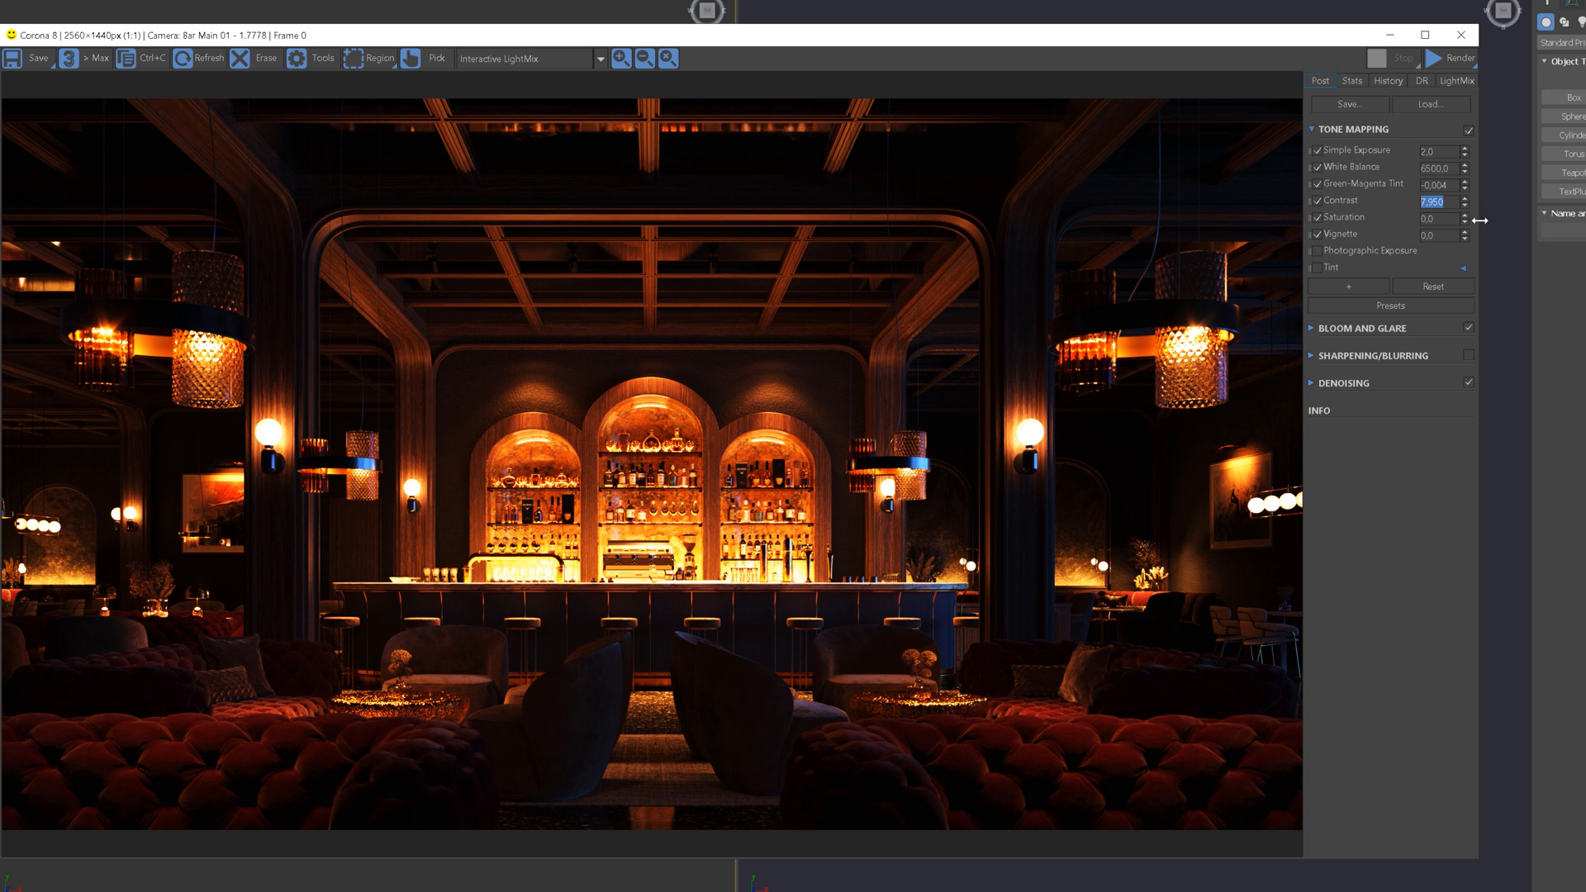
pyautogui.write('1.0')
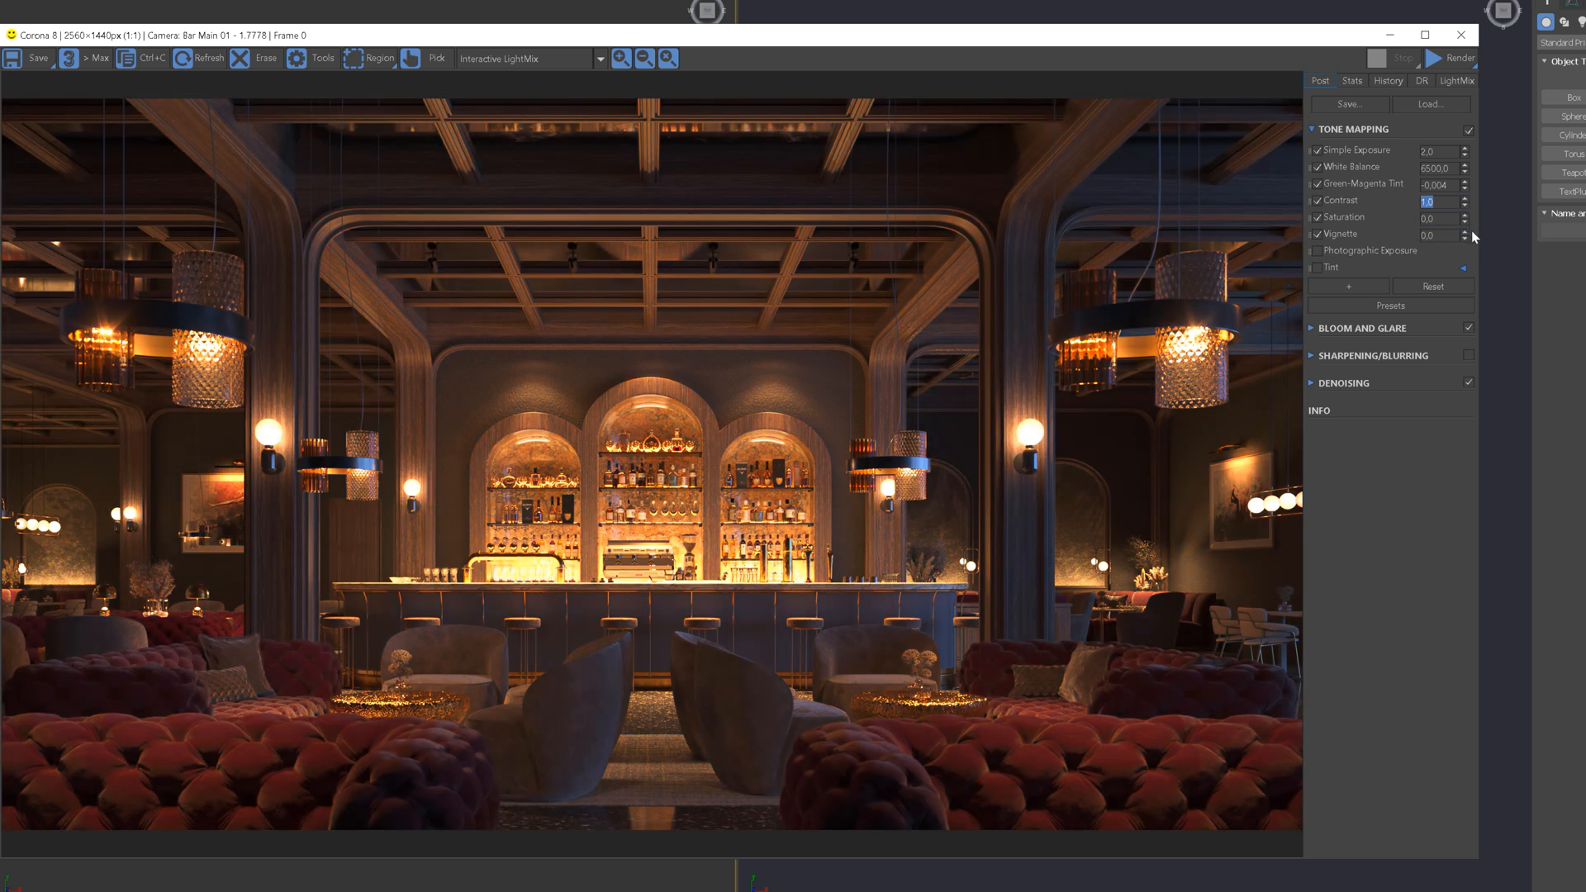
# Raise the vignette strength to about 2.15 and disable Photographic Exposure.
pyautogui.moveTo(1461, 217); pyautogui.dragTo(1462, 233)
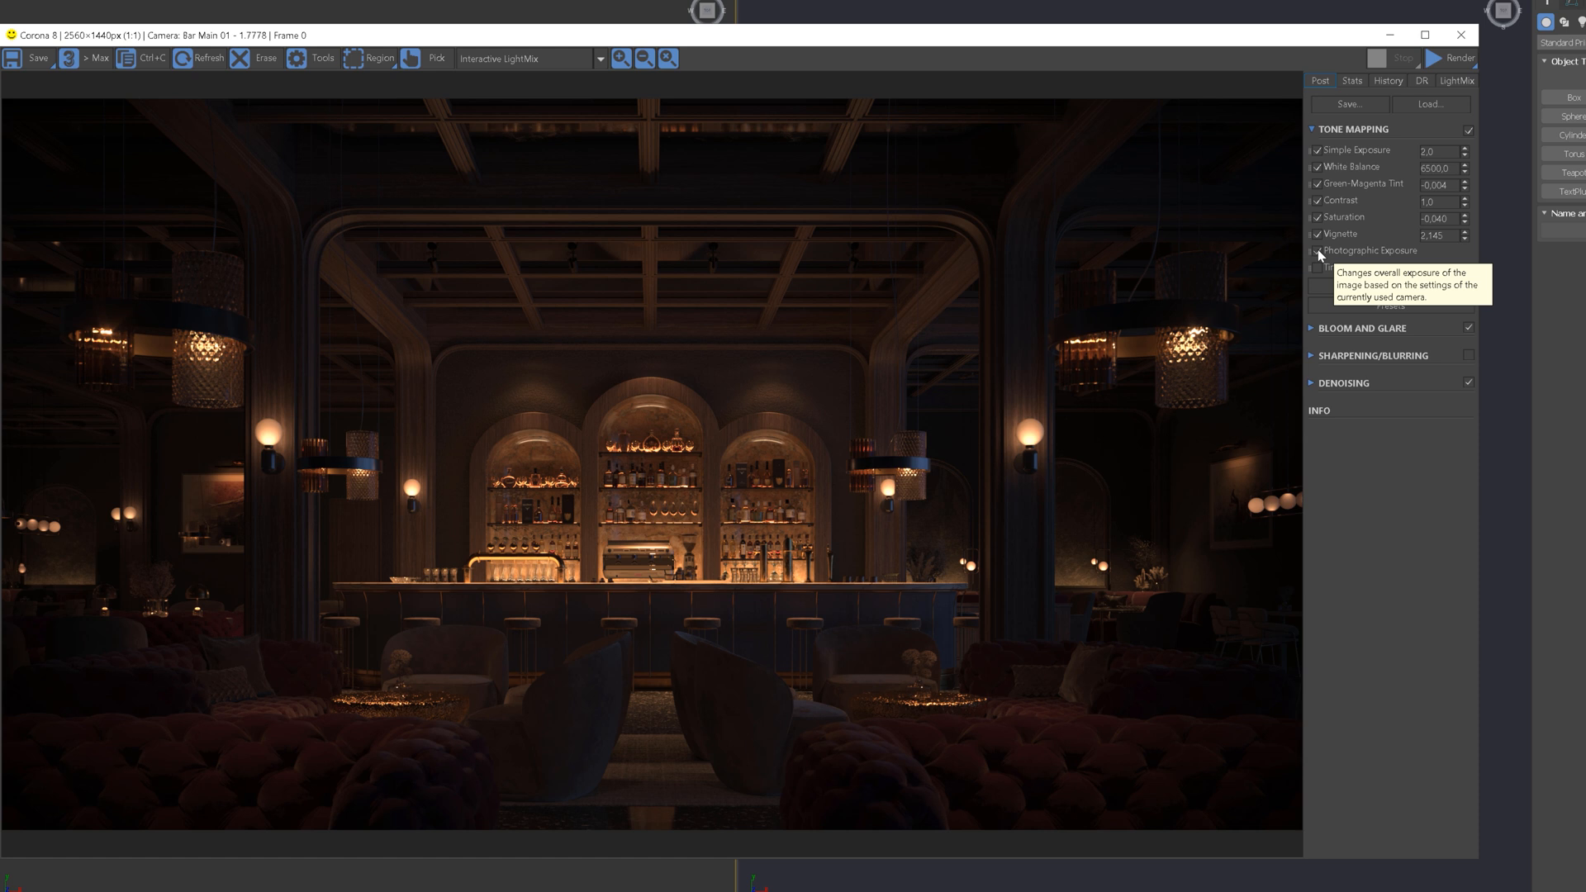
pyautogui.click(1320, 249)
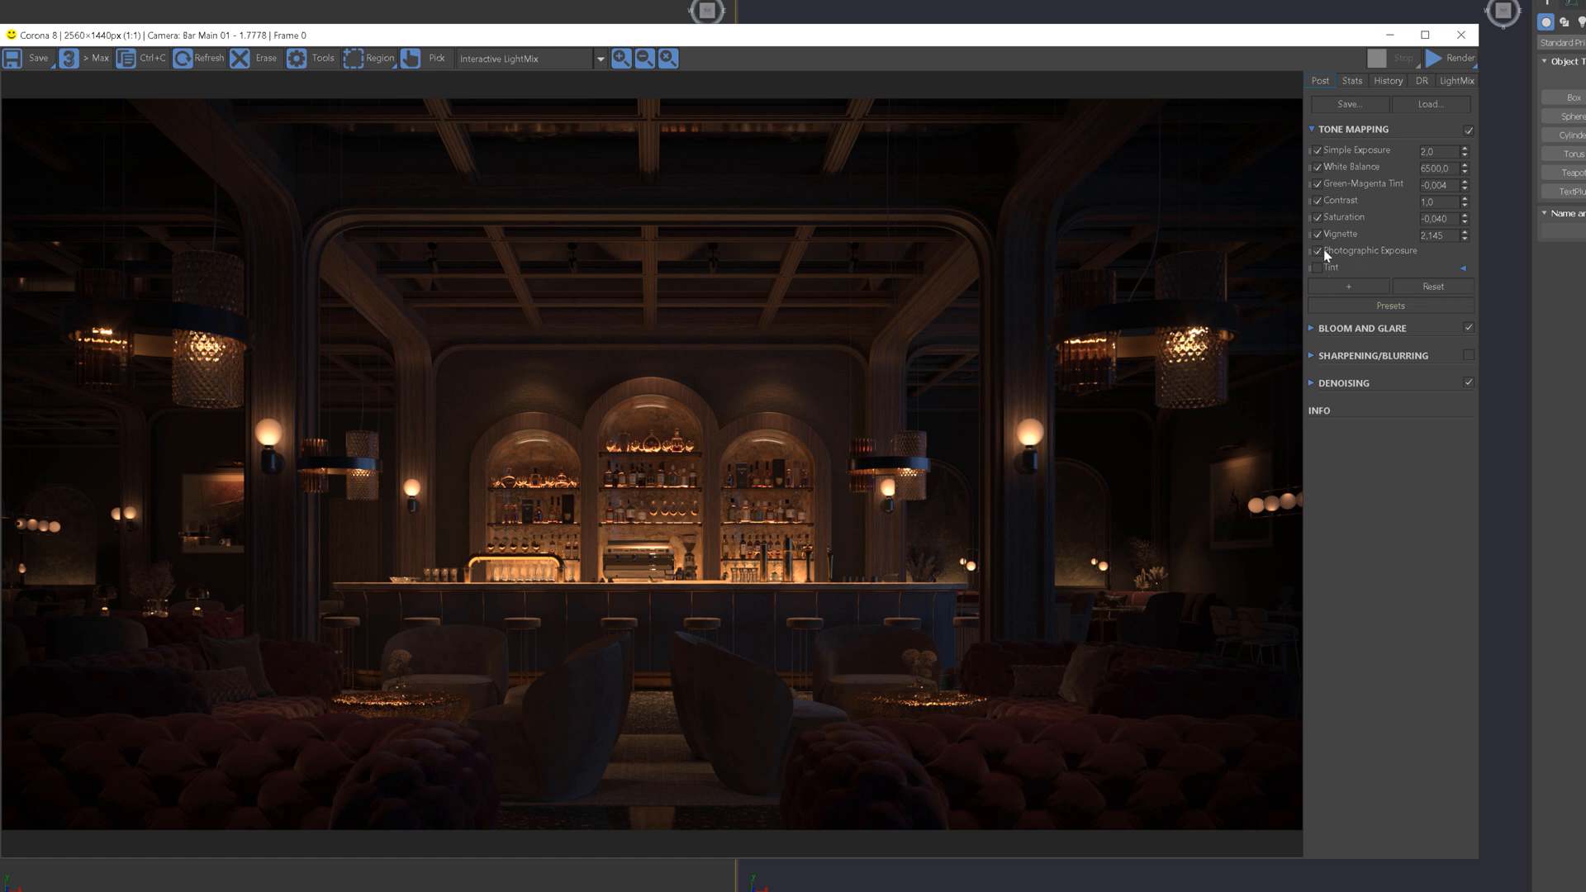
pyautogui.click(1319, 251)
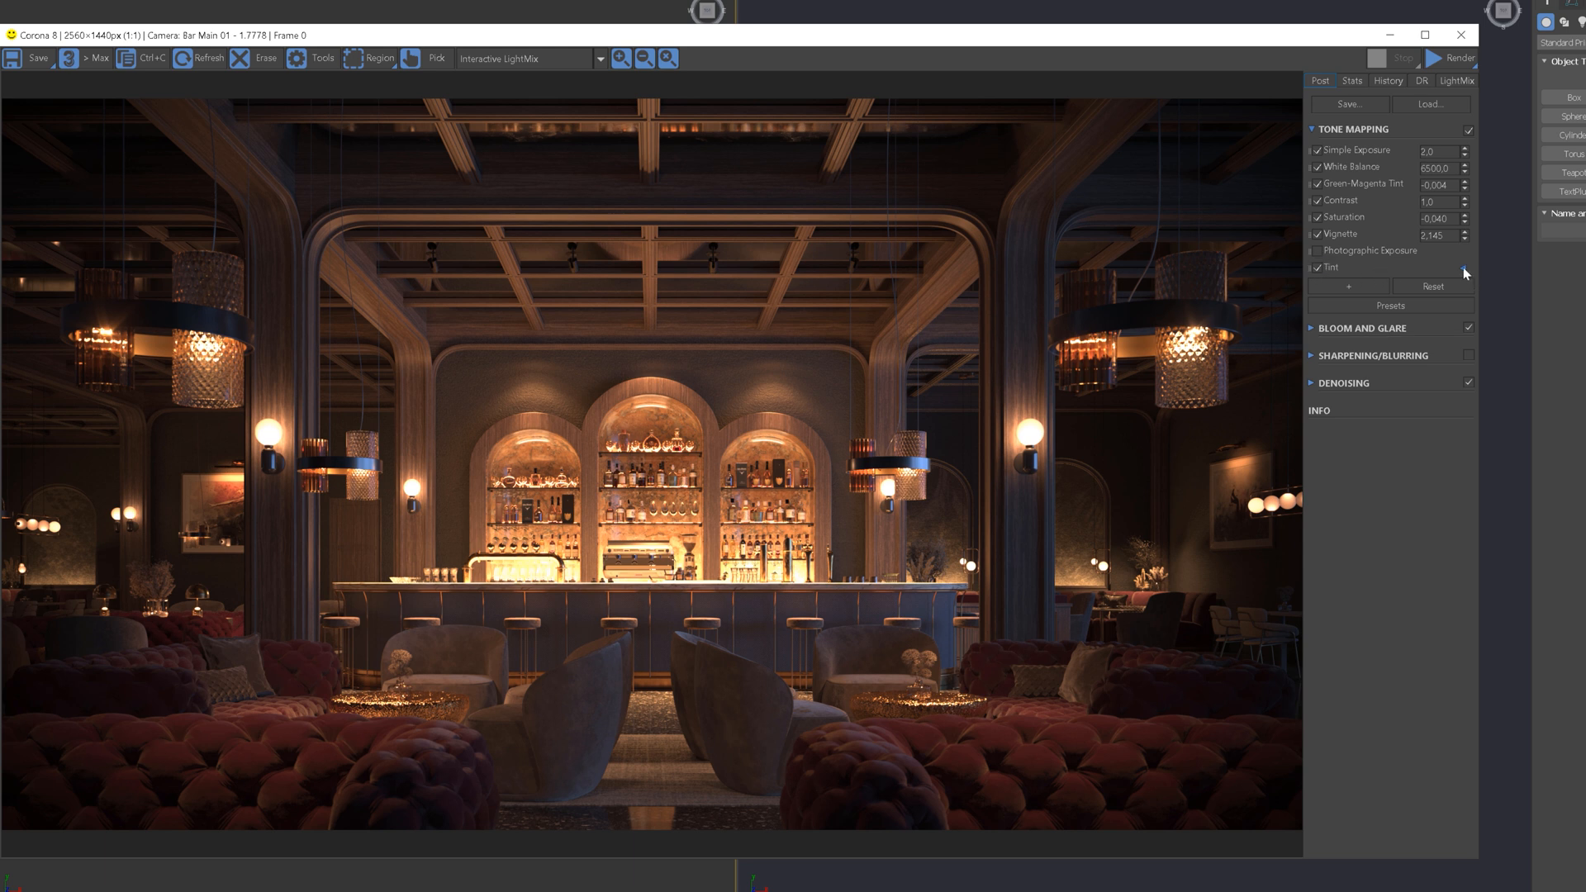
# Try a green Tint colour, then replace it with a near-white neutral colour.
pyautogui.click(1463, 268)
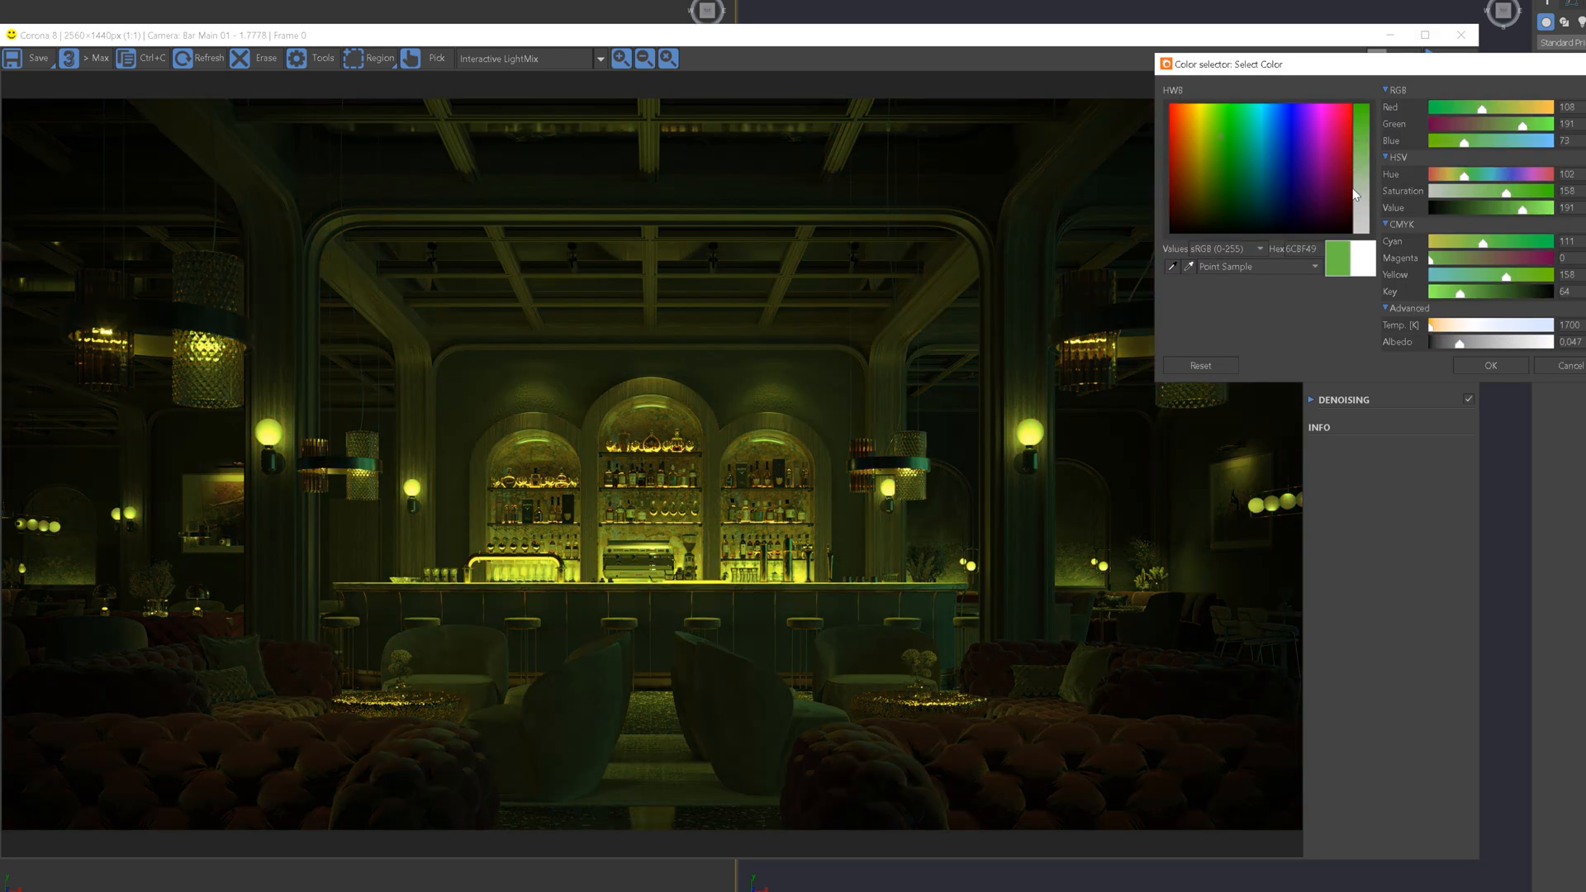
pyautogui.moveTo(1514, 217)
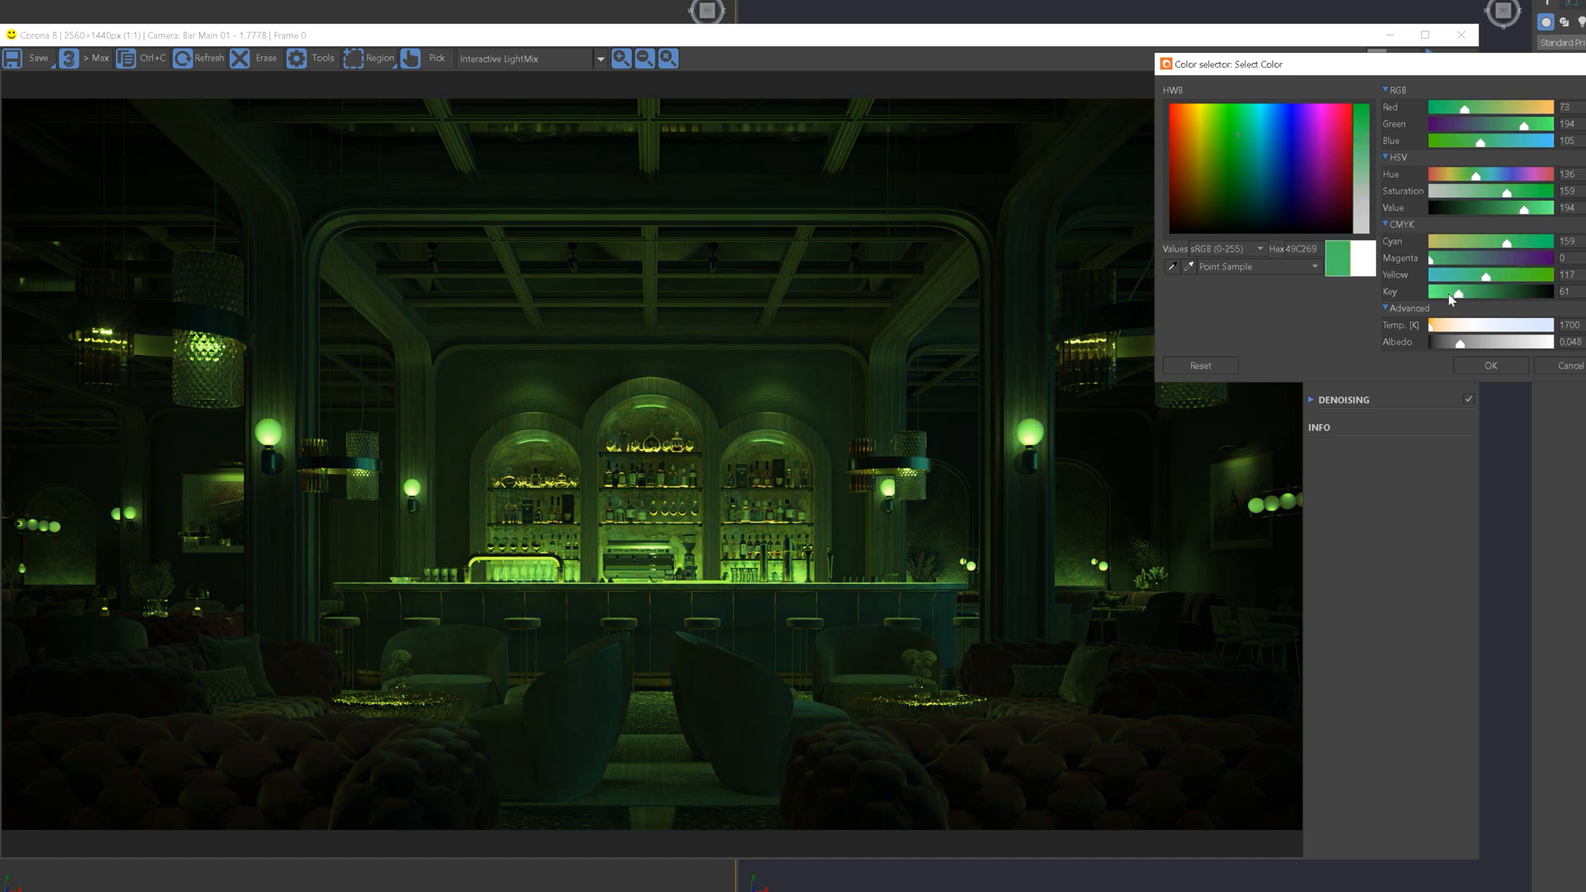
pyautogui.click(1487, 366)
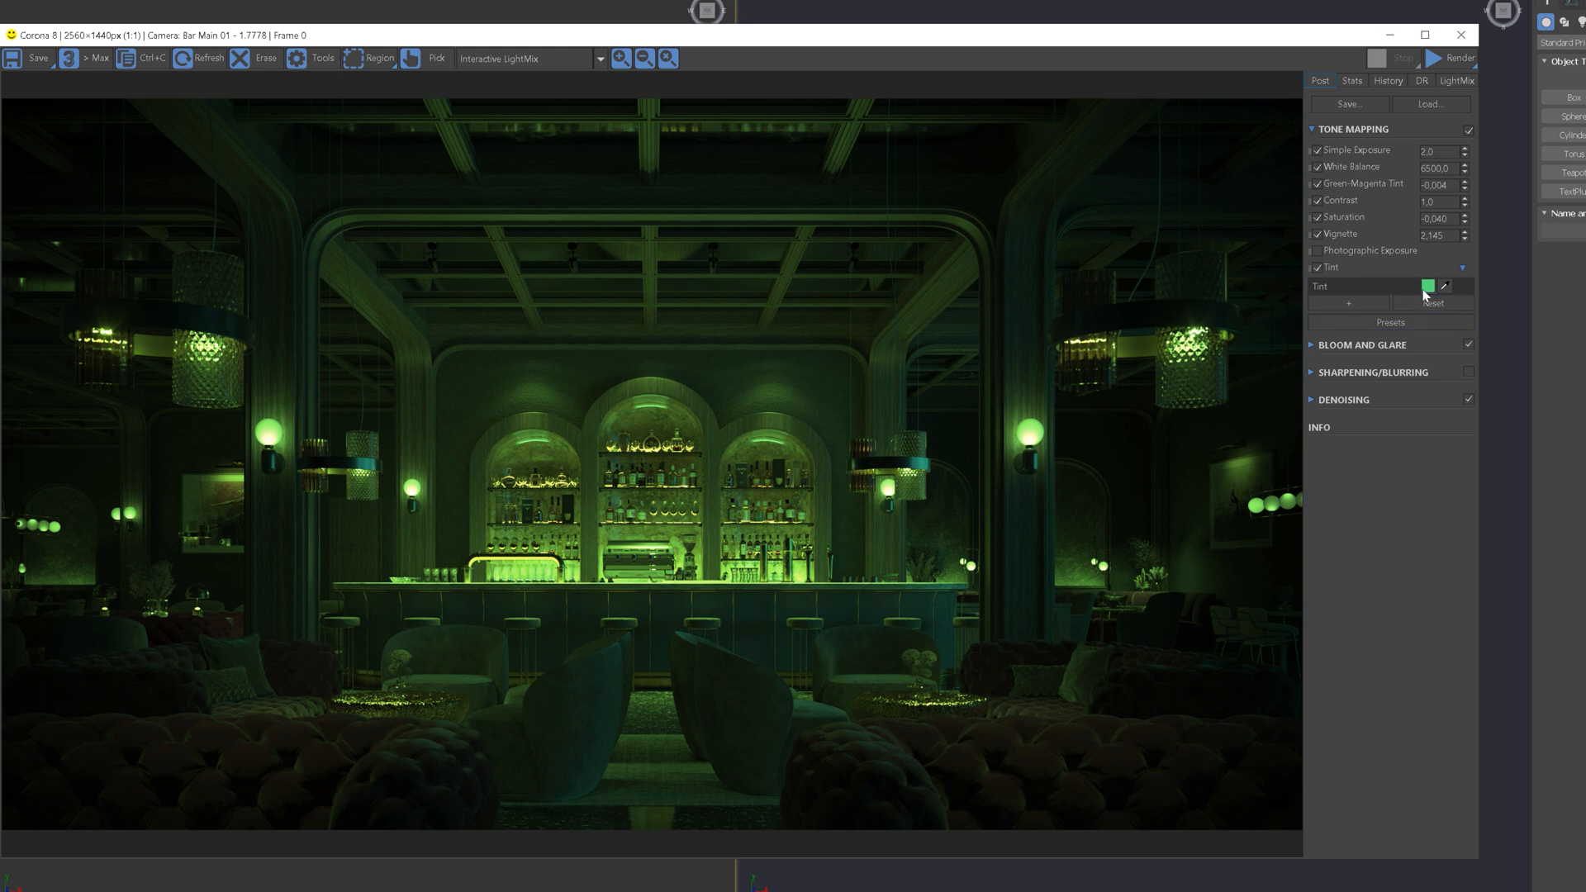
pyautogui.click(1428, 286)
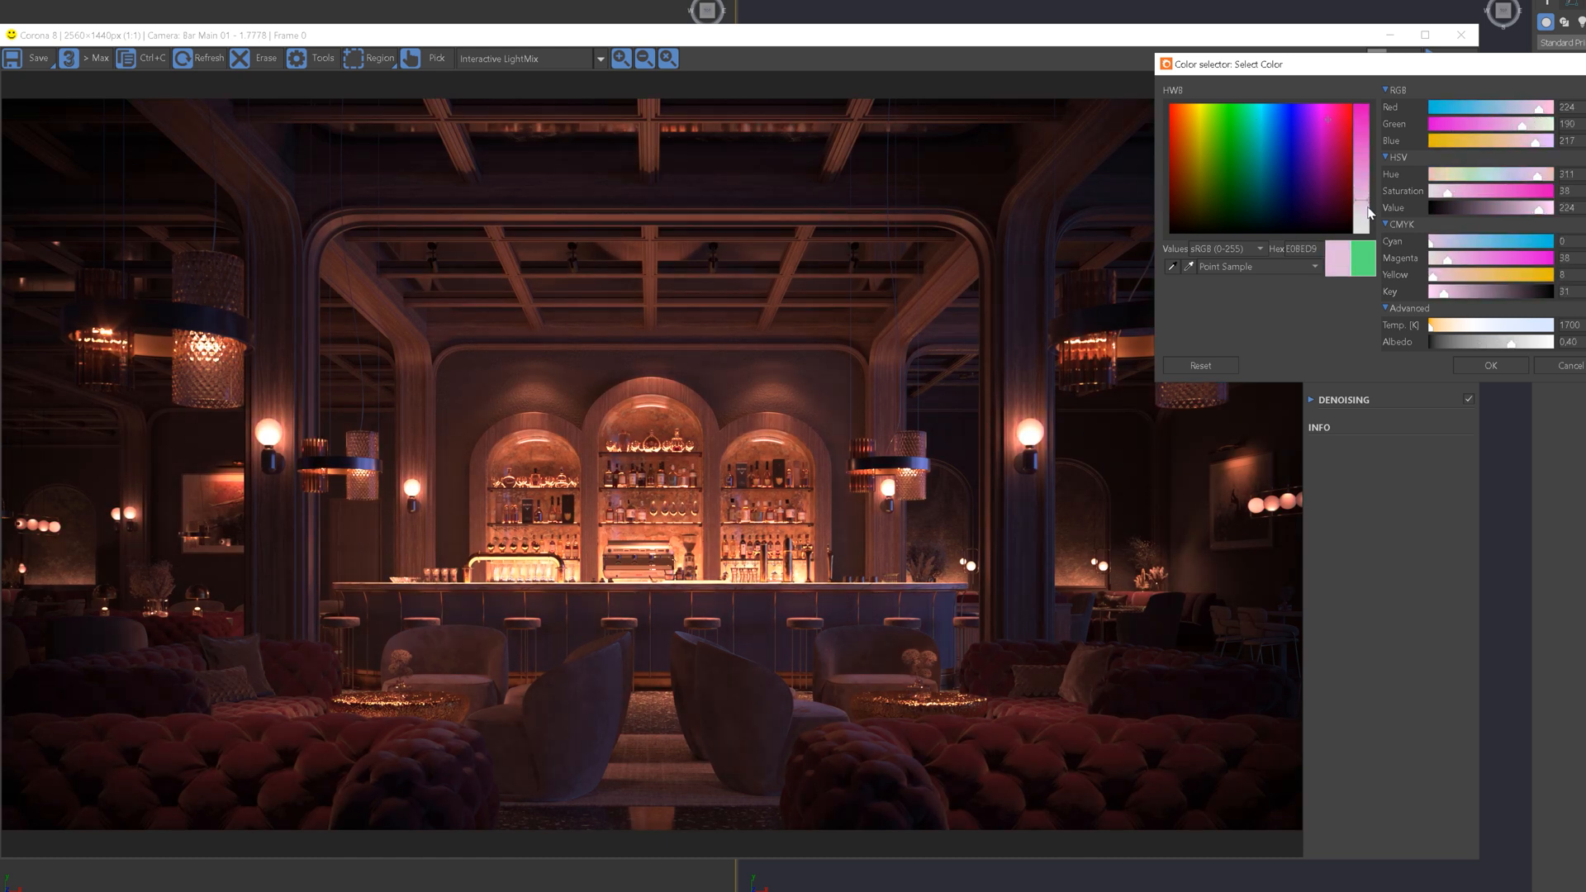
pyautogui.click(1488, 365)
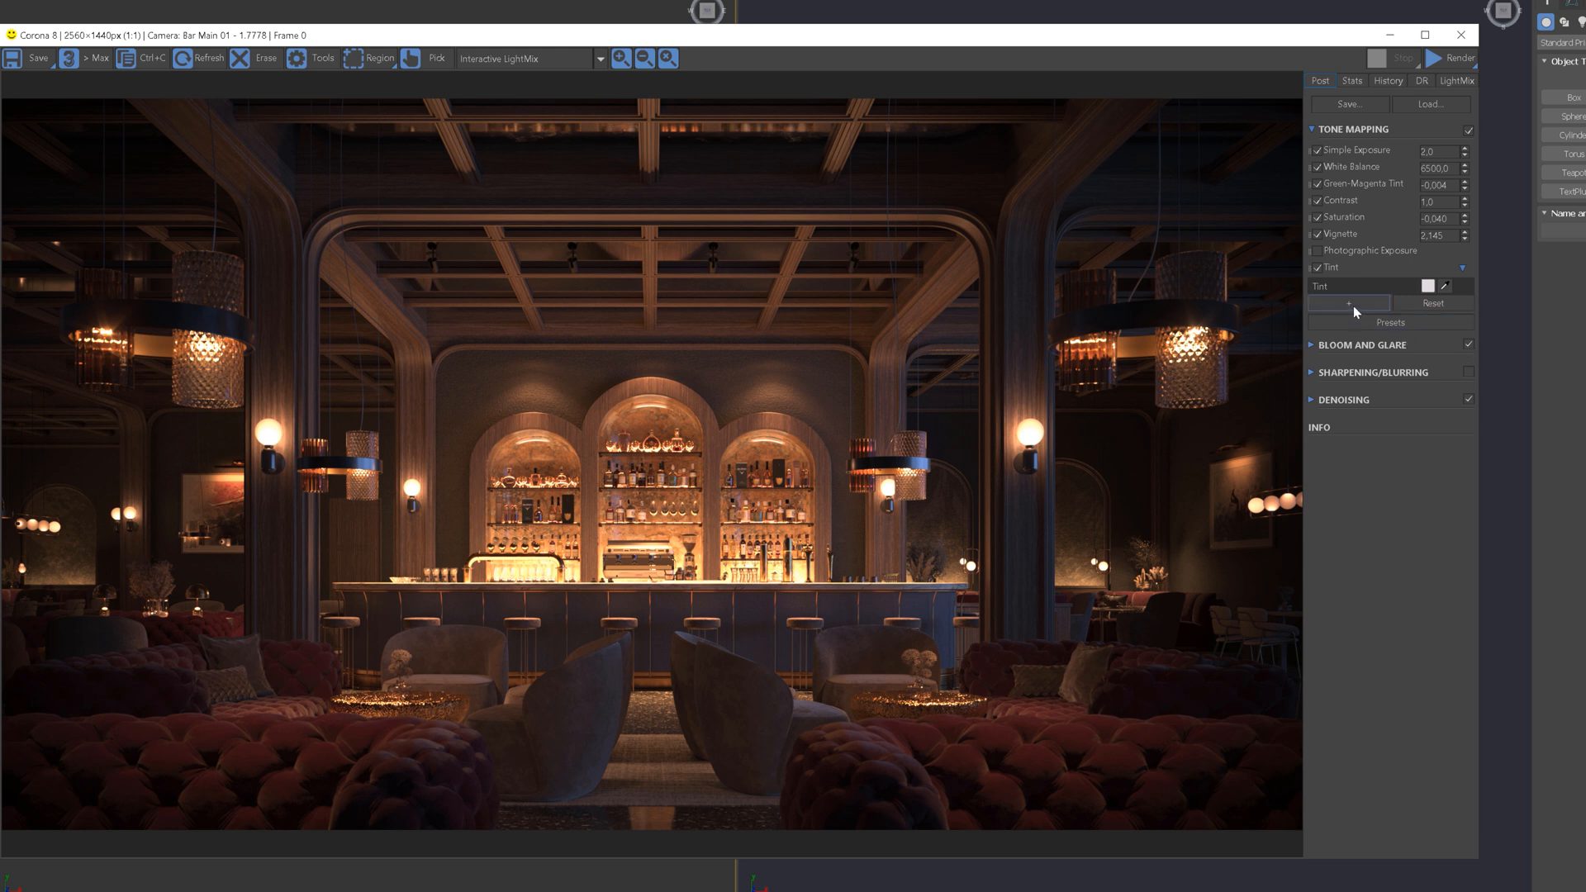
# Add Filmic Mapping with highlight compression 1.0 and rich shadows about 0.5.
pyautogui.click(1347, 303)
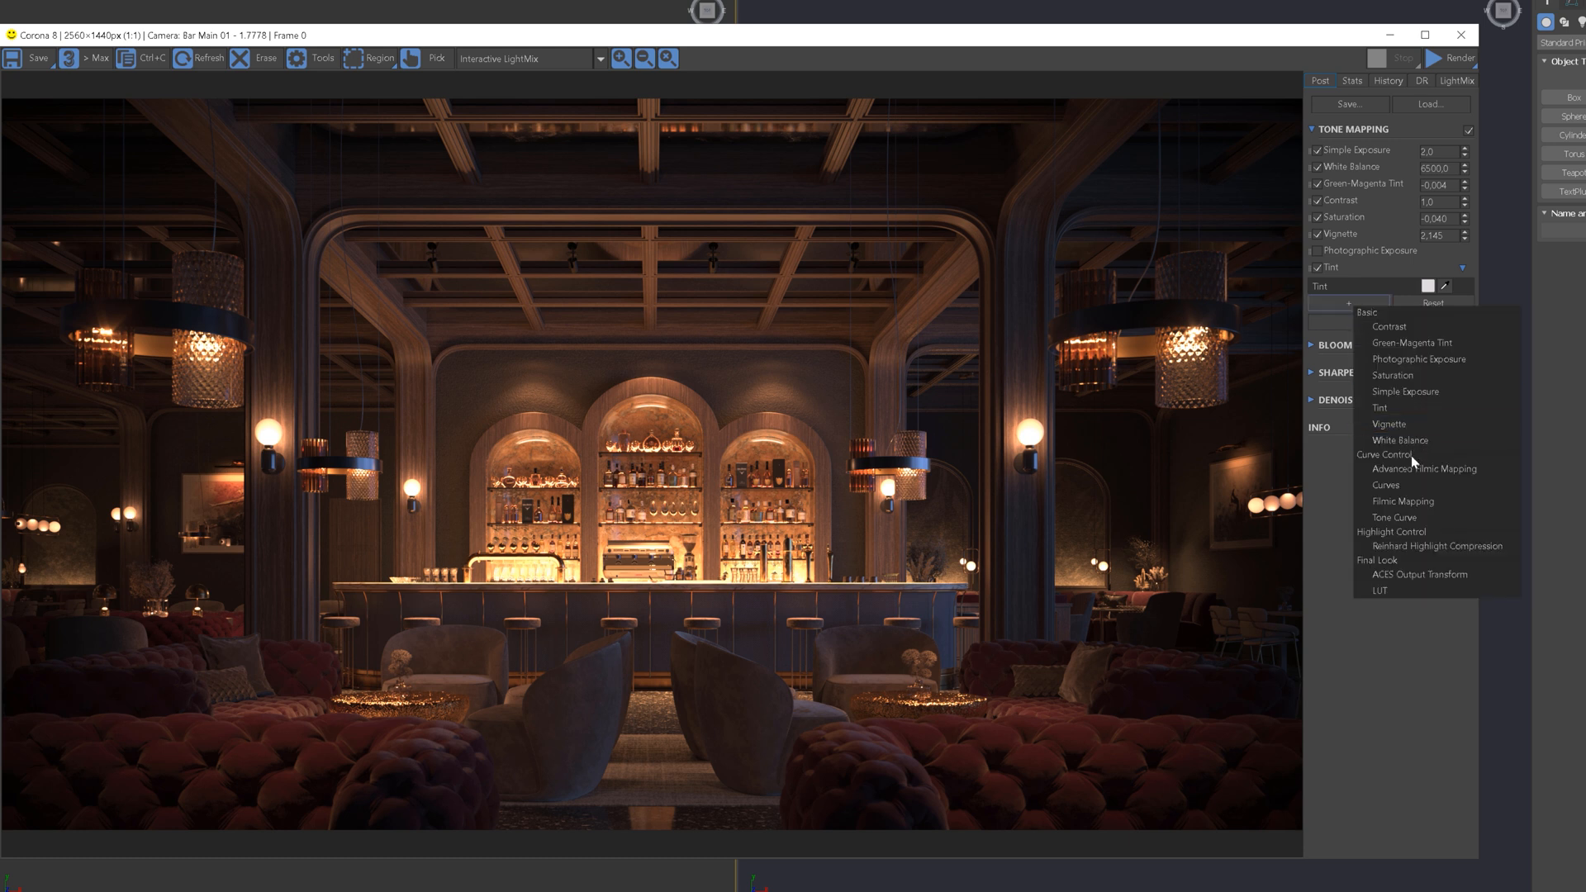
pyautogui.moveTo(1401, 501)
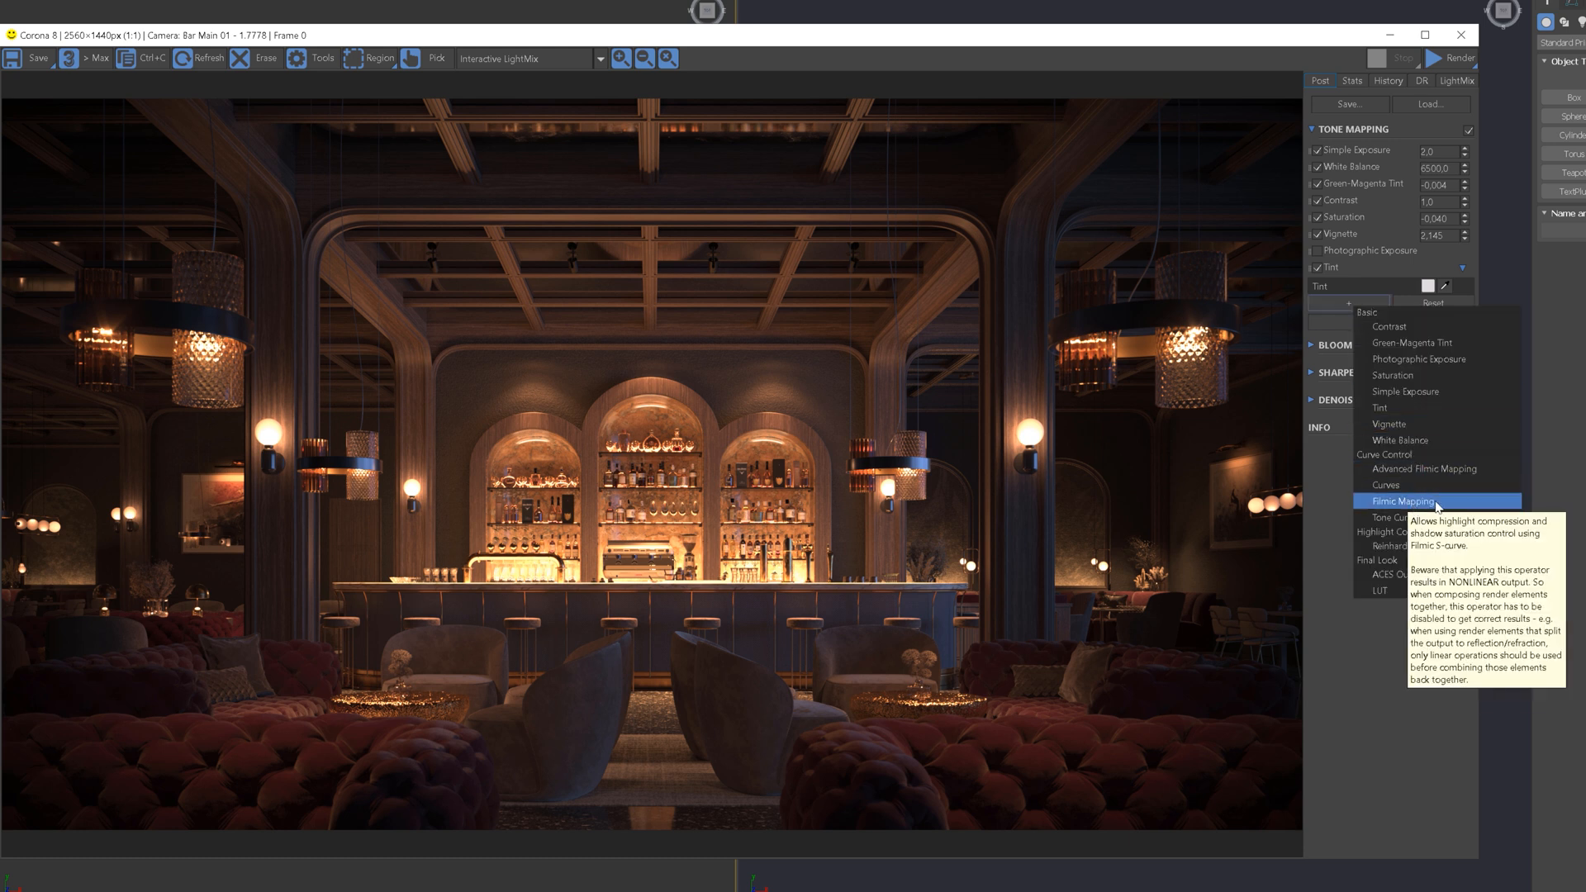
pyautogui.click(1401, 501)
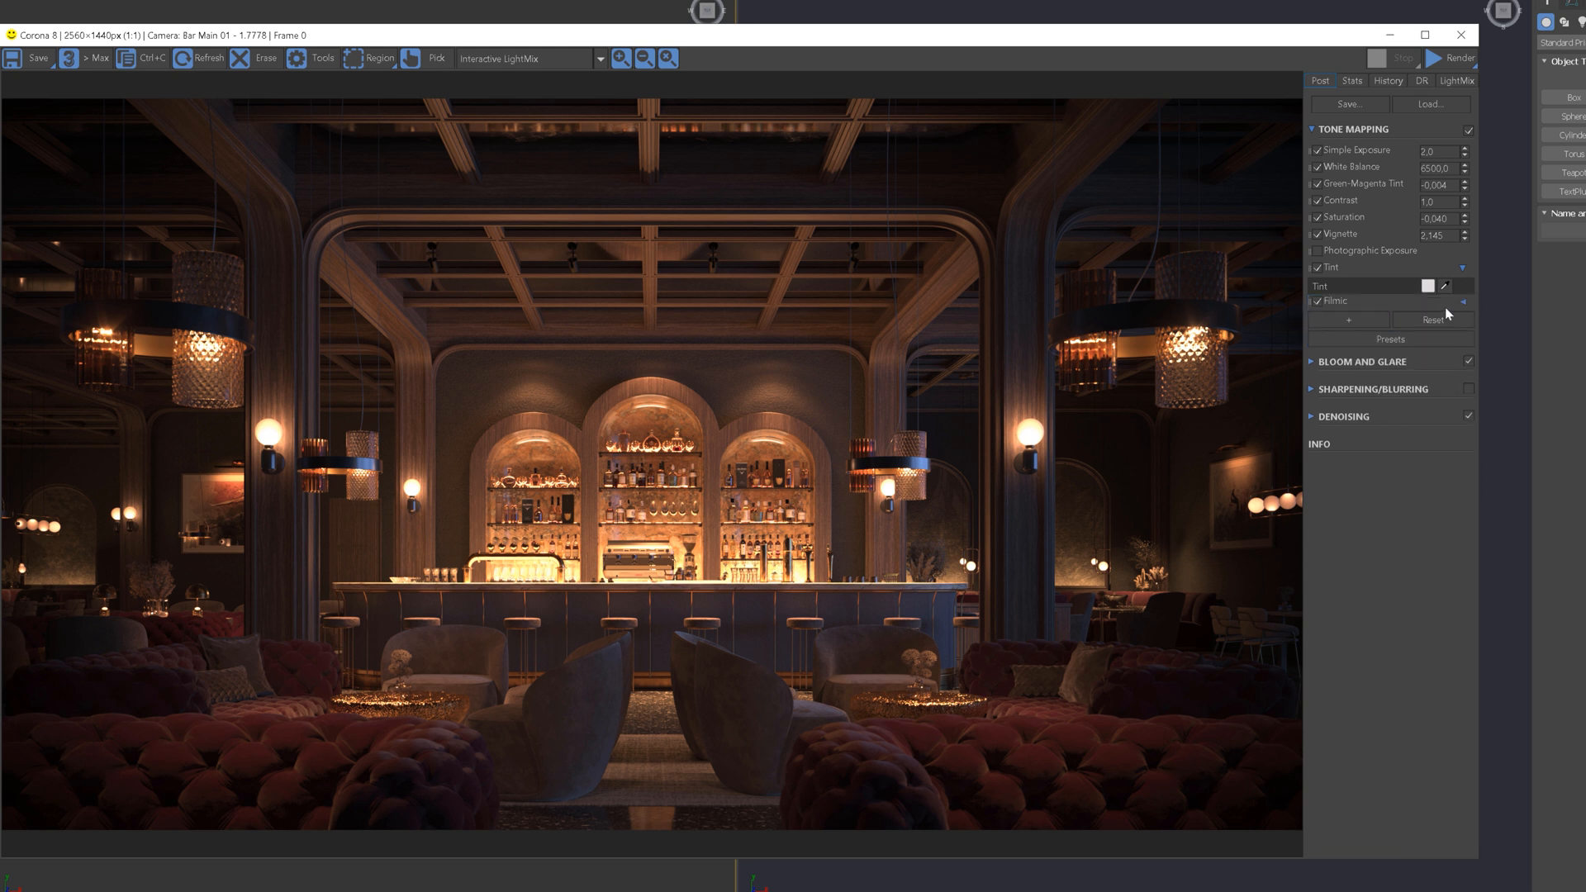
pyautogui.click(1316, 301)
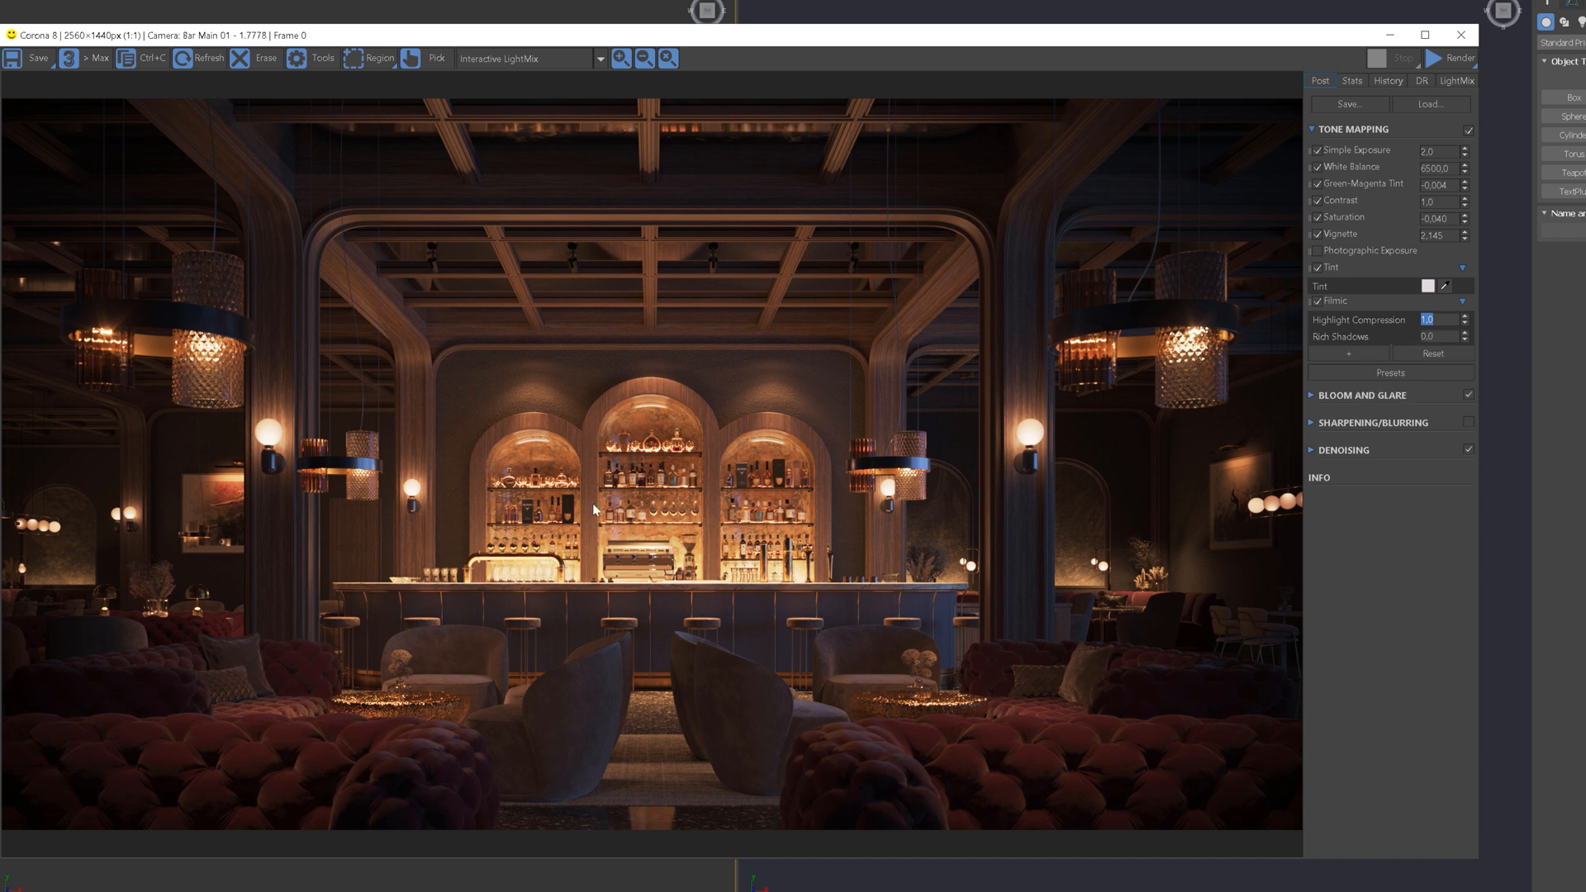
pyautogui.moveTo(725, 523)
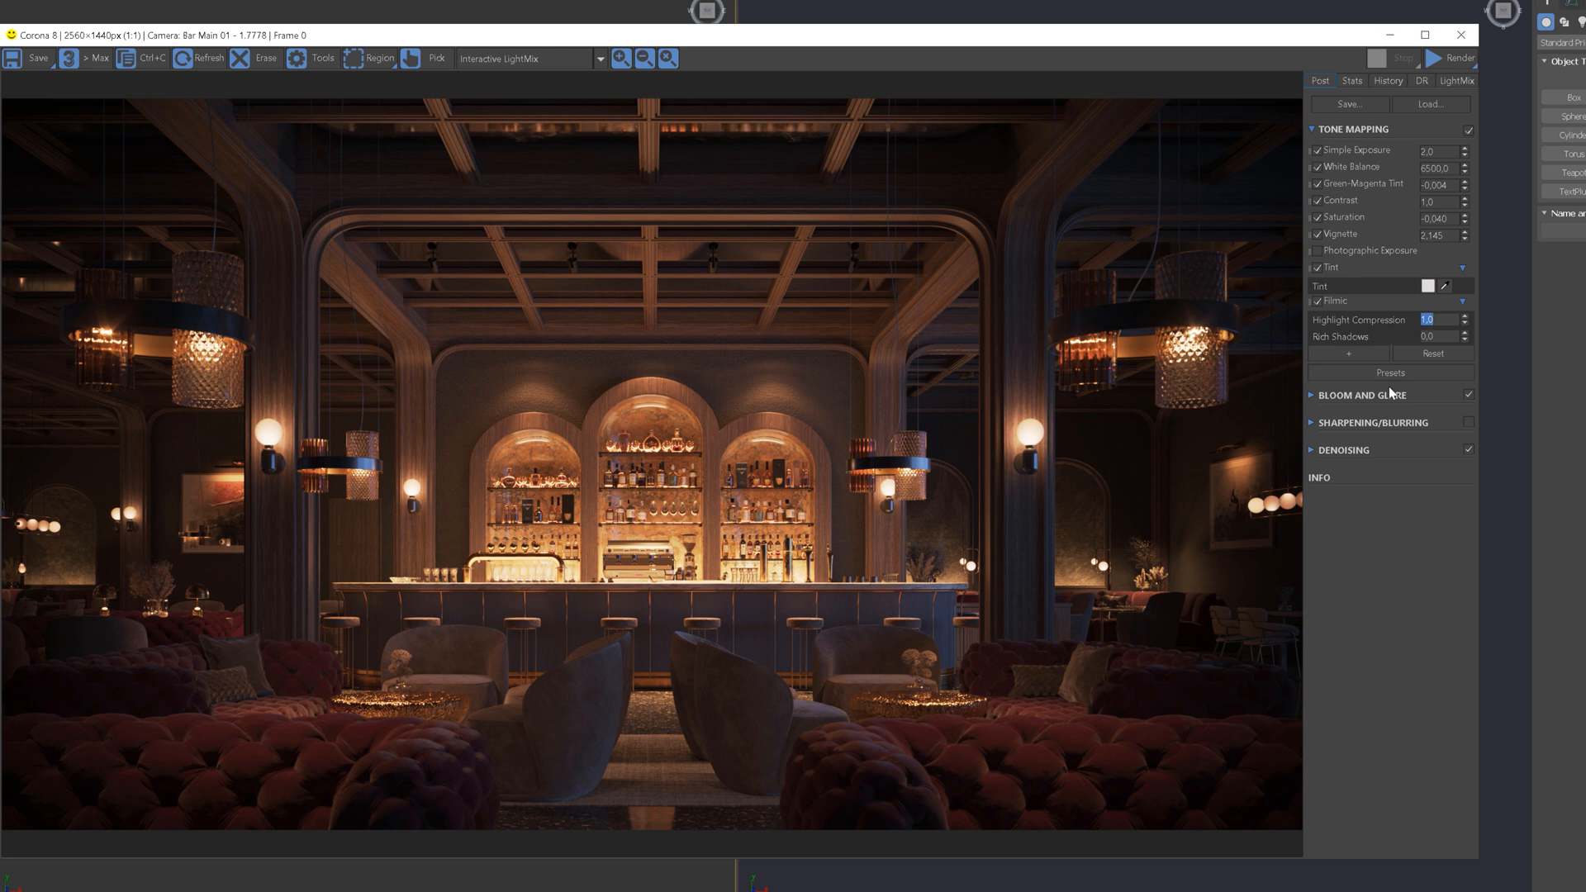
pyautogui.click(1437, 337)
pyautogui.write('0,5')
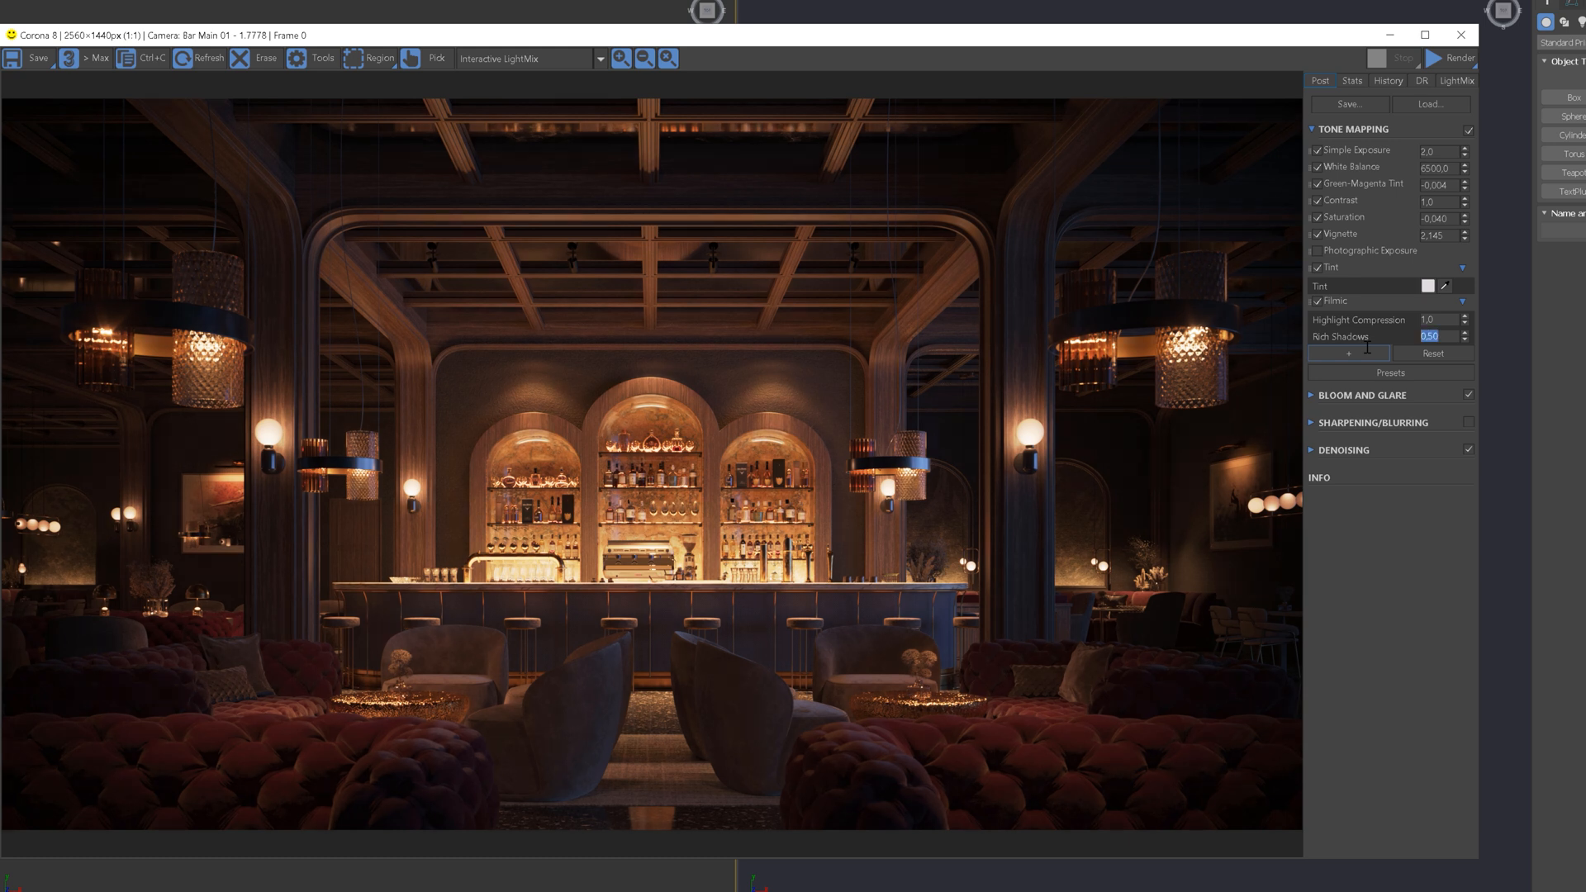
pyautogui.write('1.0')
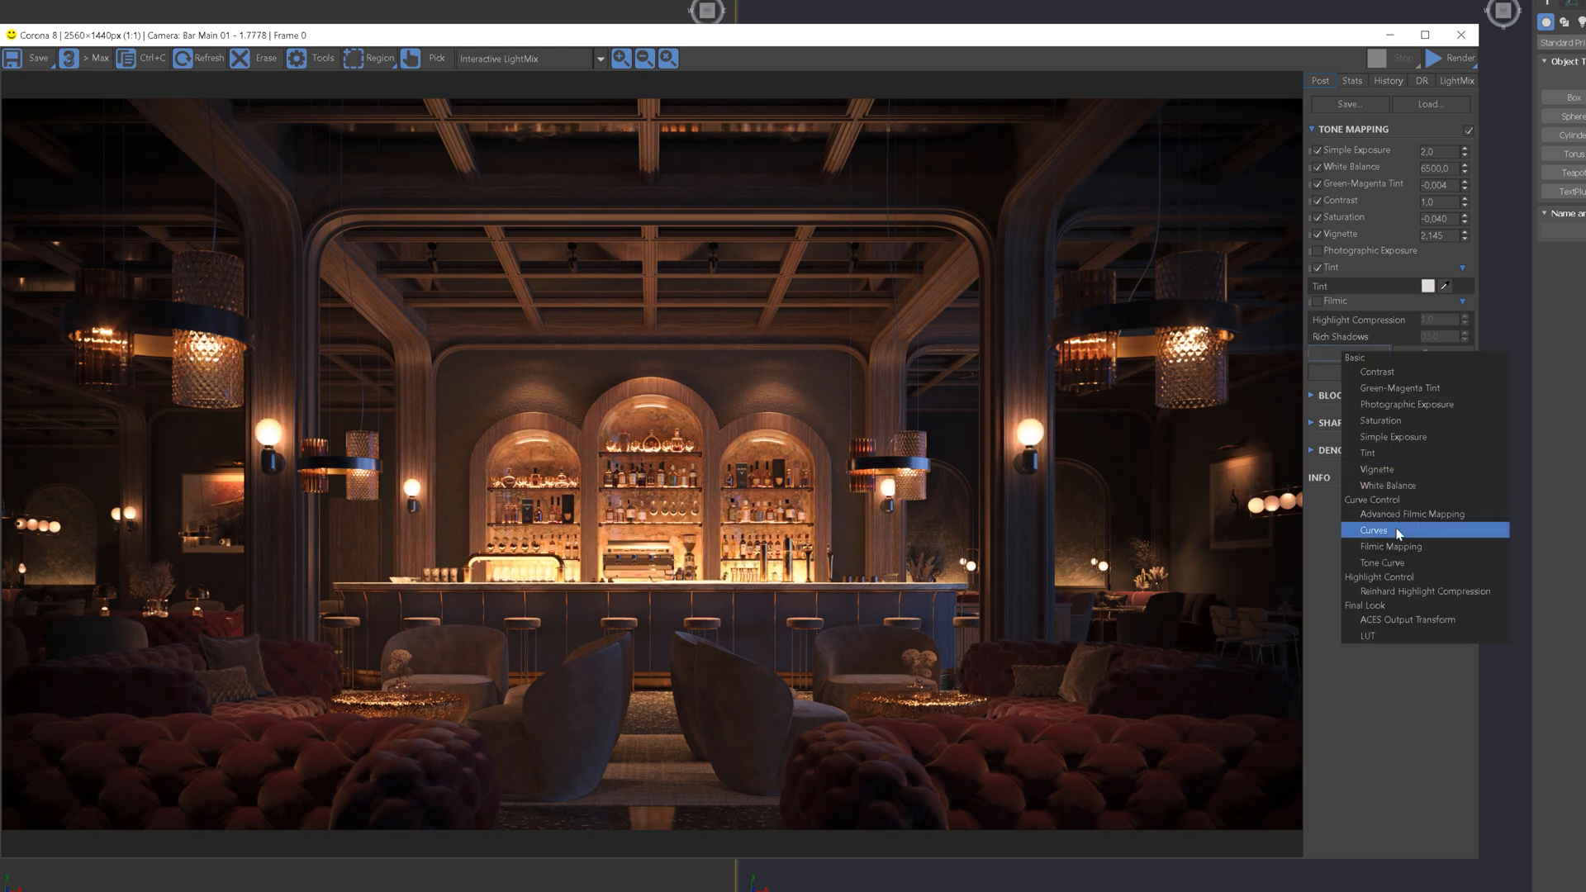
# Add a Curves operator and drag an S-shaped contrast curve in the Curve Editor.
pyautogui.click(1374, 529)
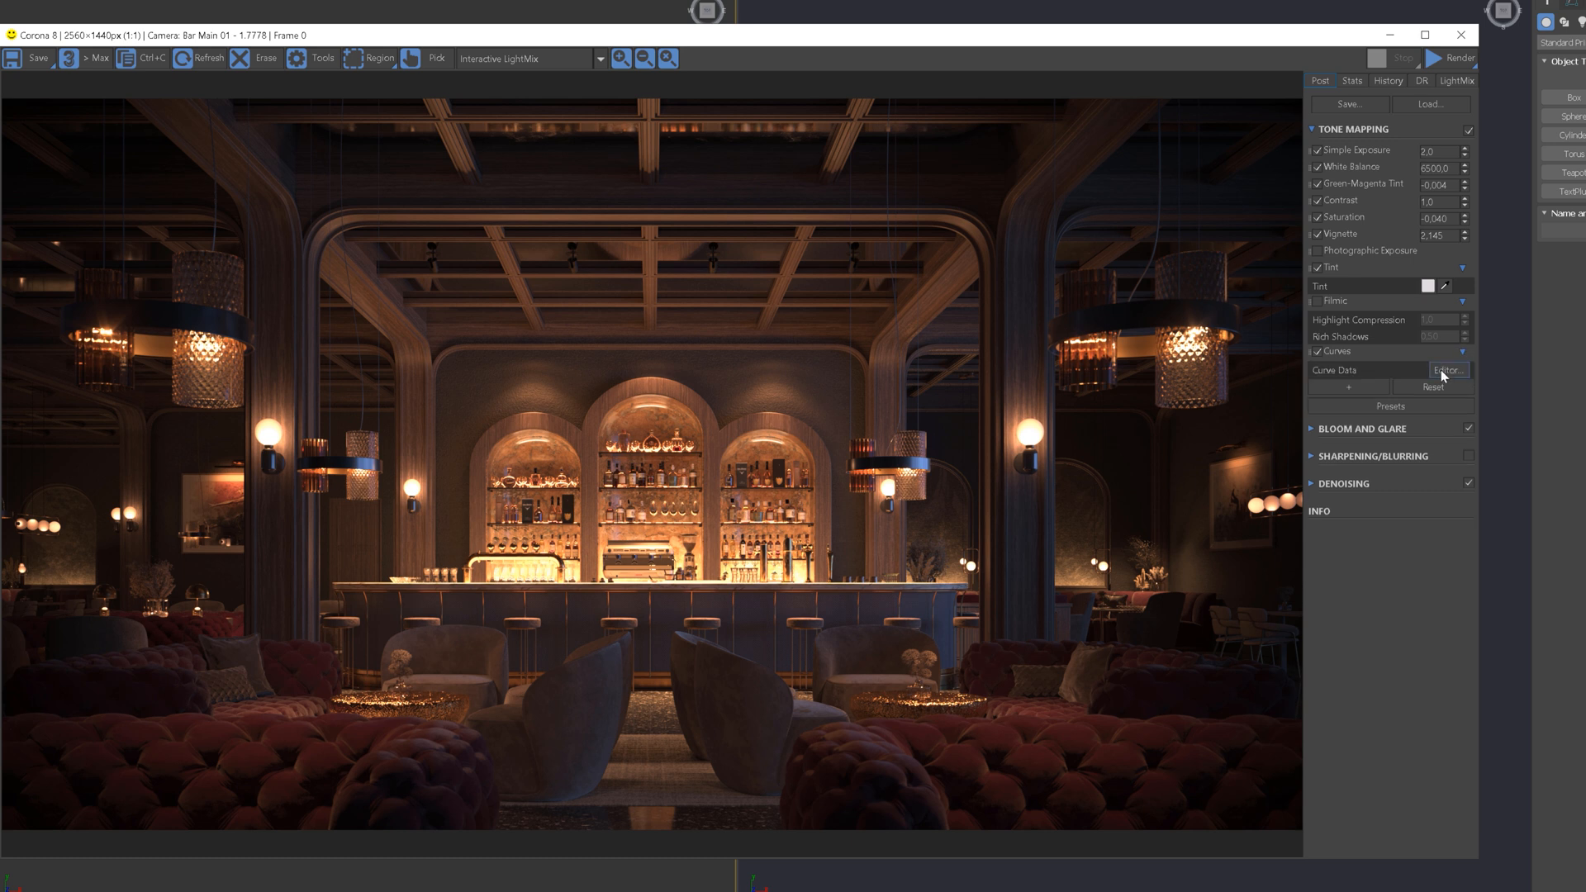
pyautogui.click(1446, 369)
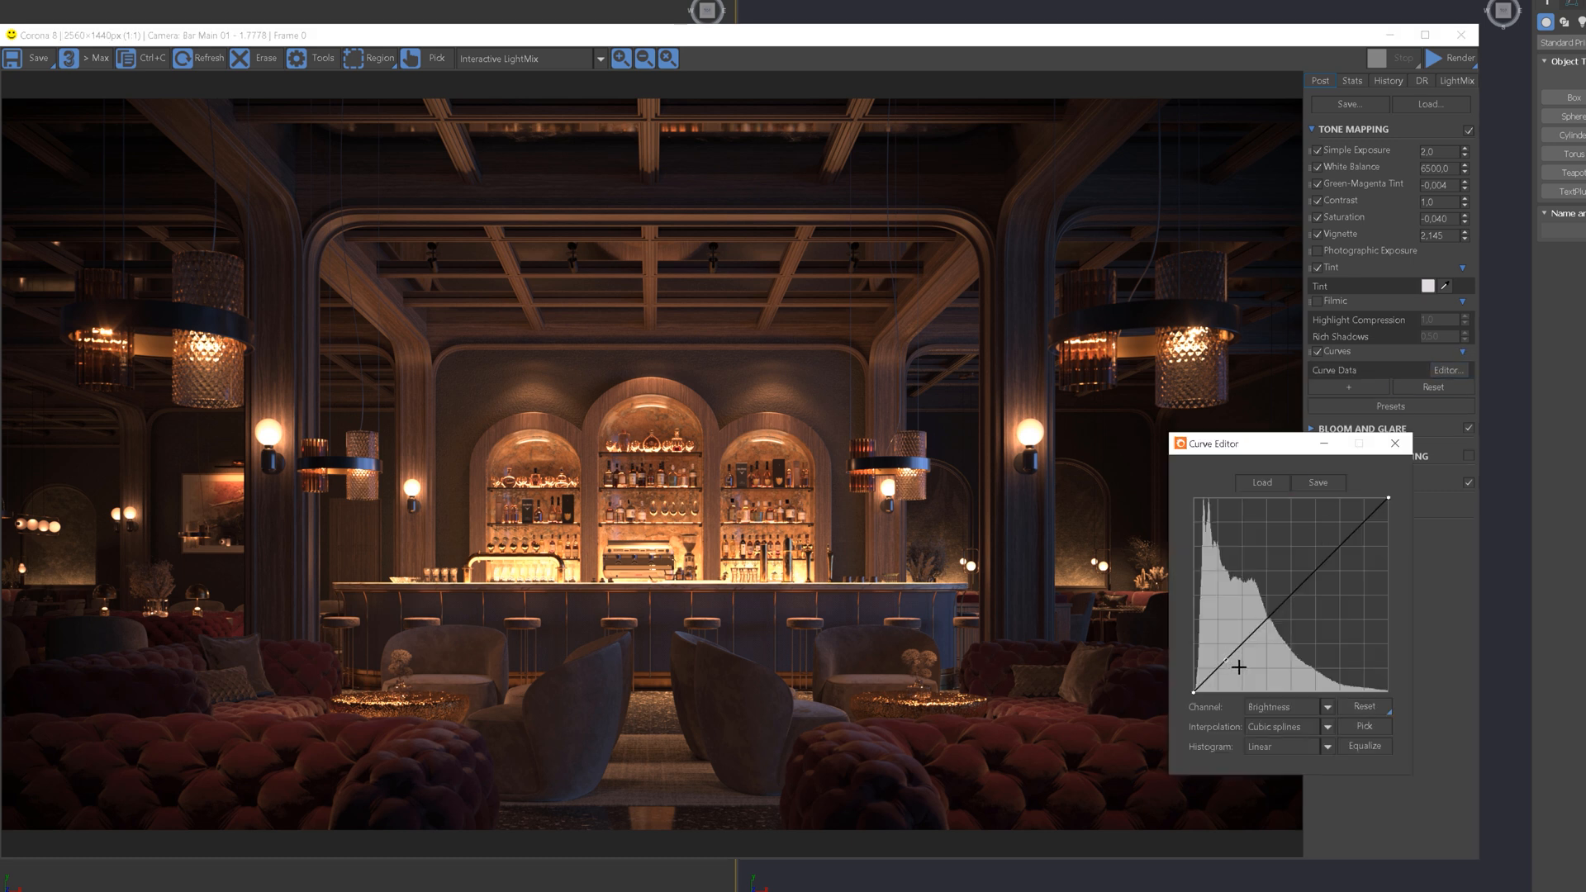
pyautogui.moveTo(1237, 668); pyautogui.dragTo(1323, 533)
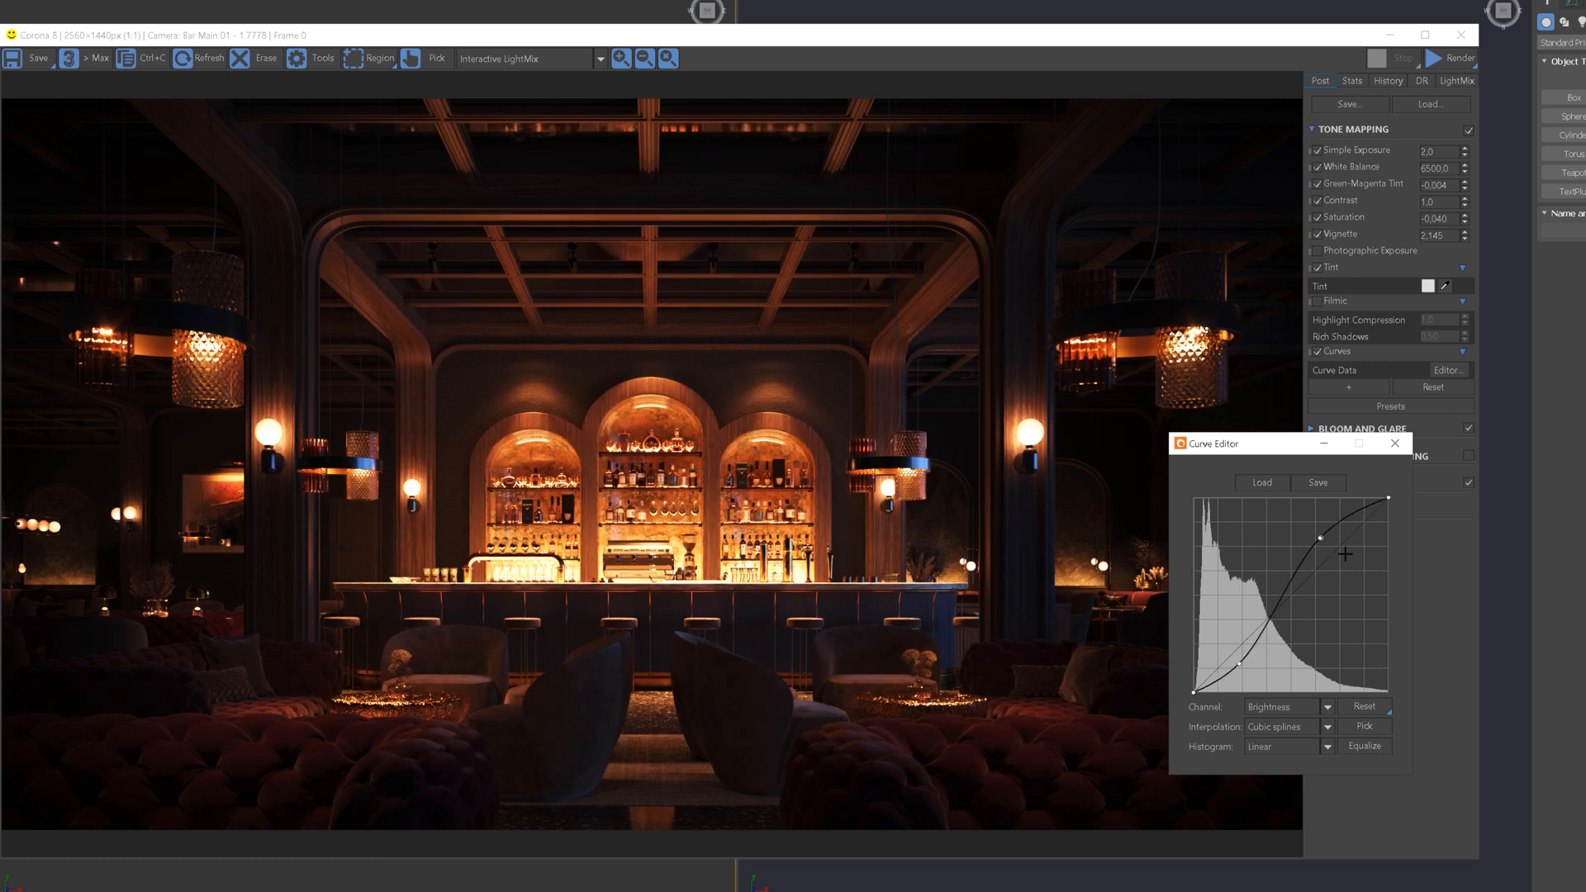
pyautogui.click(1393, 443)
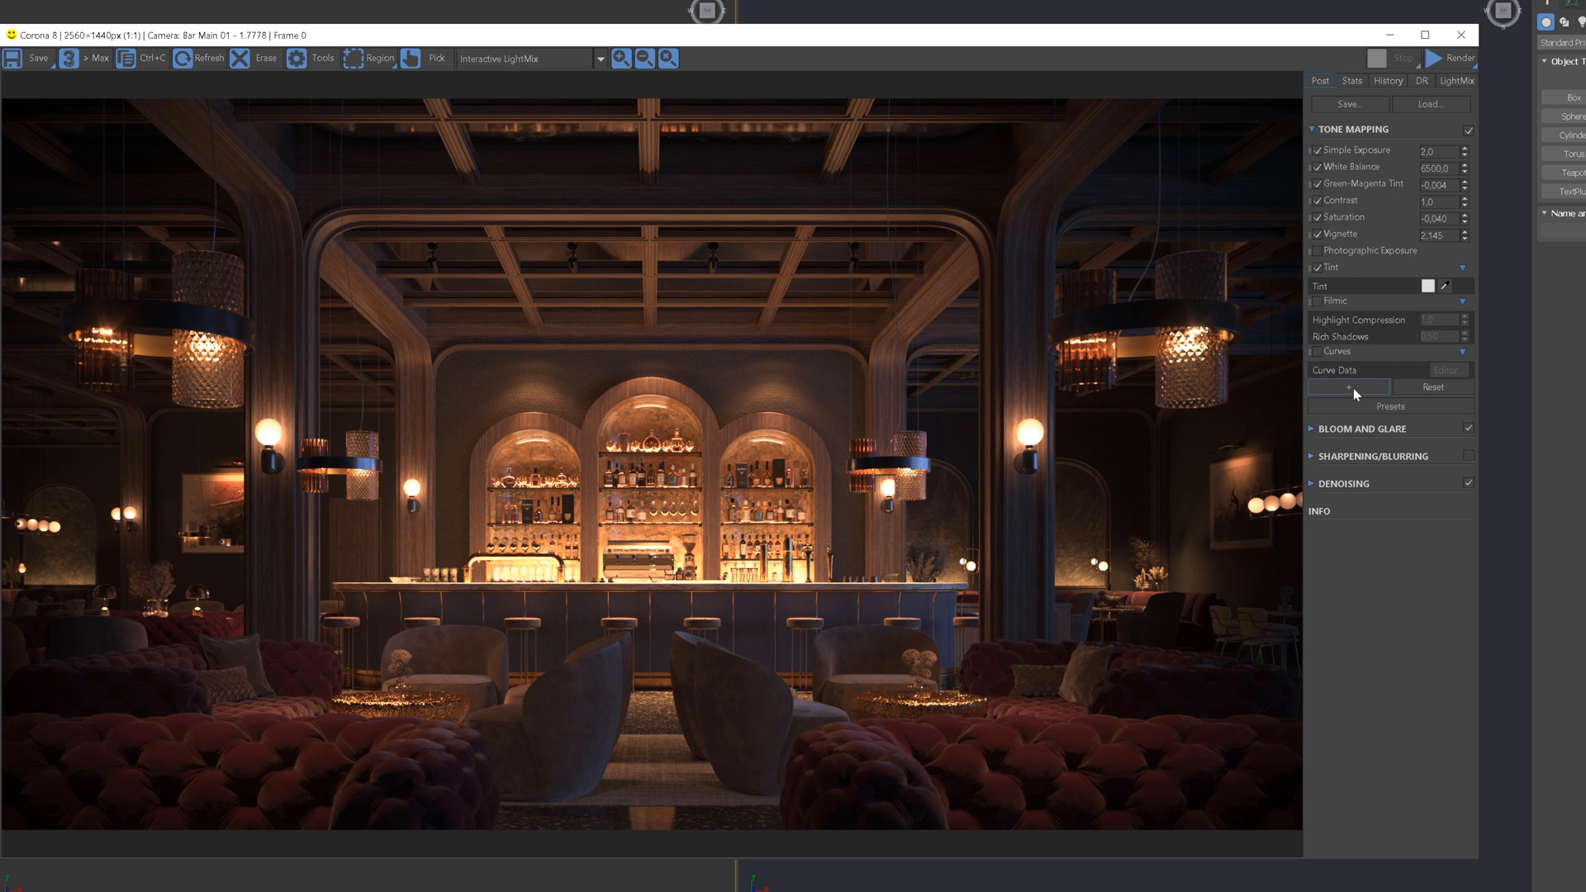
# Add a Tone Curve operator with Highlights set to 0.50 and Darks to -1.0.
pyautogui.click(1347, 388)
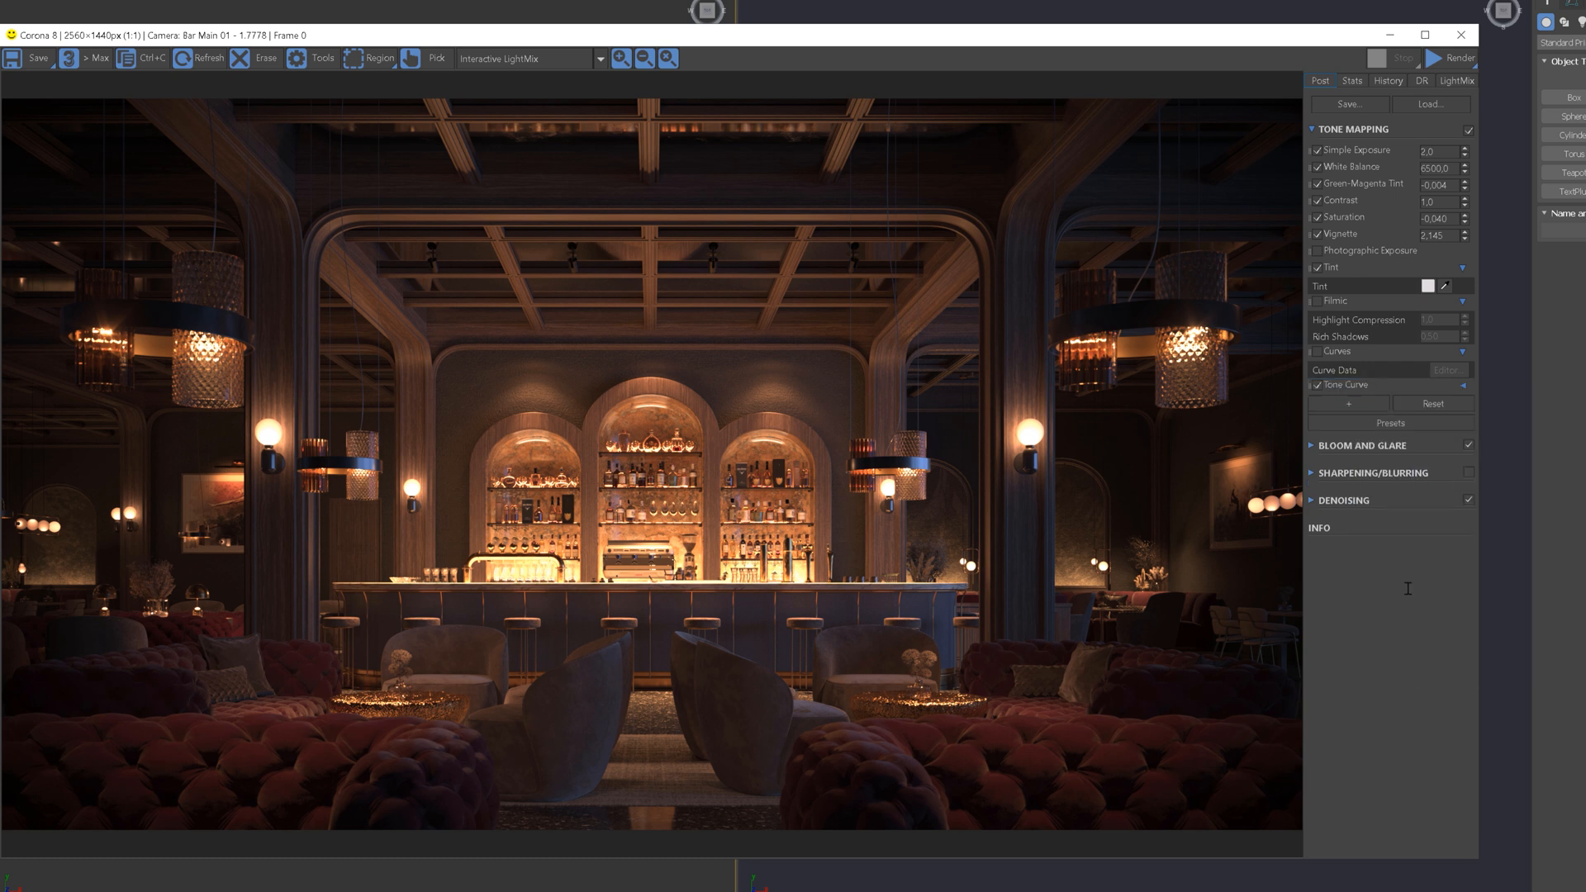
pyautogui.click(1348, 386)
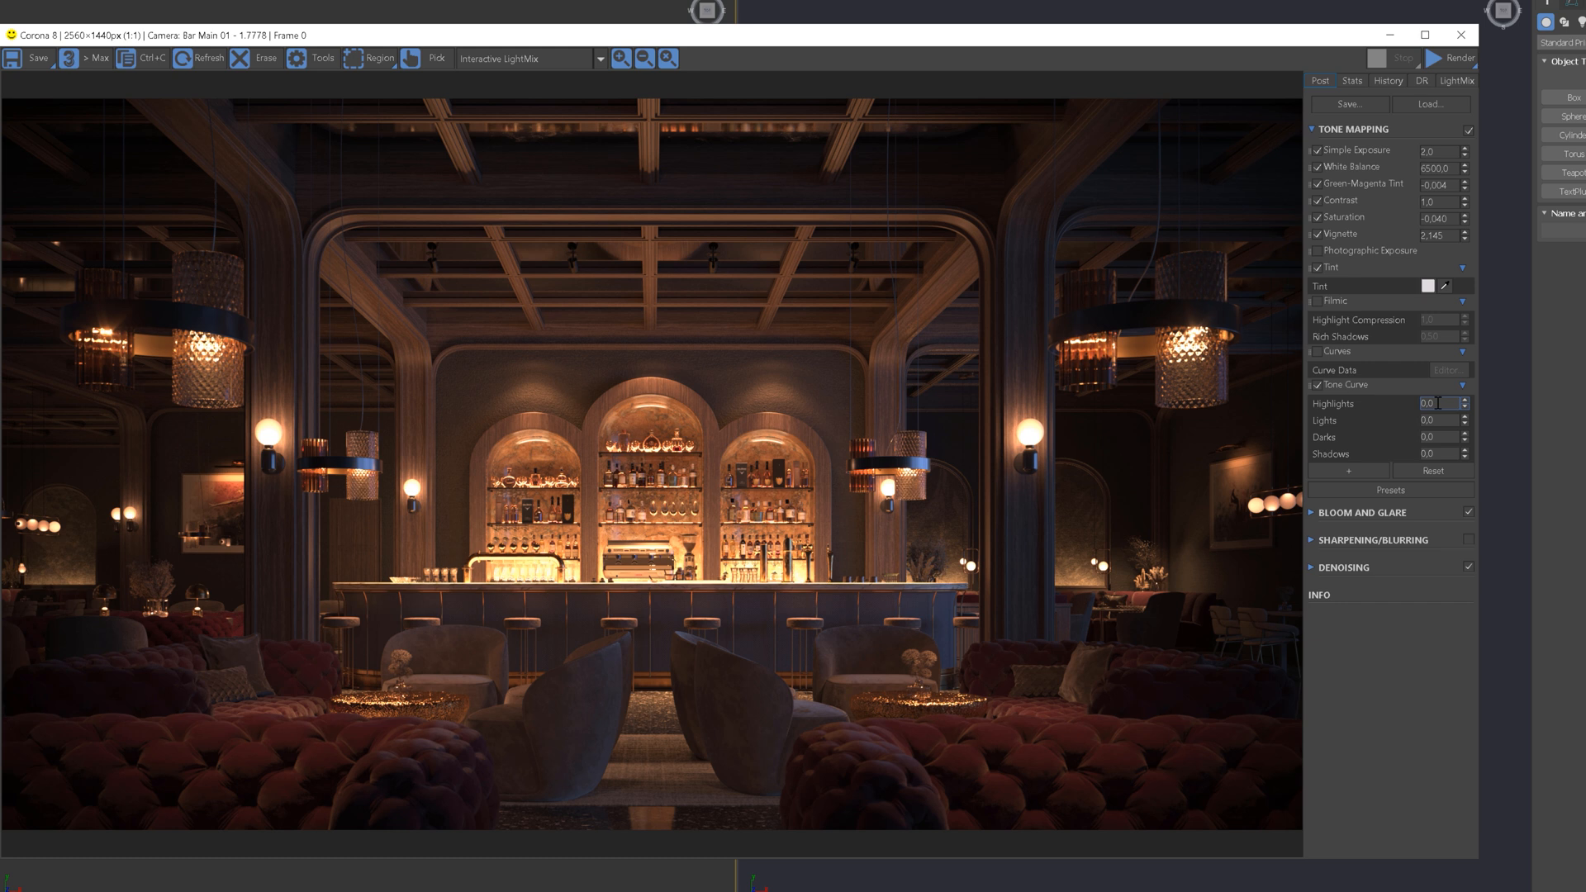
pyautogui.click(1437, 404)
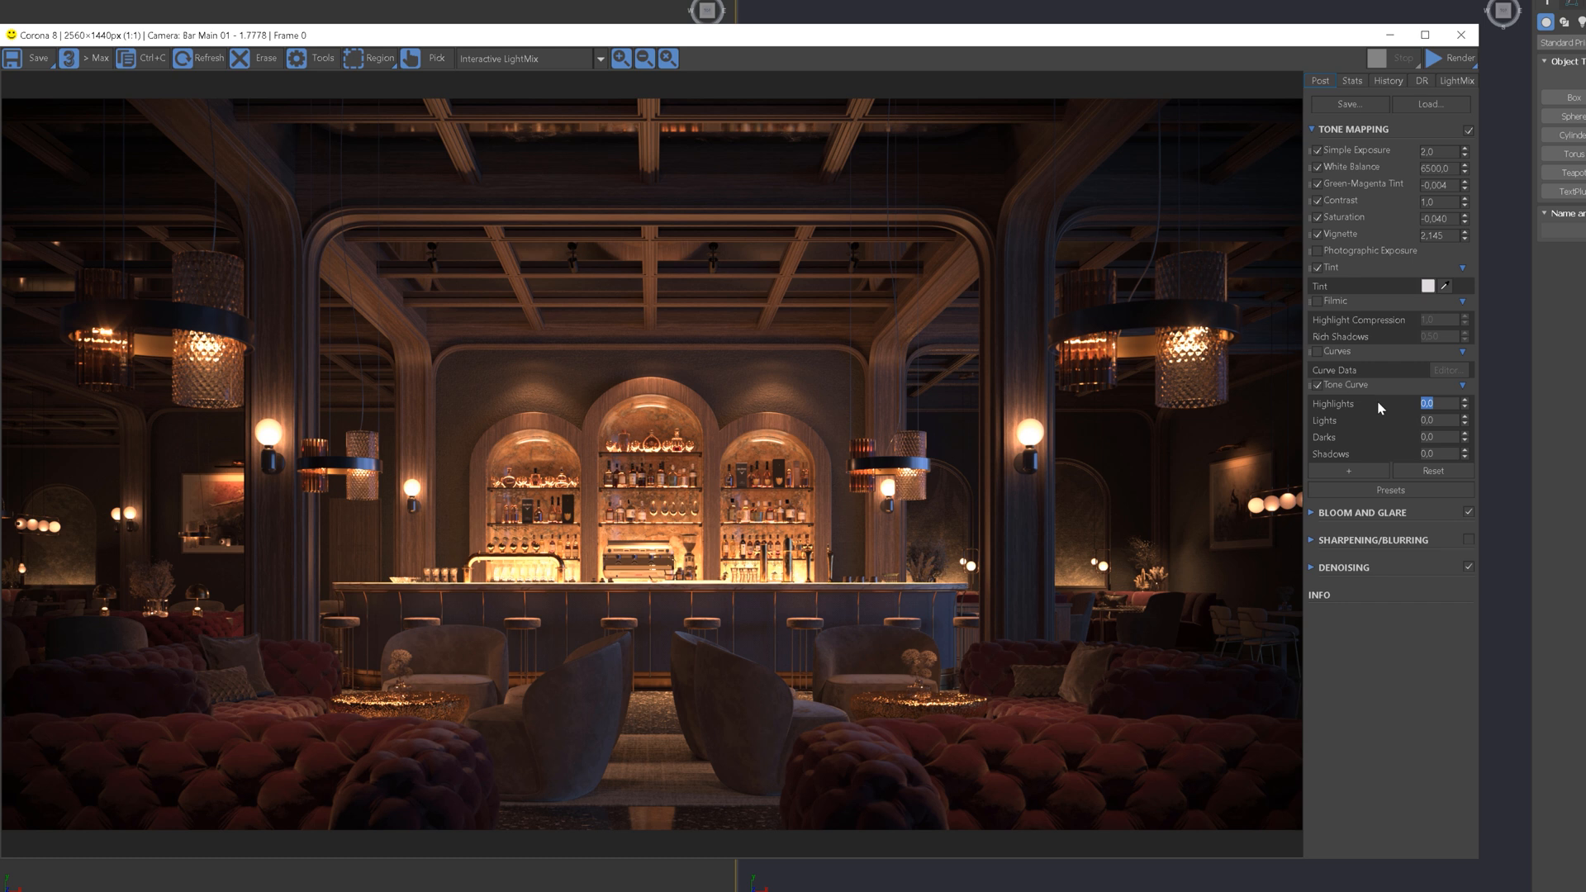
pyautogui.write('0,50')
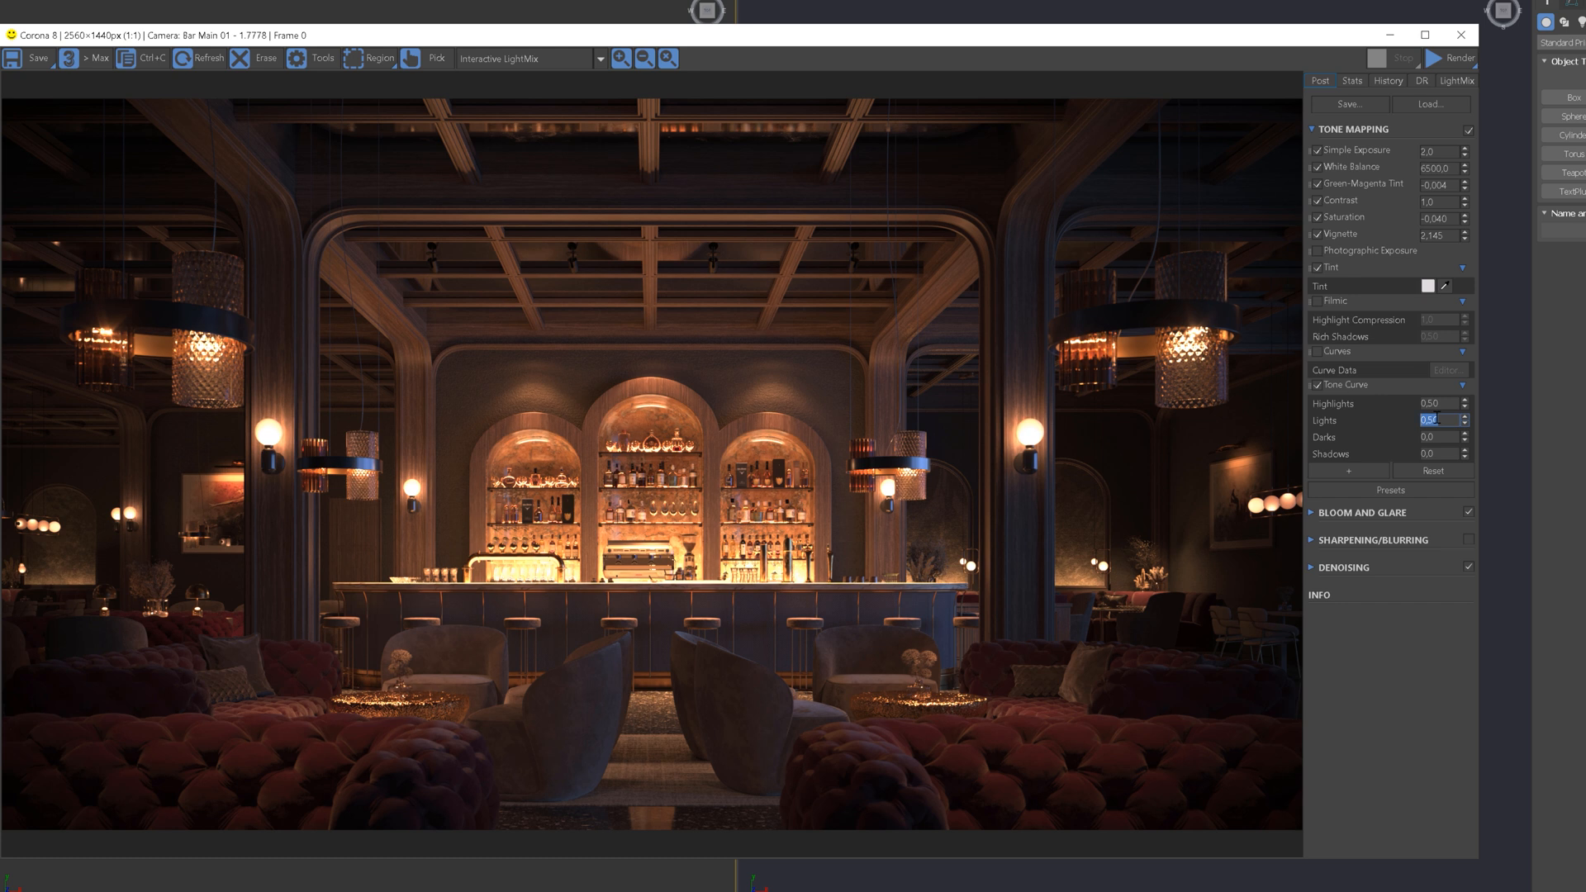
pyautogui.click(1430, 437)
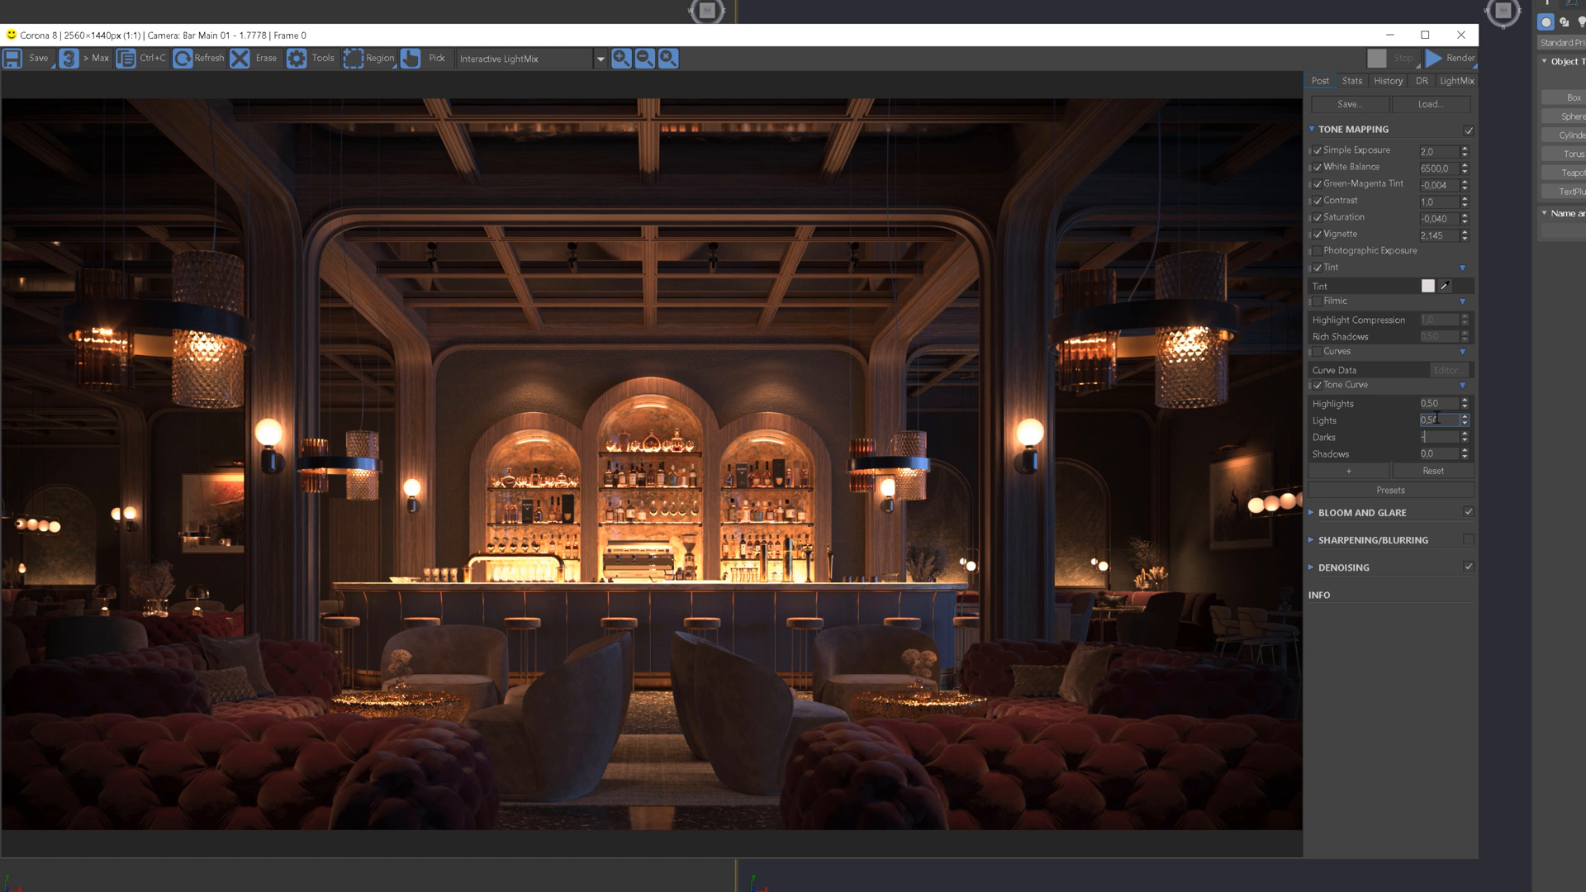
pyautogui.write('-1,0')
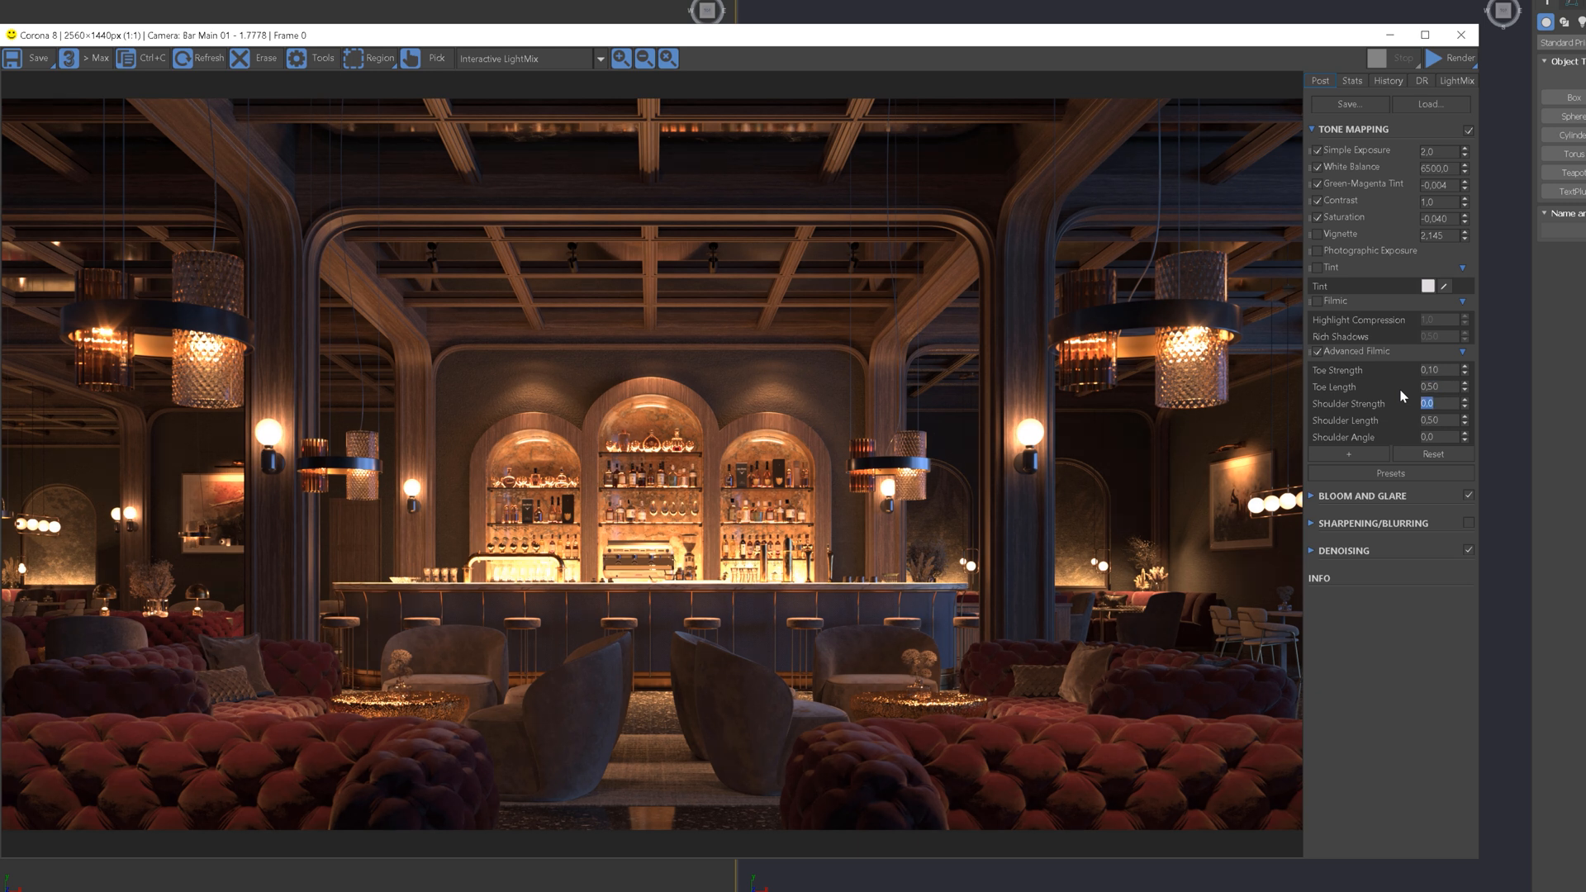
# Raise the Advanced Filmic shoulder values to 1.0 and set toe strength to 0.20.
pyautogui.moveTo(1429, 402); pyautogui.dragTo(1429, 265)
pyautogui.write('1')
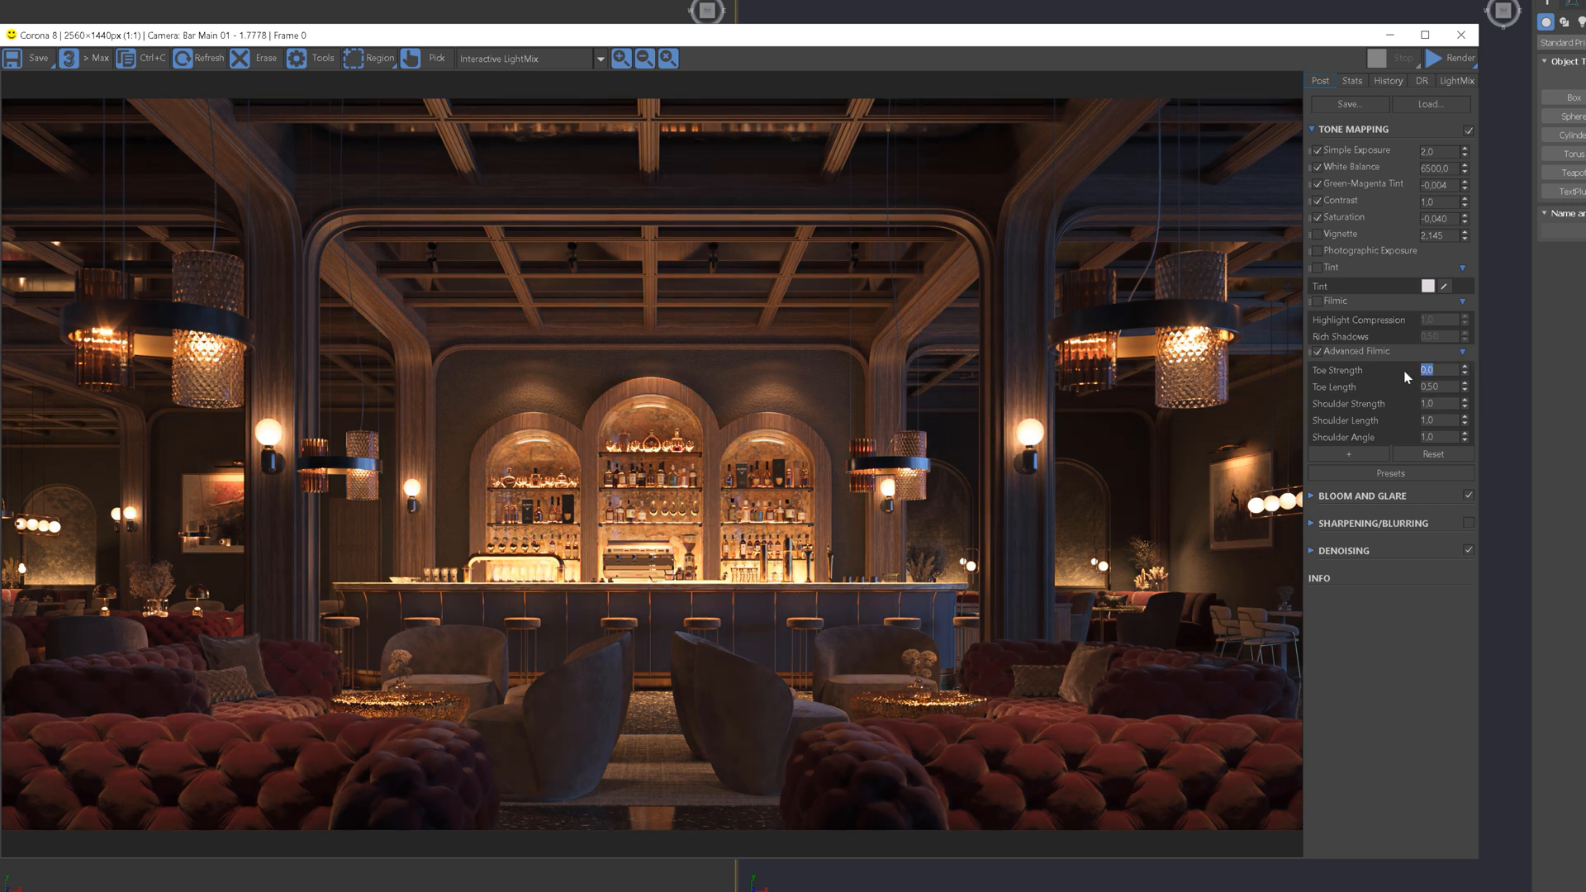
pyautogui.write('0.20')
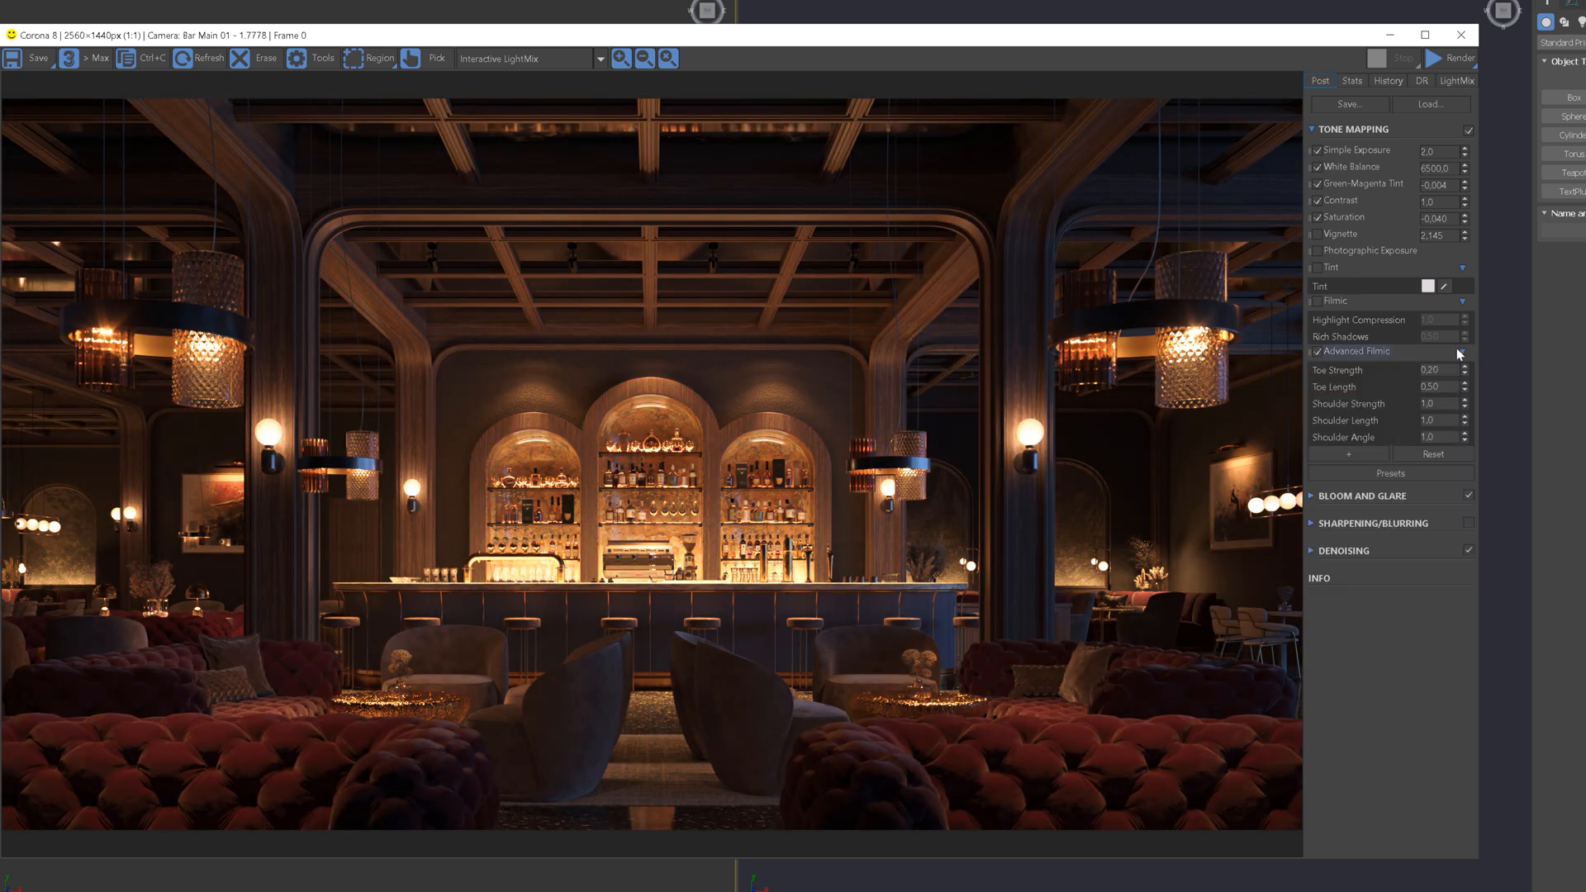
pyautogui.click(1316, 351)
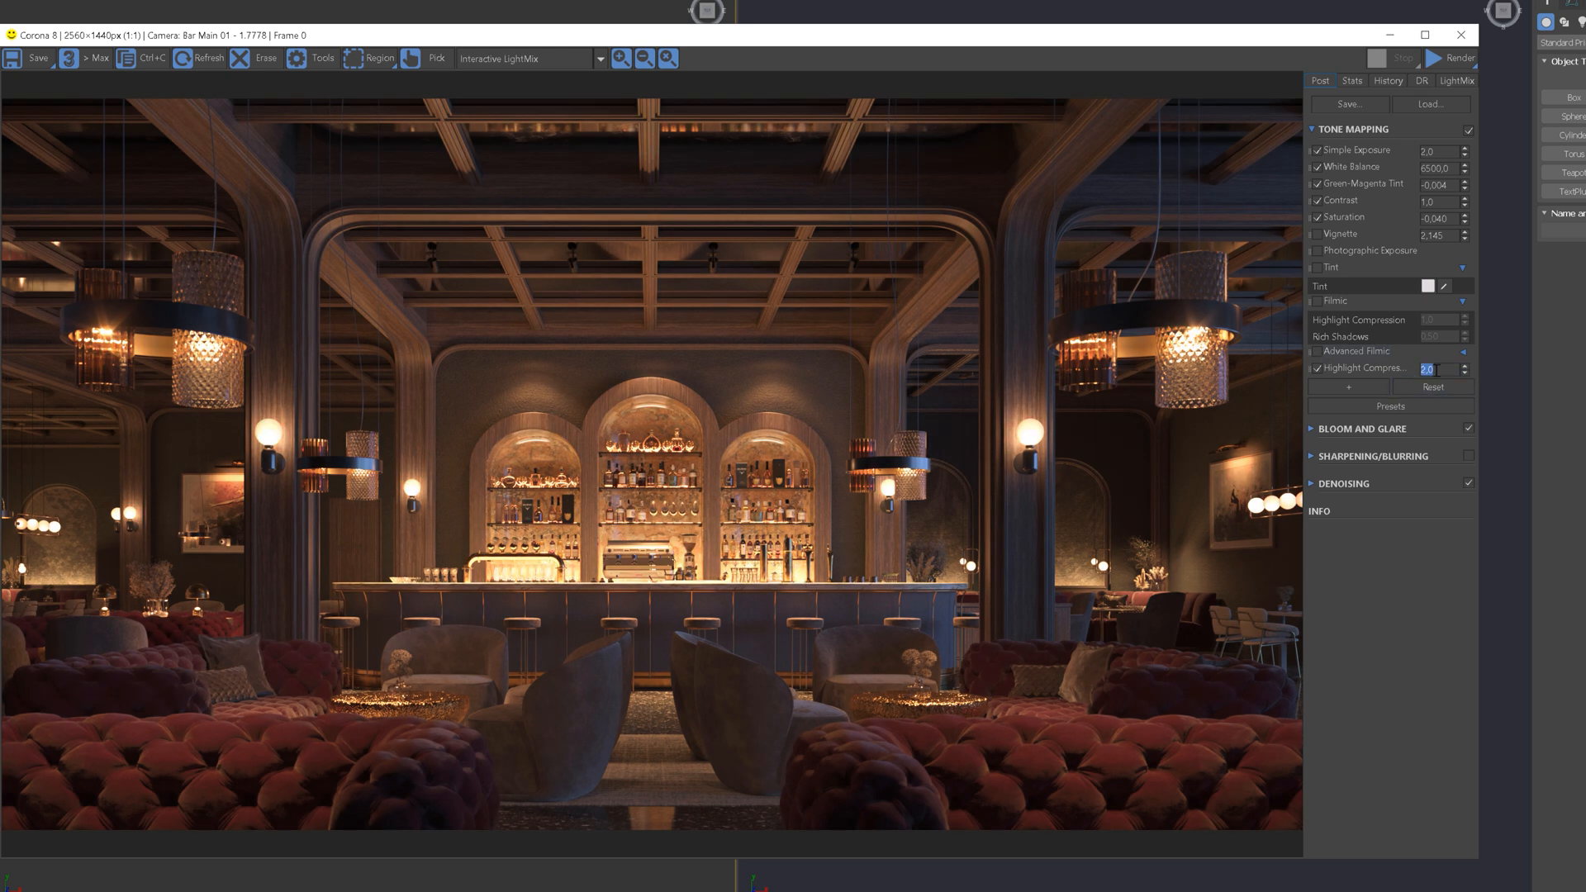
# Set the Highlight Compression operator to 2.0 after briefly testing 0.01.
pyautogui.write('0.01')
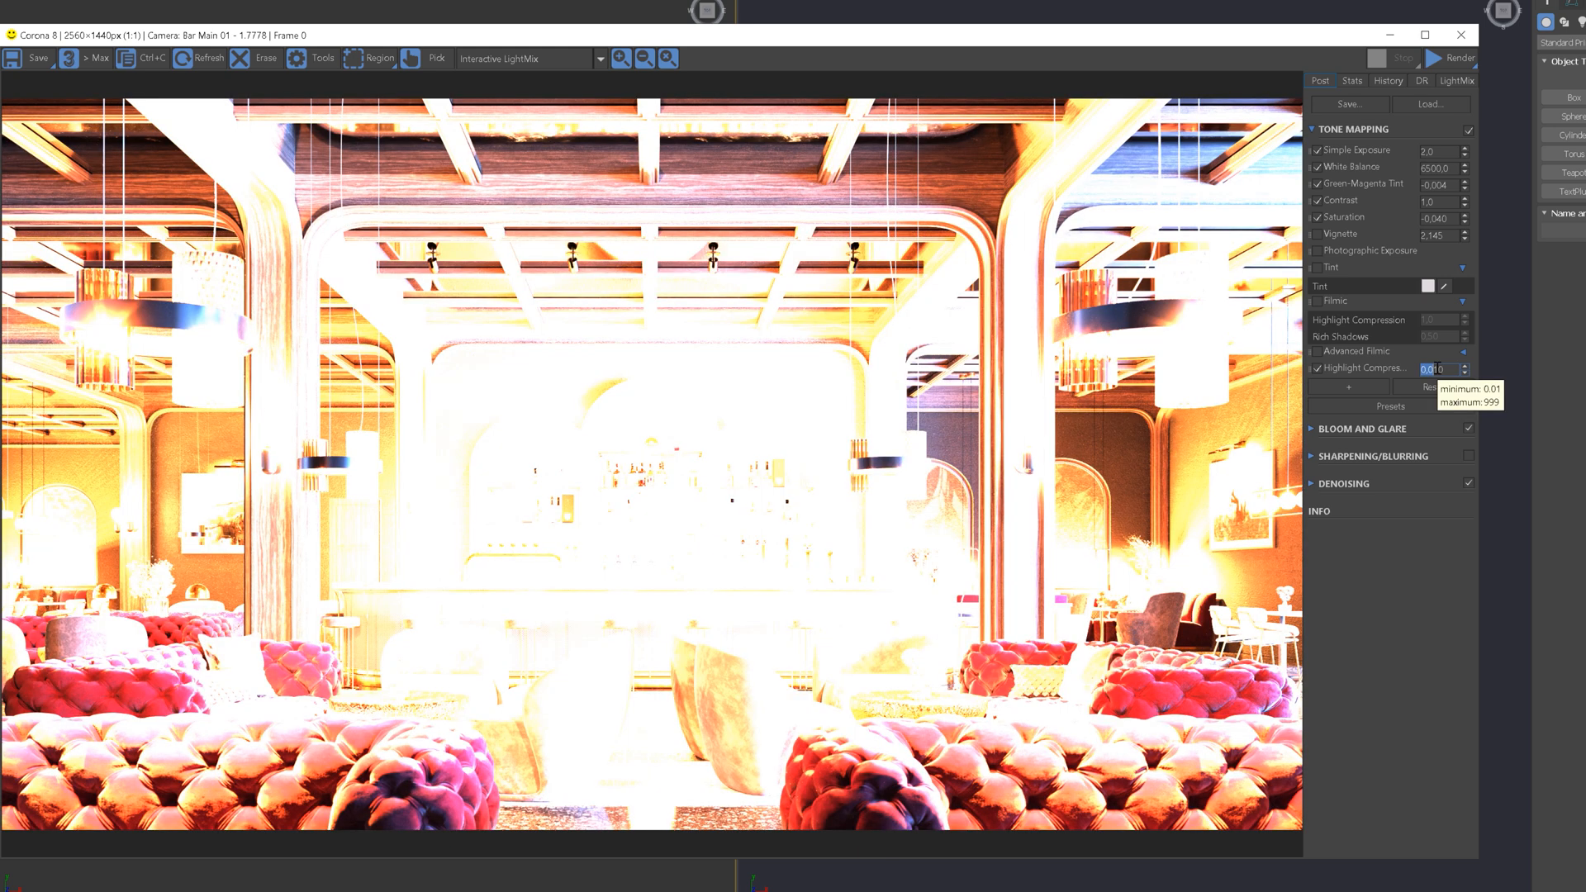
pyautogui.write('110.0')
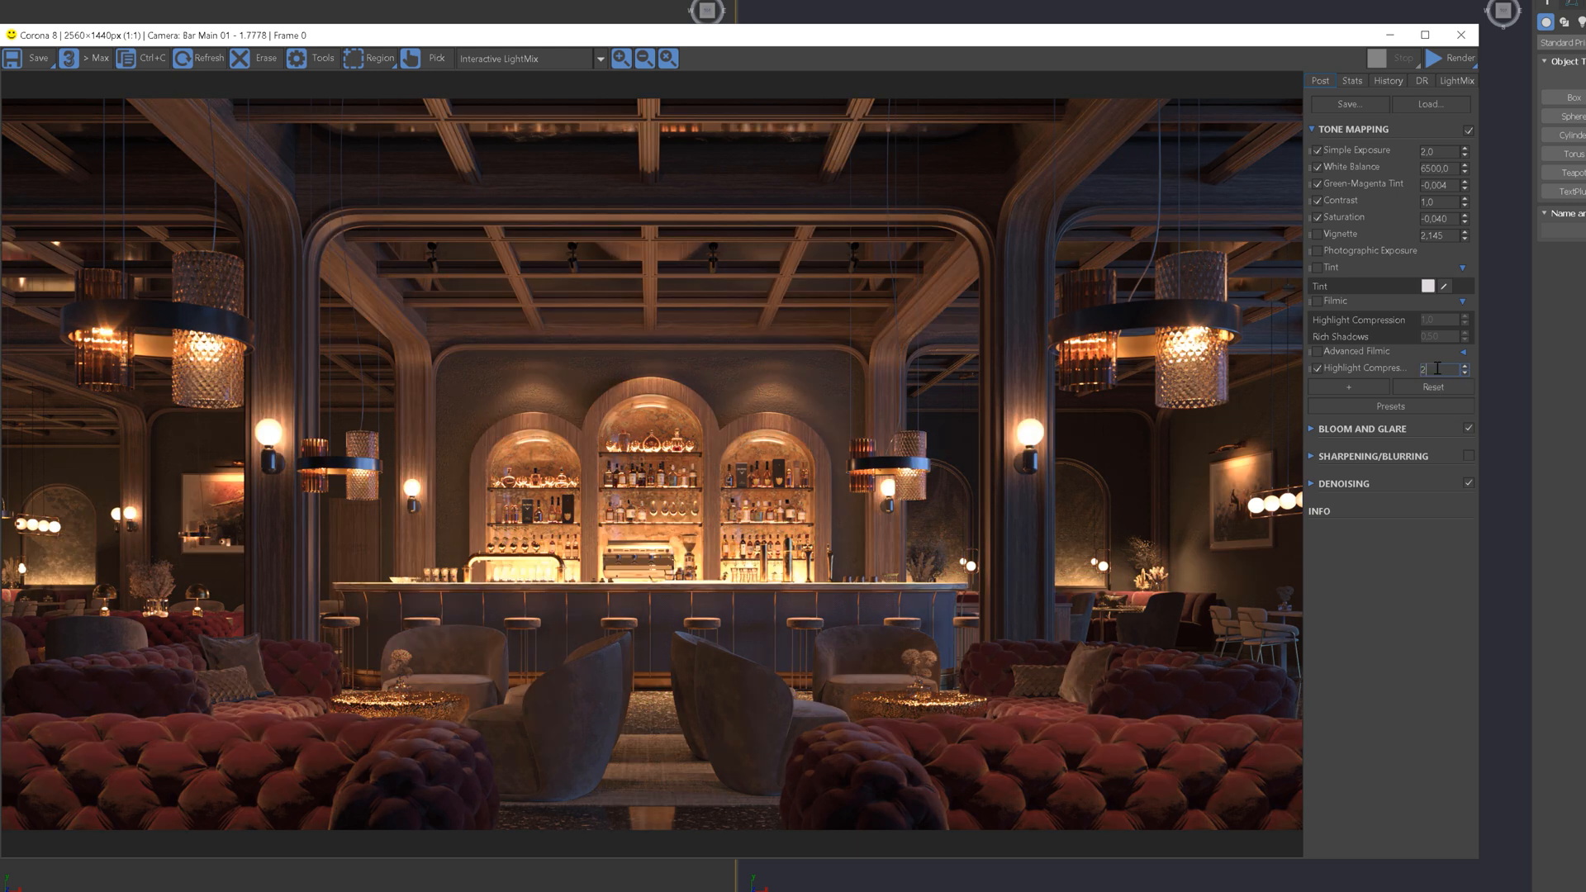
pyautogui.click(1347, 388)
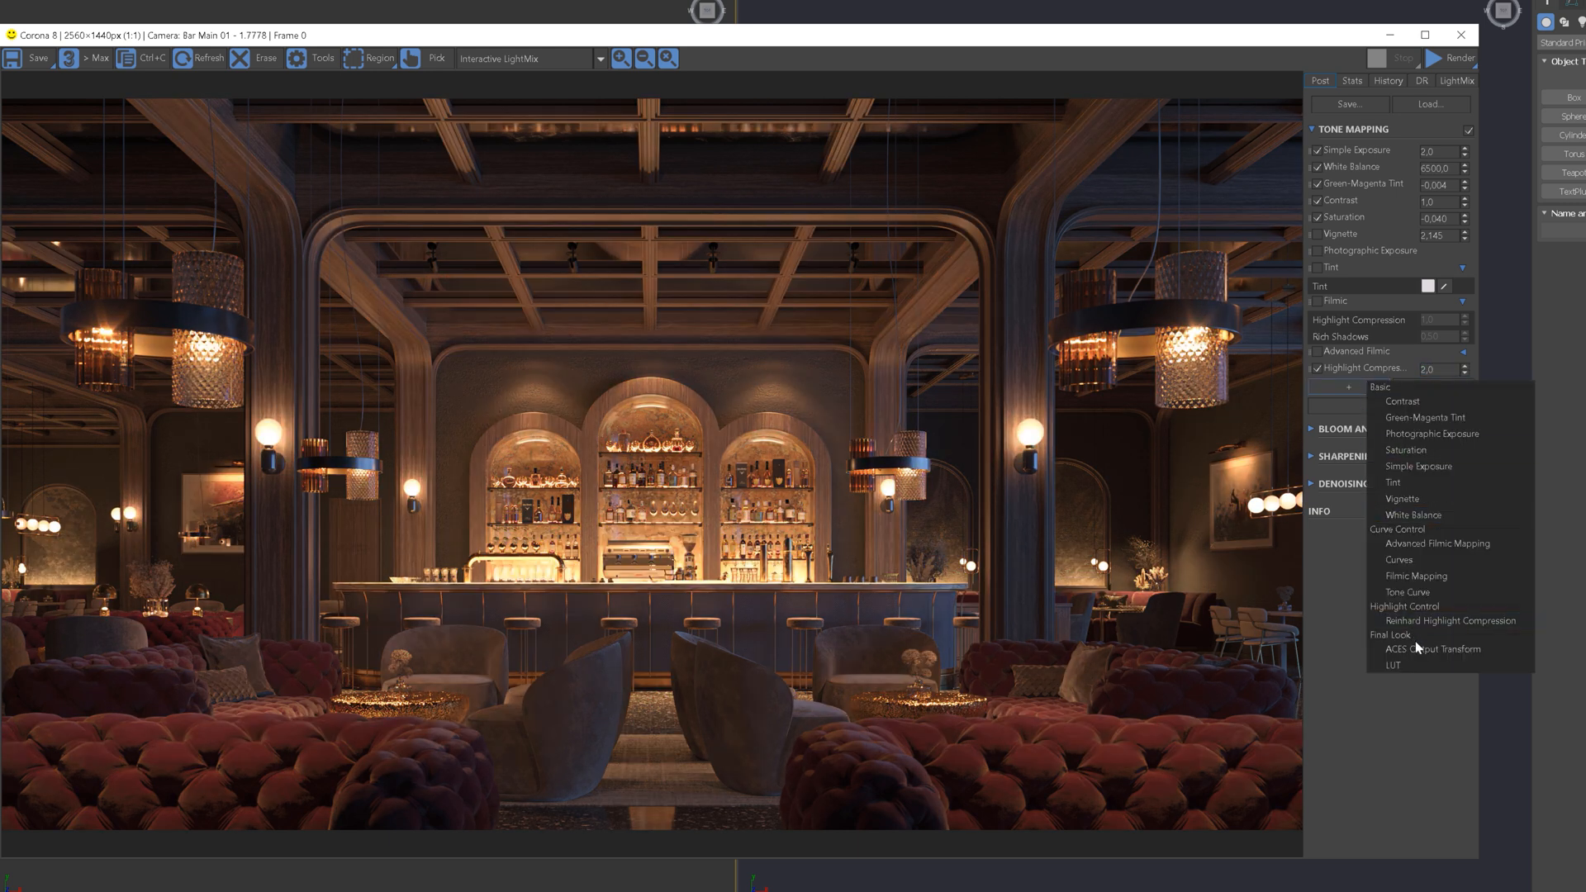
# Add a LUT operator to the tone mapping stack and set its opacity to 0.30.
pyautogui.click(1433, 650)
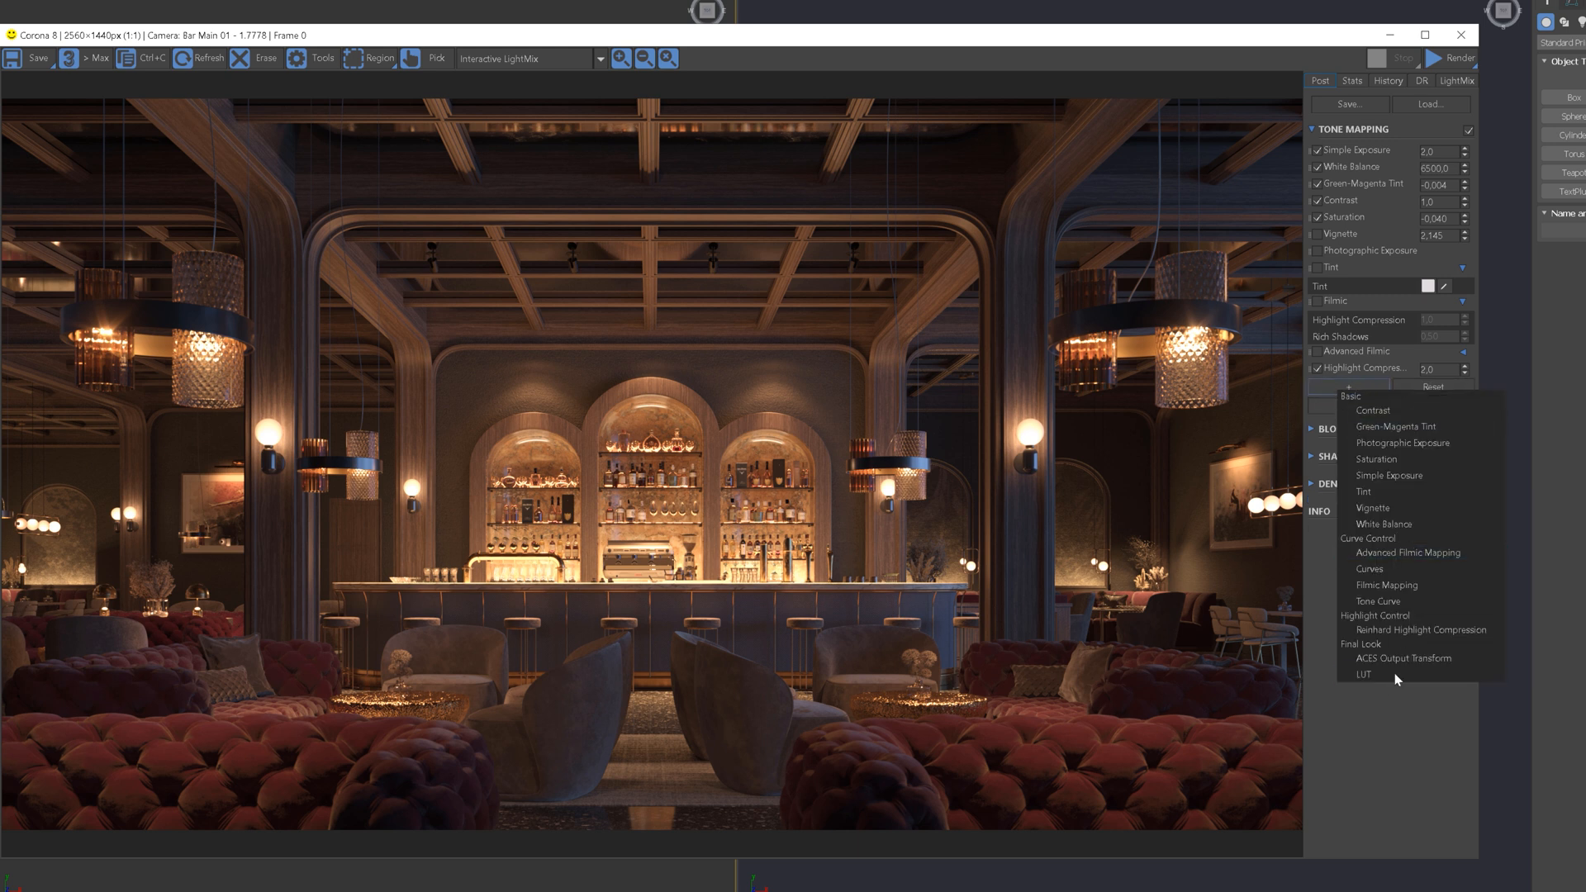
pyautogui.click(1364, 674)
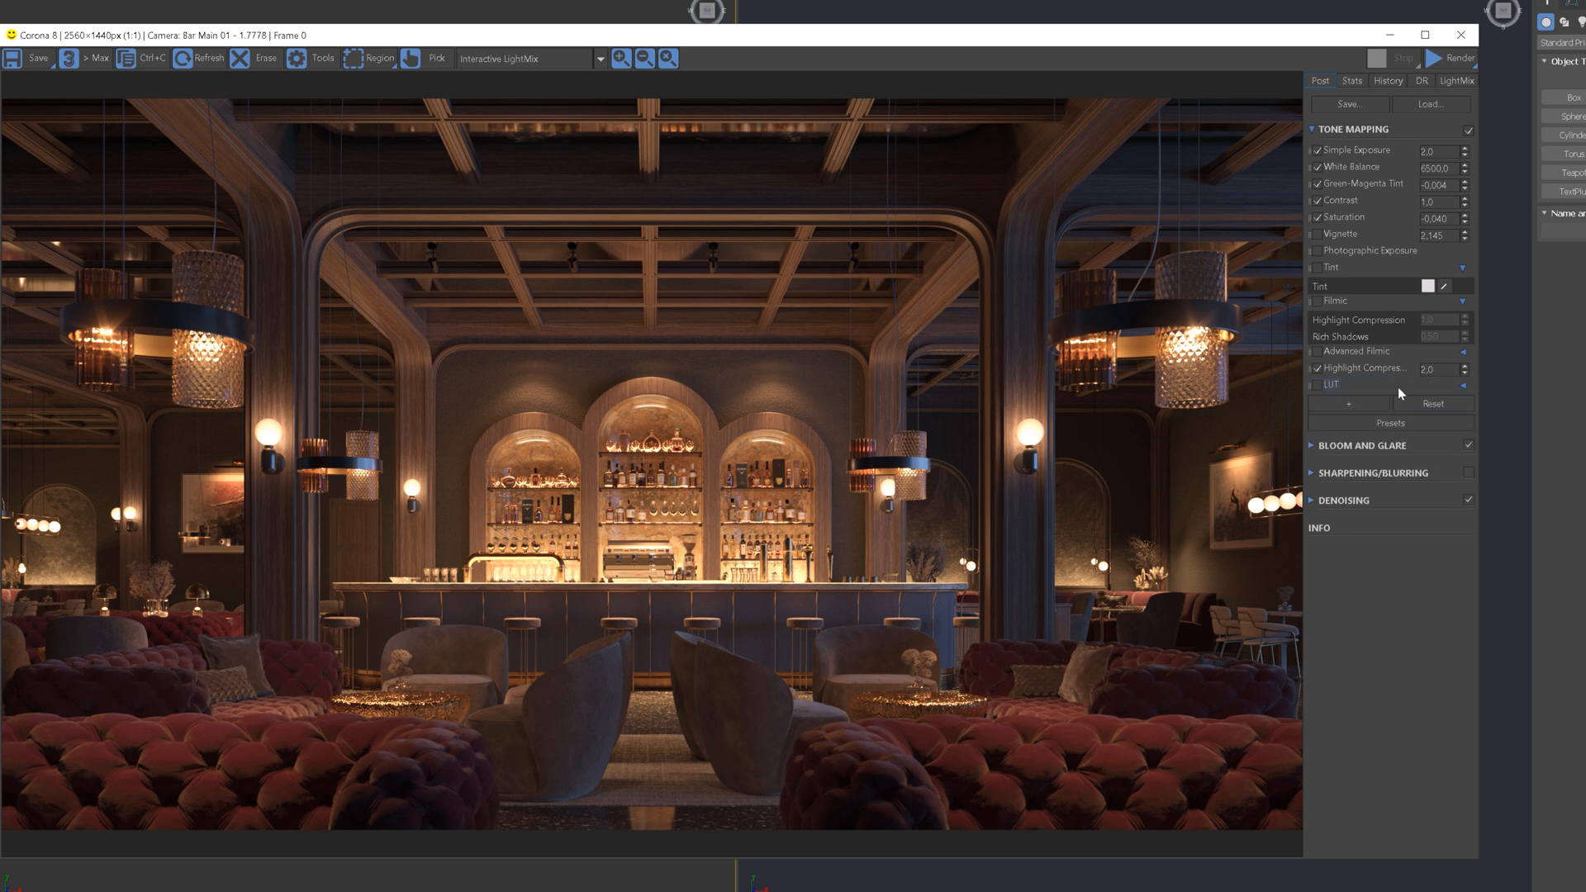
pyautogui.click(1316, 384)
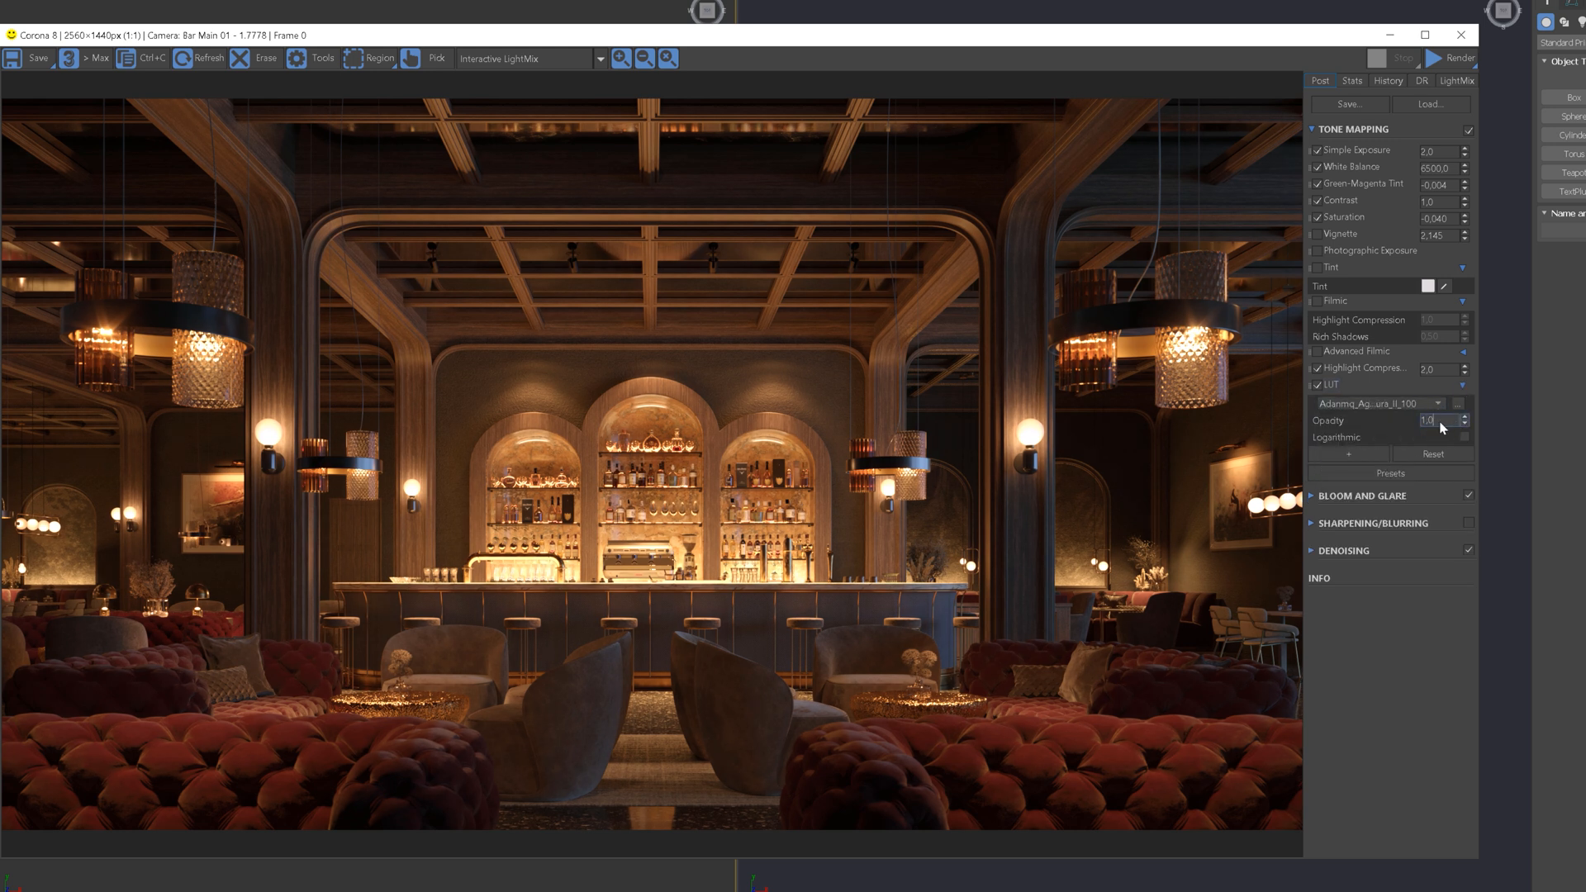
pyautogui.write('0.30')
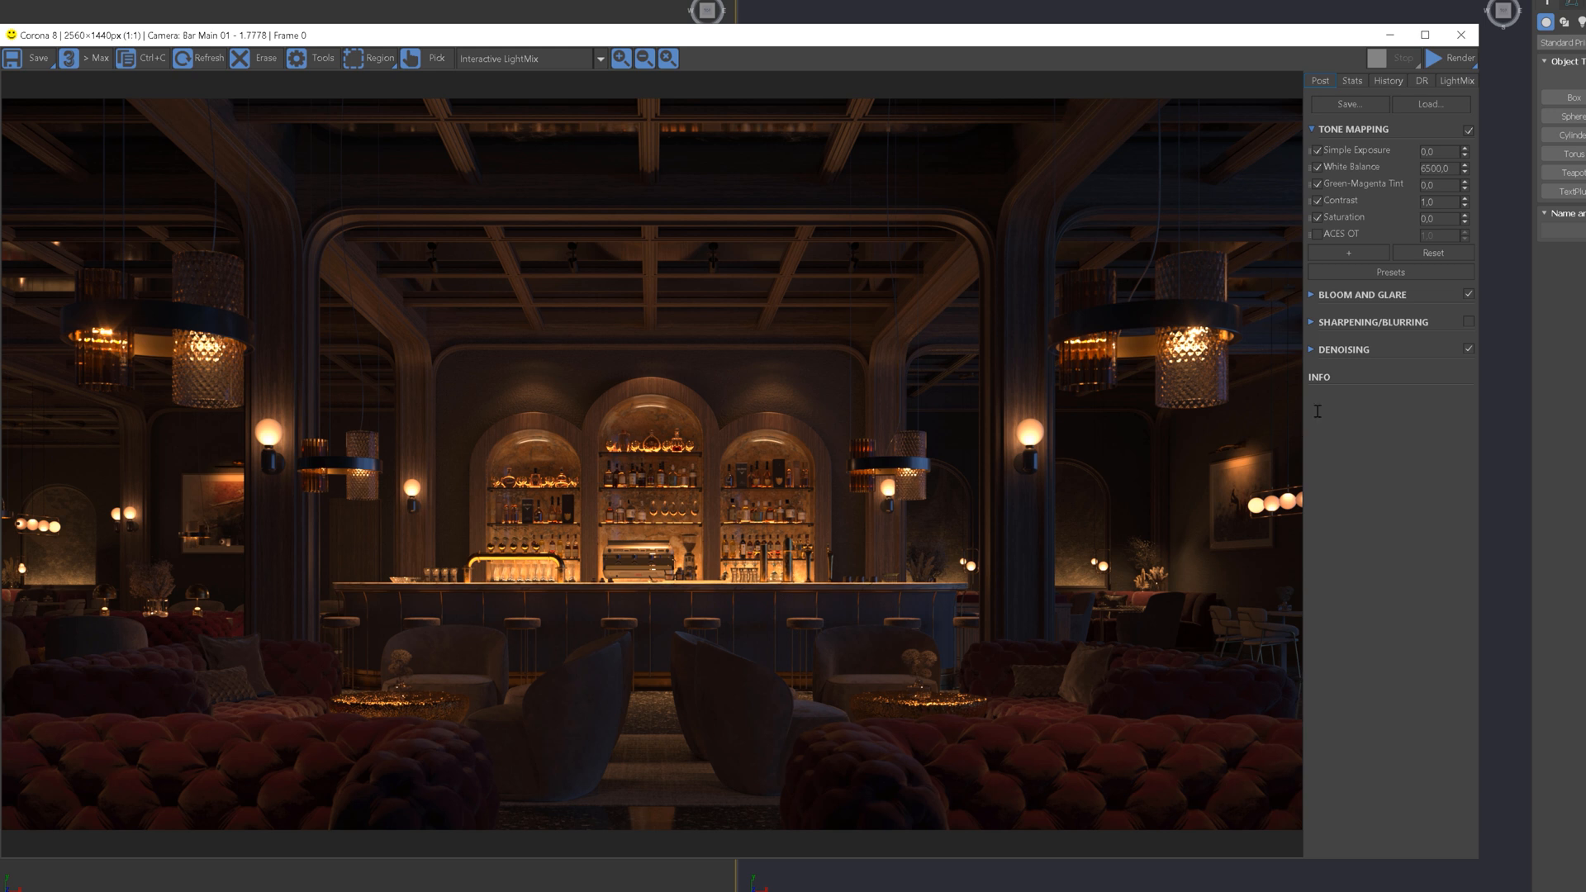
# Apply the Bold preset, then a cooler Filmic-based preset (exposure 2.5, 4500 K, contrast 3.0).
pyautogui.click(1389, 271)
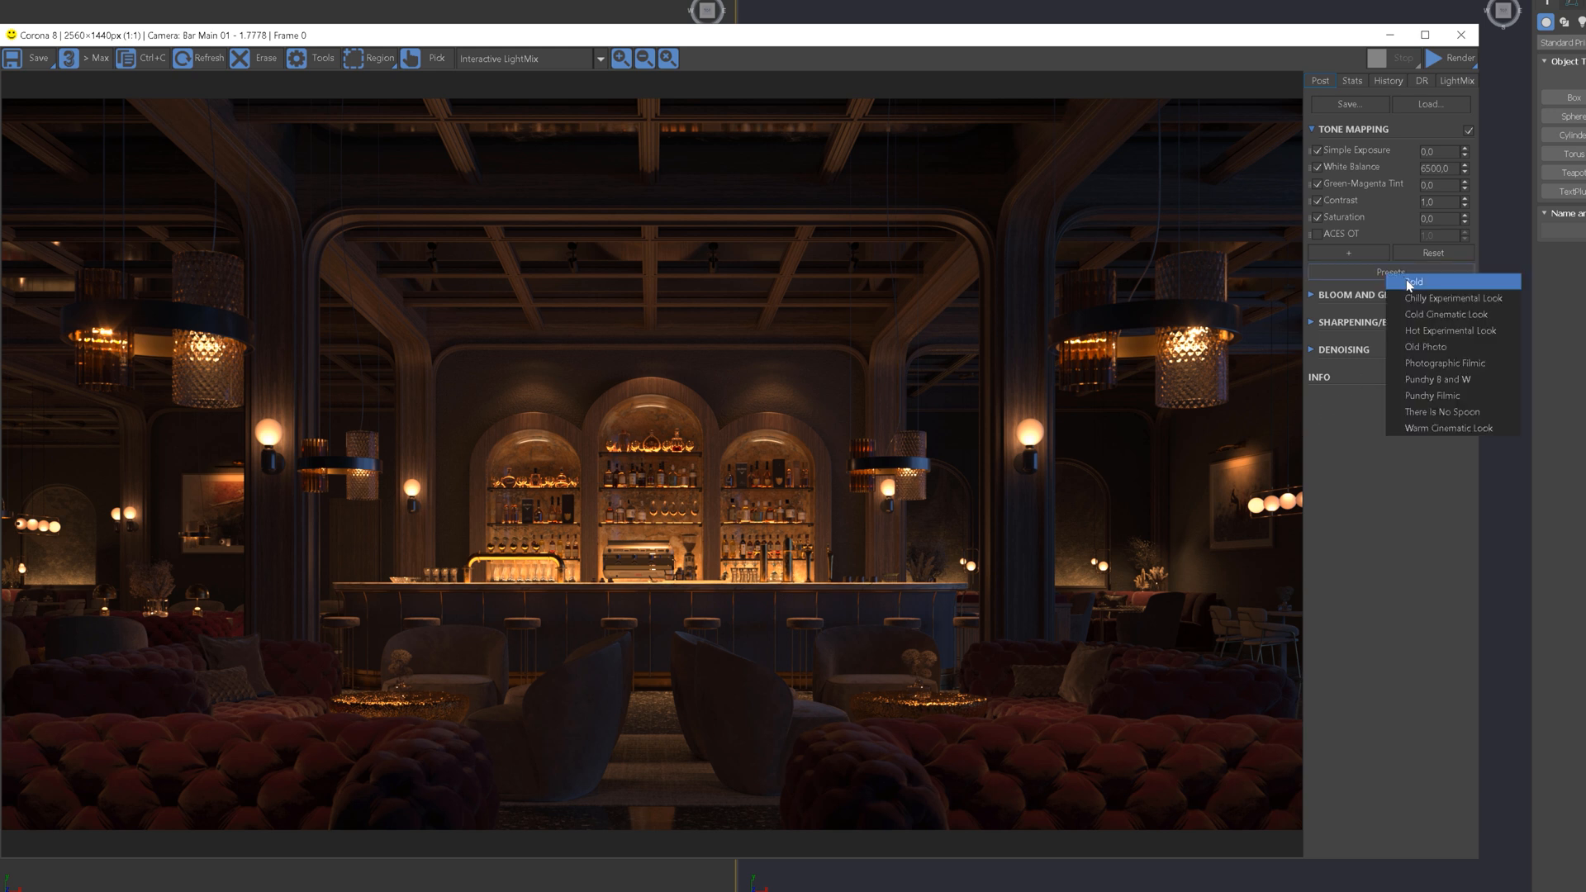
pyautogui.click(1414, 281)
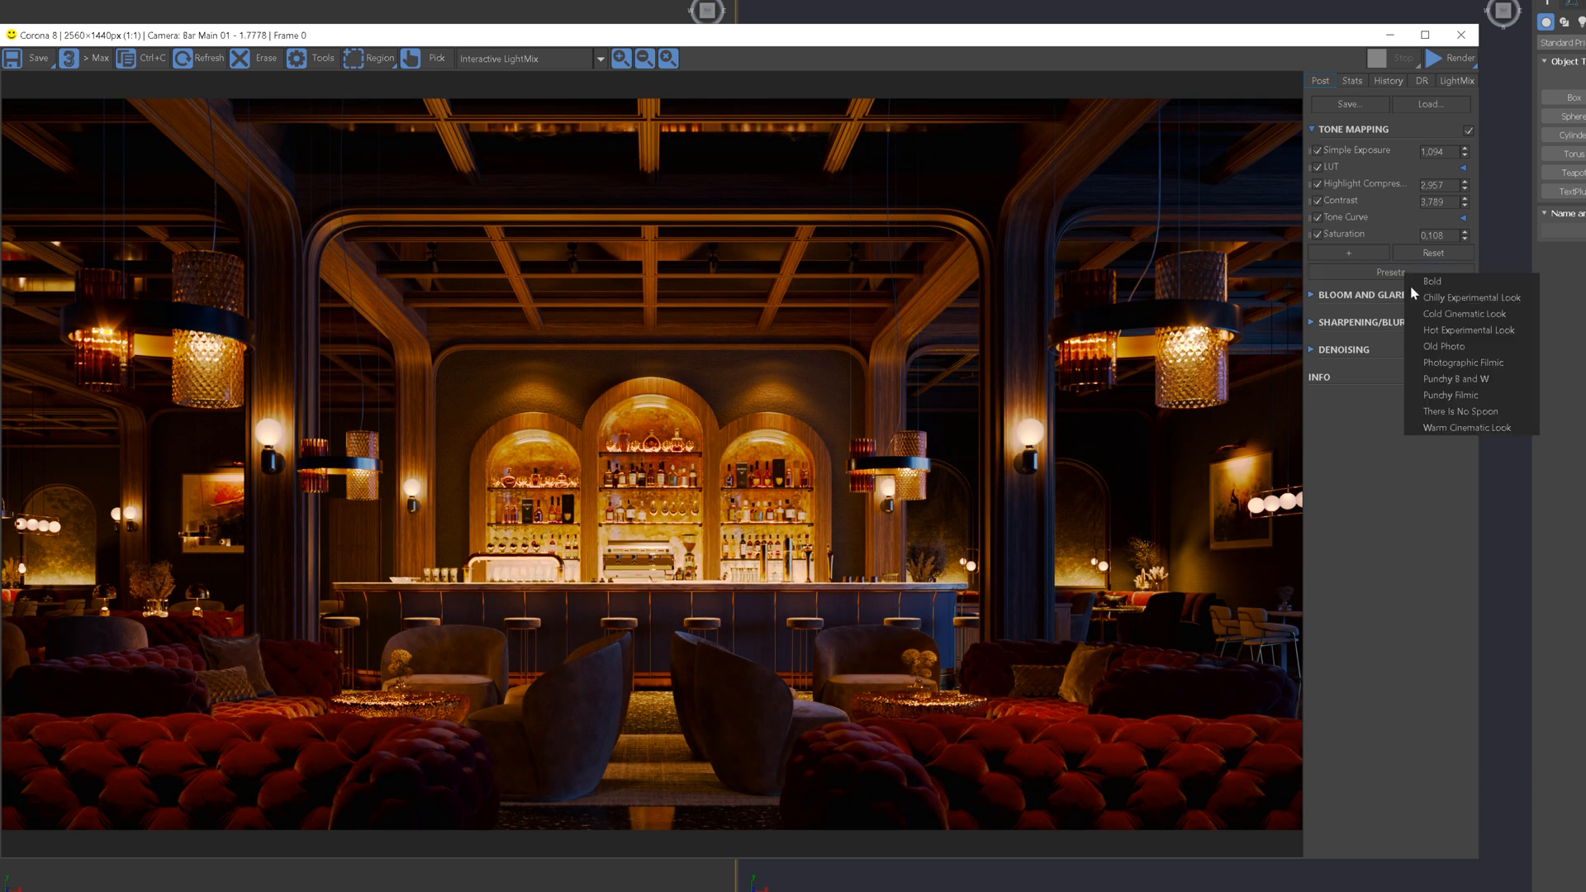
pyautogui.click(1460, 314)
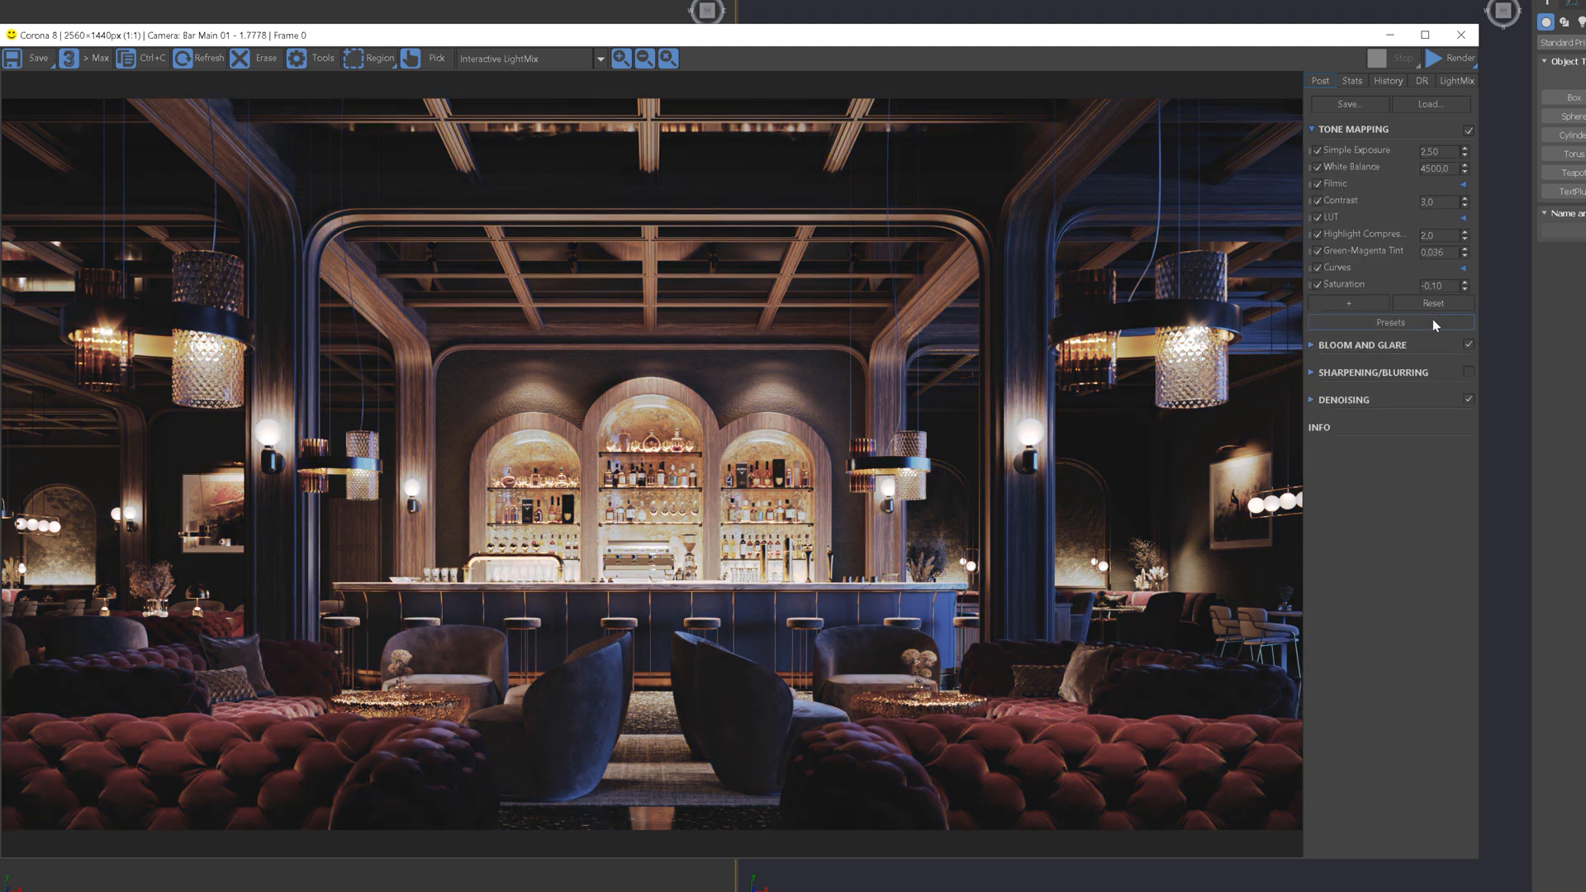
pyautogui.moveTo(1432, 325)
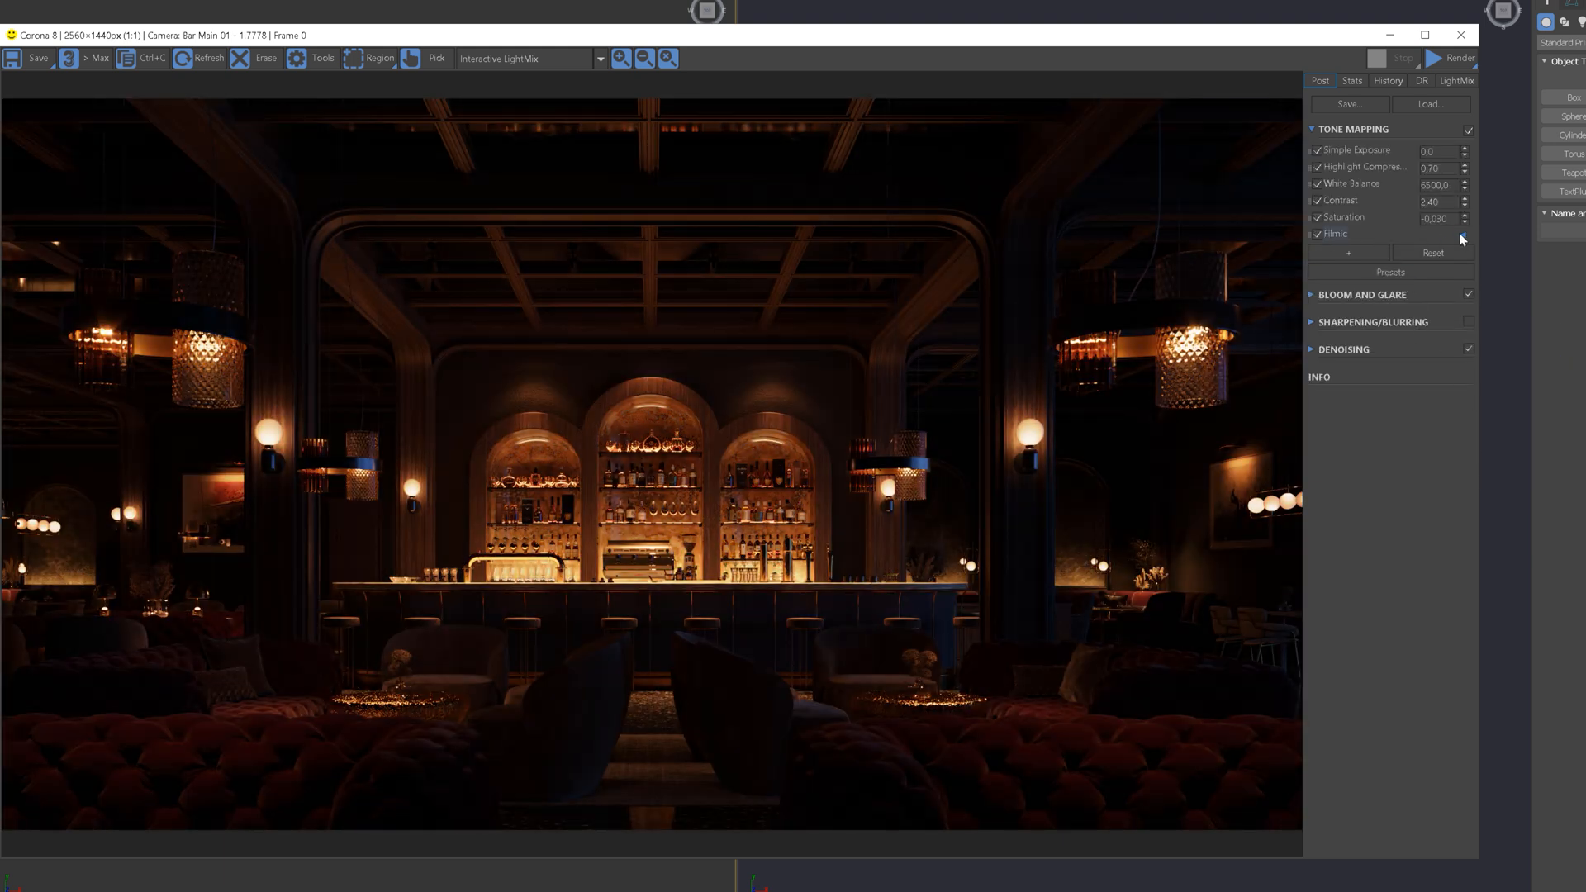
# Tune Filmic to exposure 1.5, contrast 1.5, compression 1.3, 5500 K, rich shadows 0.6; reopen presets.
pyautogui.click(1311, 233)
pyautogui.write('1,5')
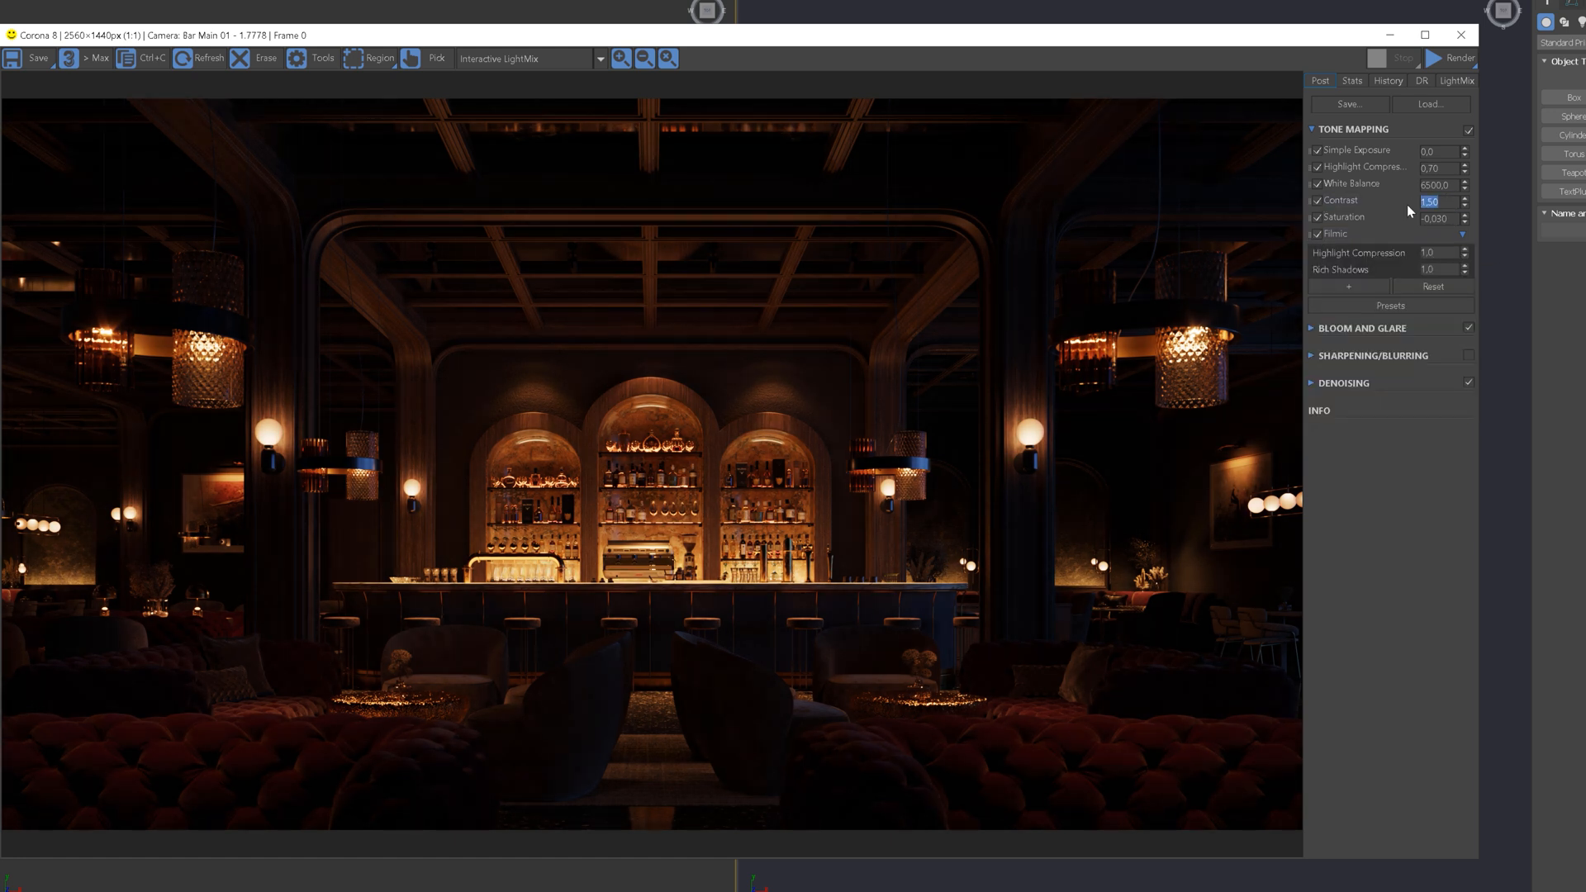
pyautogui.click(1437, 149)
pyautogui.write('1,5')
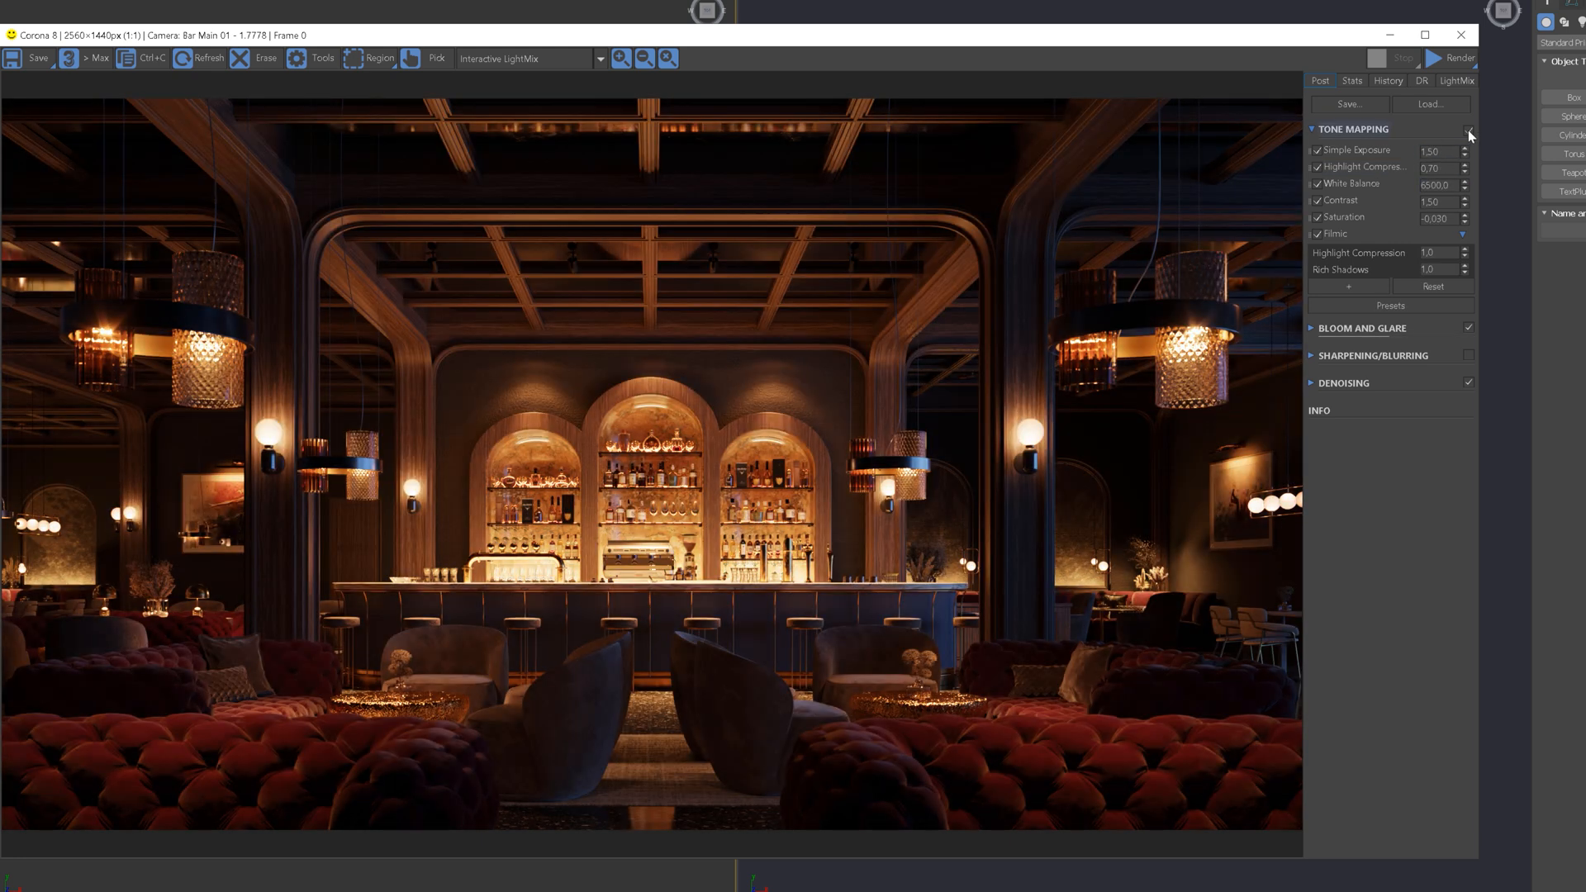
pyautogui.moveTo(1404, 167)
pyautogui.write('5500')
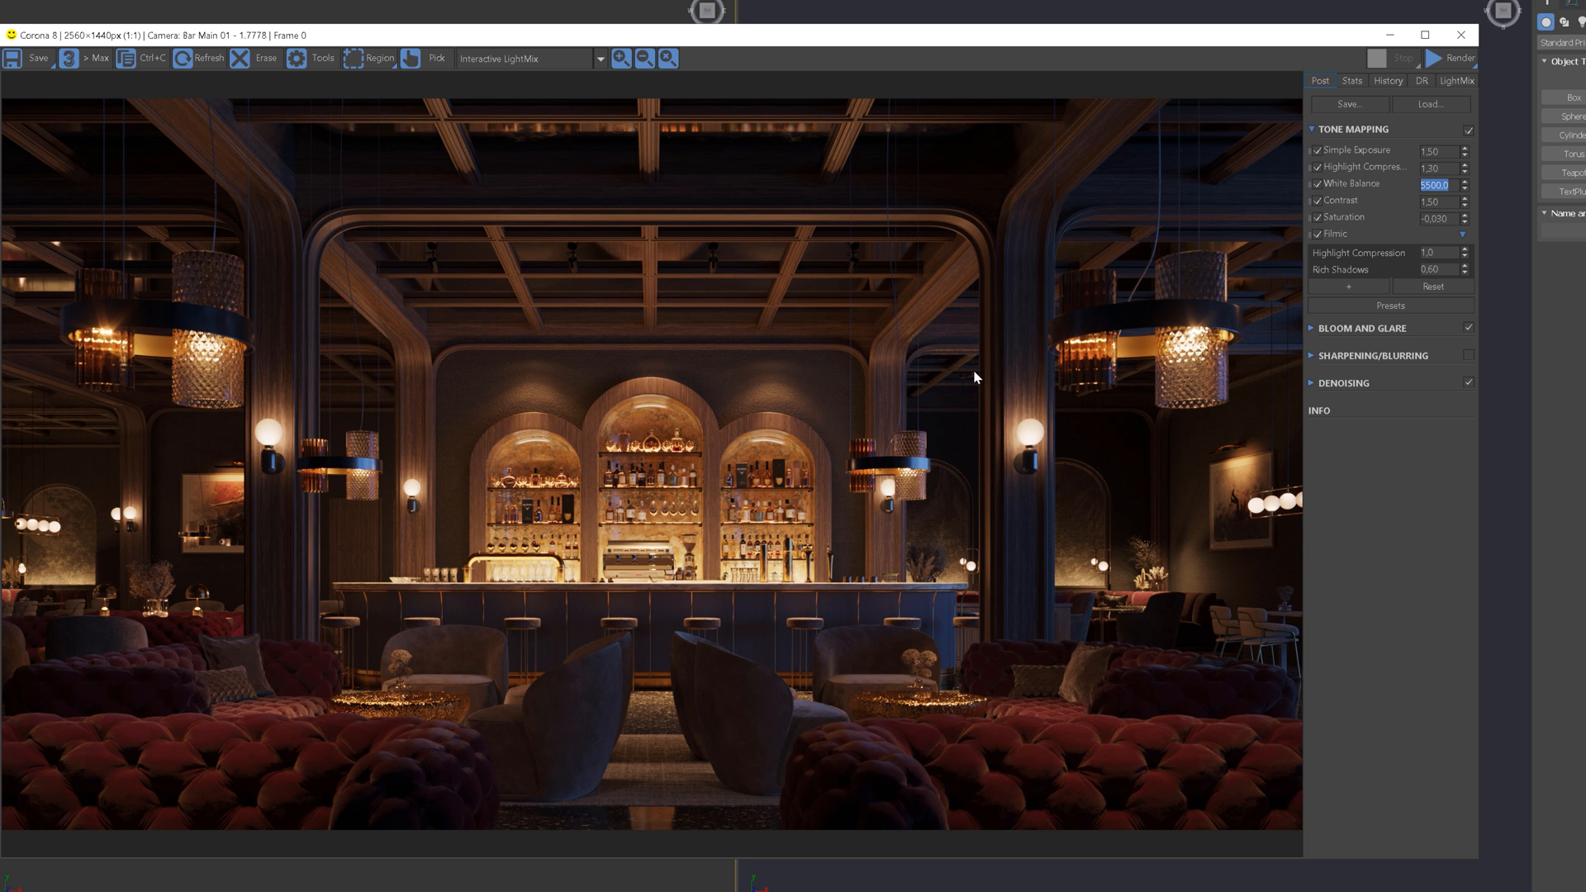
pyautogui.moveTo(1359, 422)
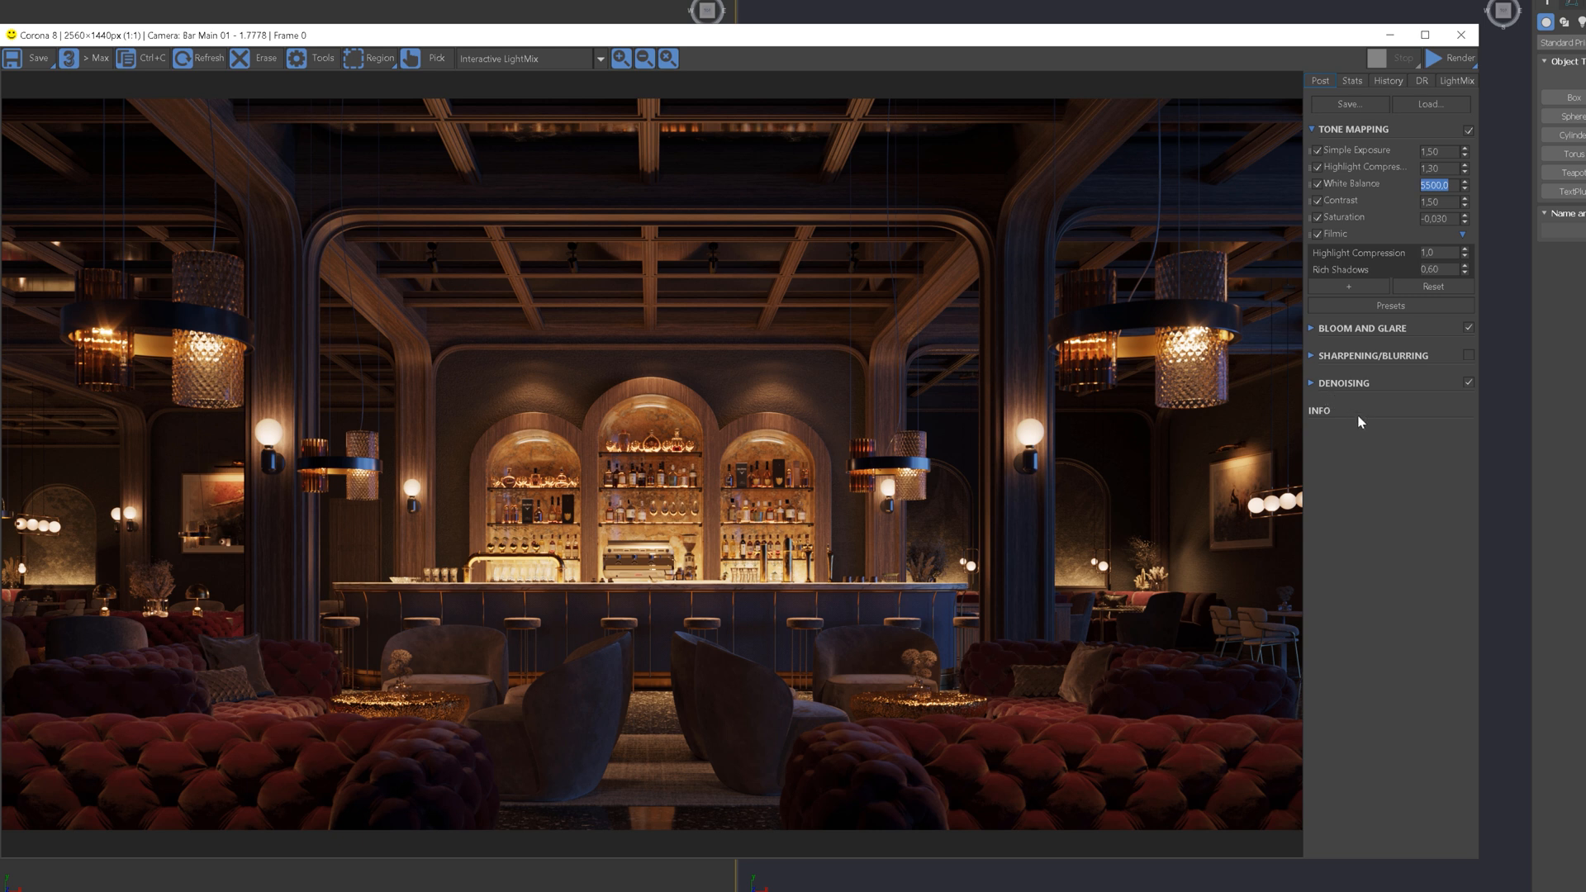
pyautogui.click(1389, 305)
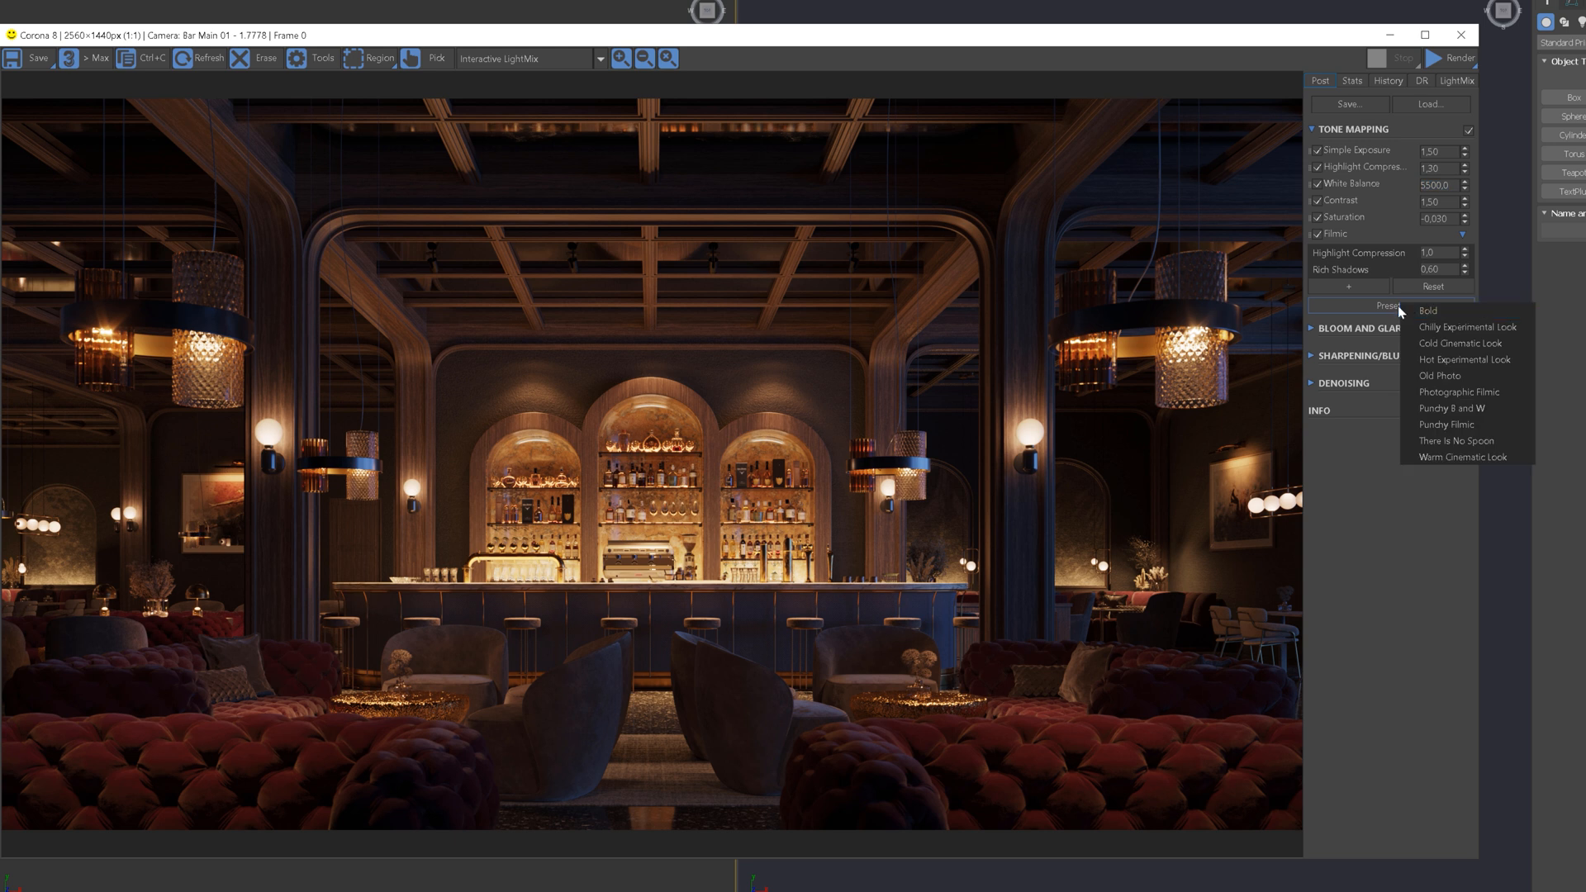
pyautogui.click(1390, 306)
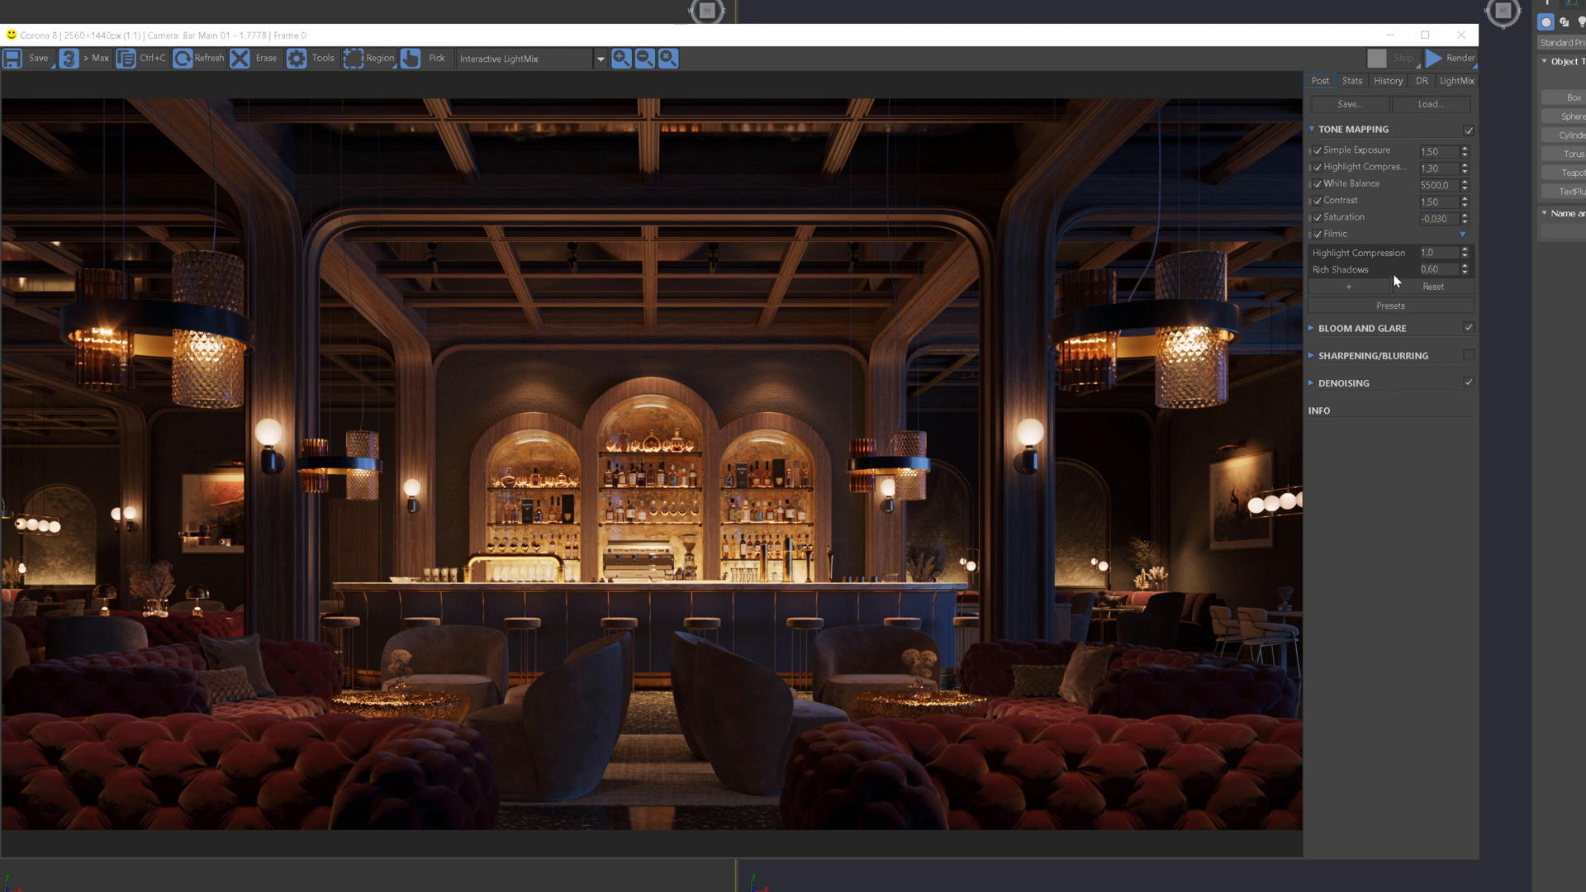
pyautogui.click(1389, 306)
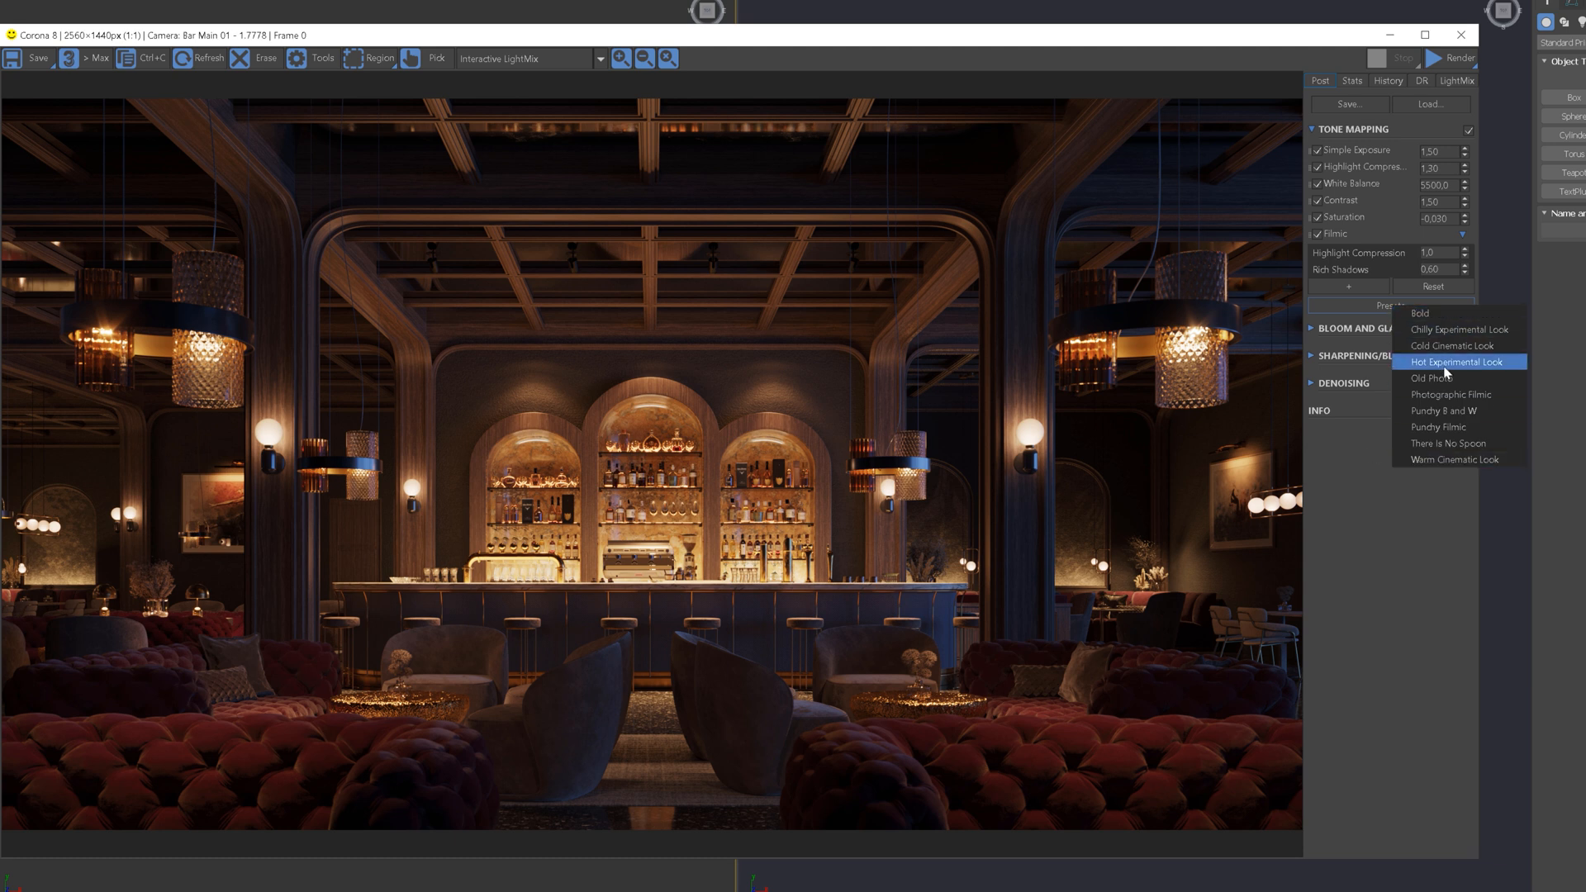